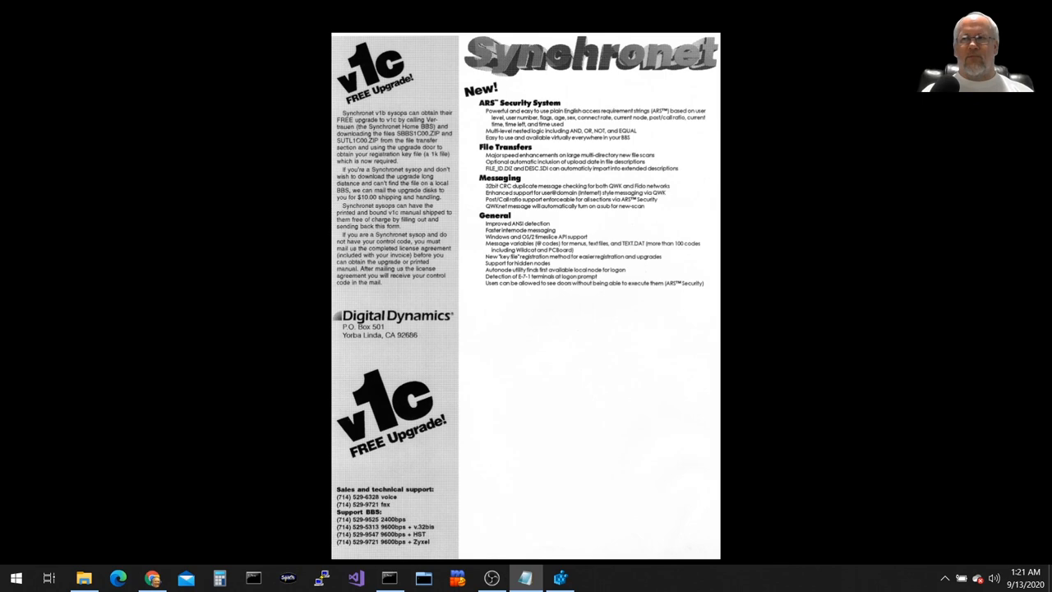
# View the Synchronet BBS version 2 box art after the v1c flyer, then close the images.
pyautogui.press('Right')
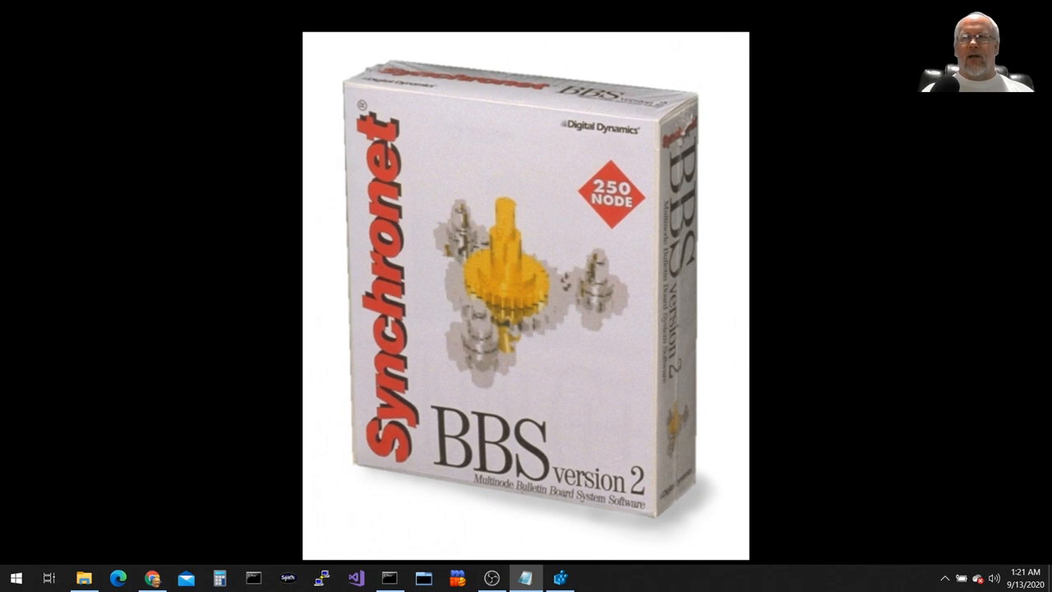
pyautogui.press('Right')
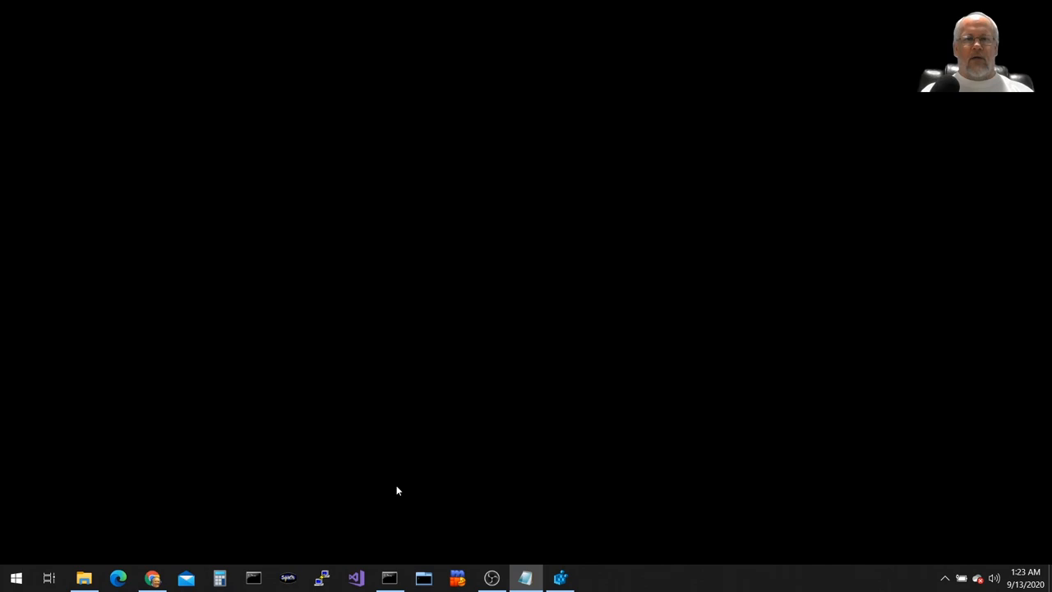
# Find Add or remove programs via 'remove' and uninstall Synchronet BBS Software v3.18b, then close Settings.
pyautogui.write('remove')
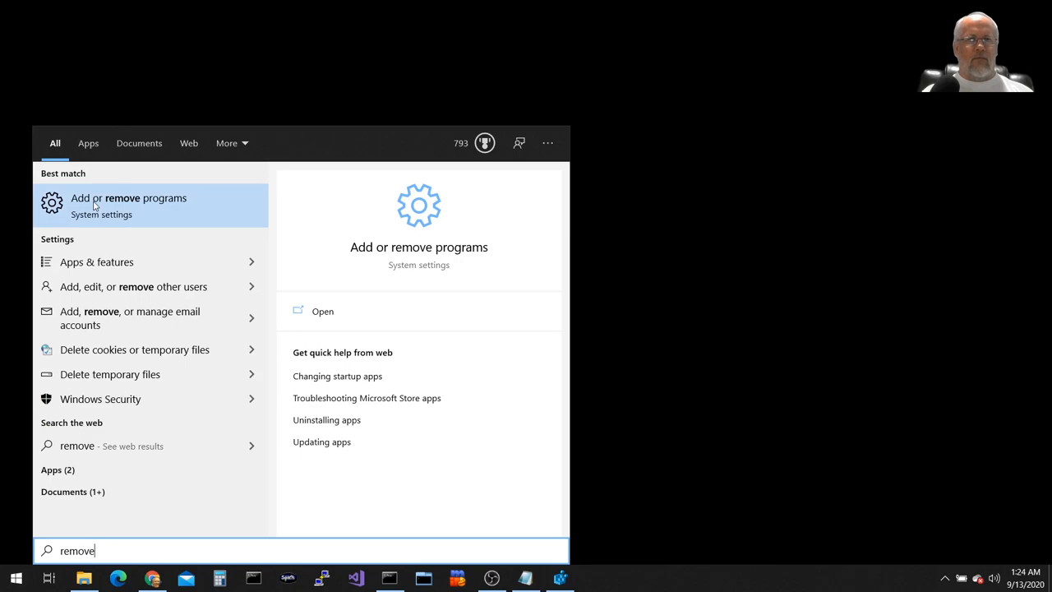
pyautogui.click(129, 203)
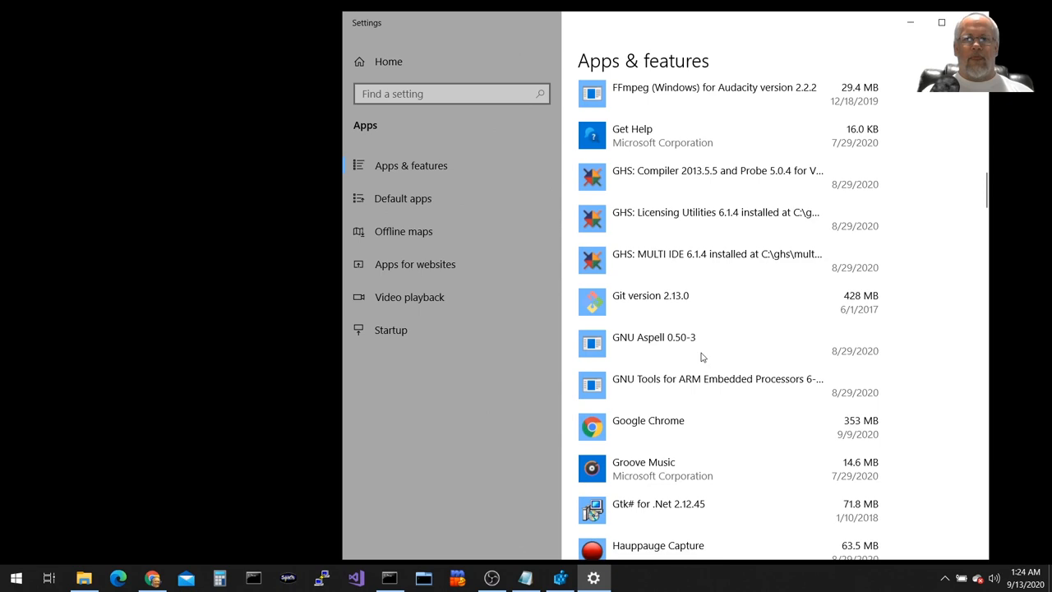
pyautogui.scroll(-3)
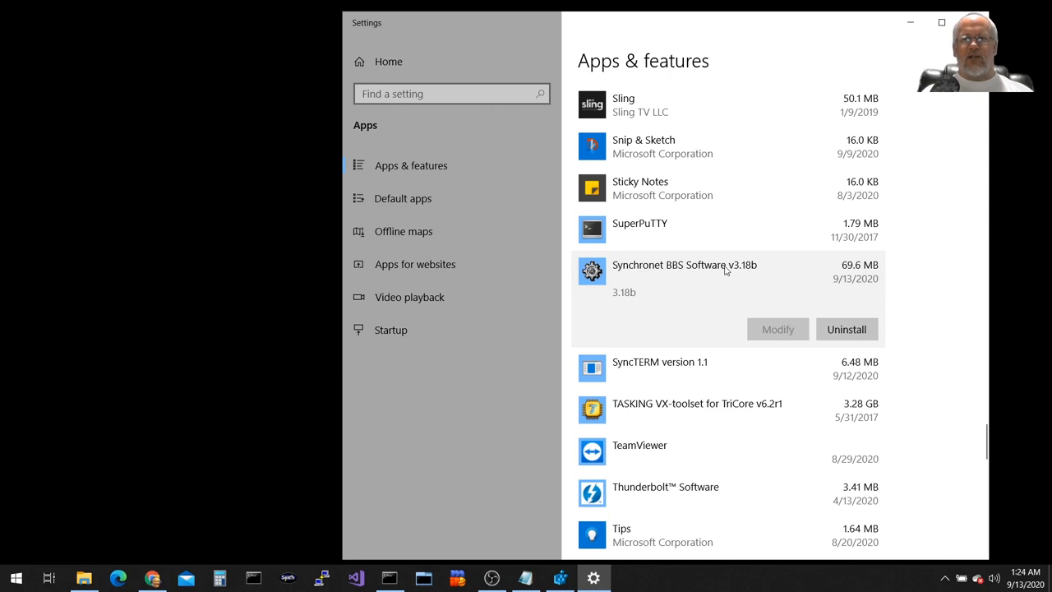
pyautogui.click(846, 329)
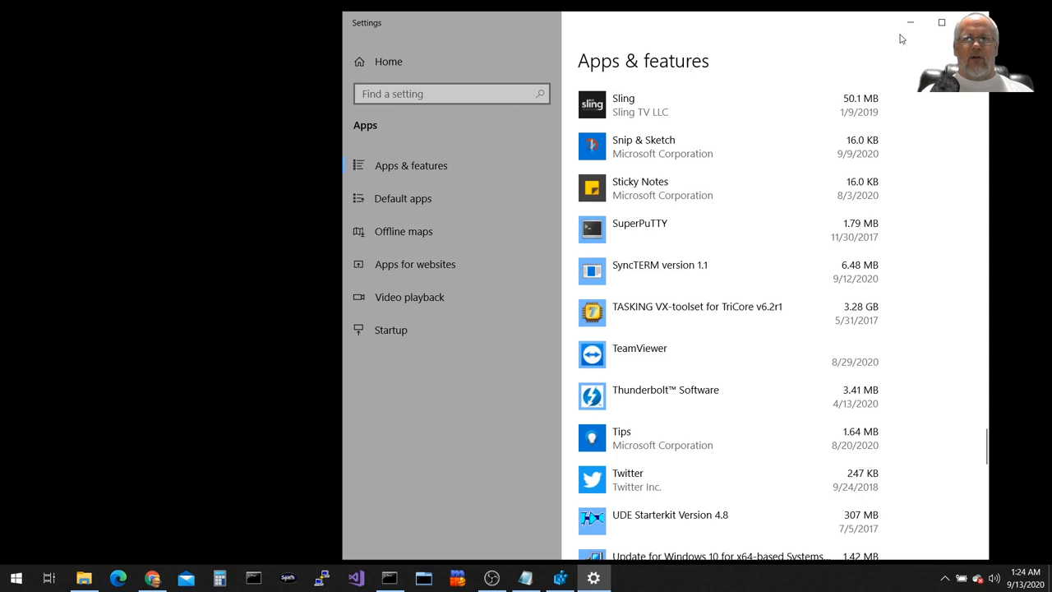
pyautogui.click(388, 578)
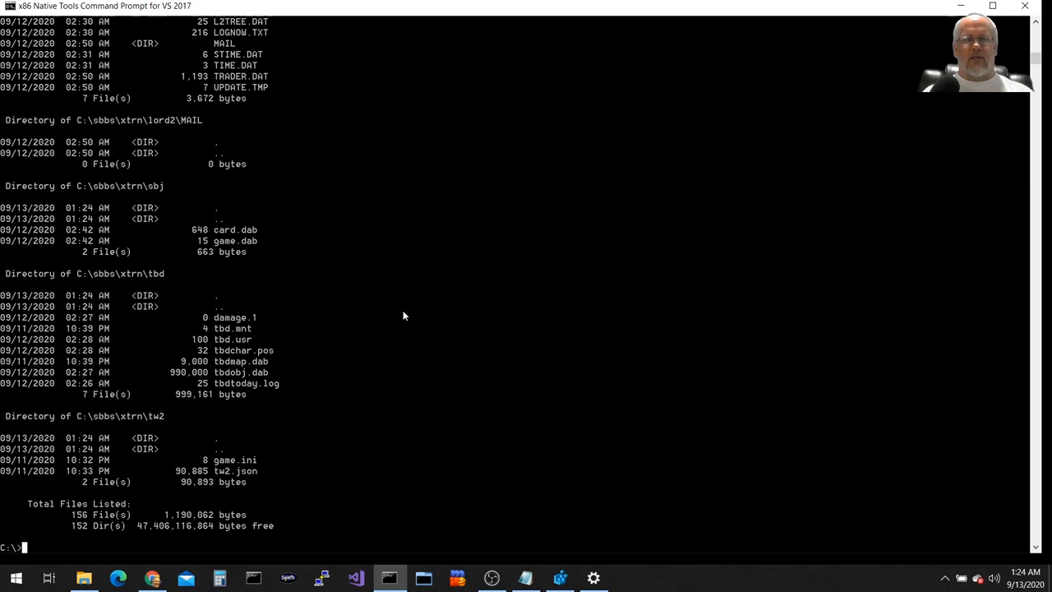
# Remove the leftover sbbs directory tree with rmdir /q /s sbbs.
pyautogui.write('rmdir /q /s s')
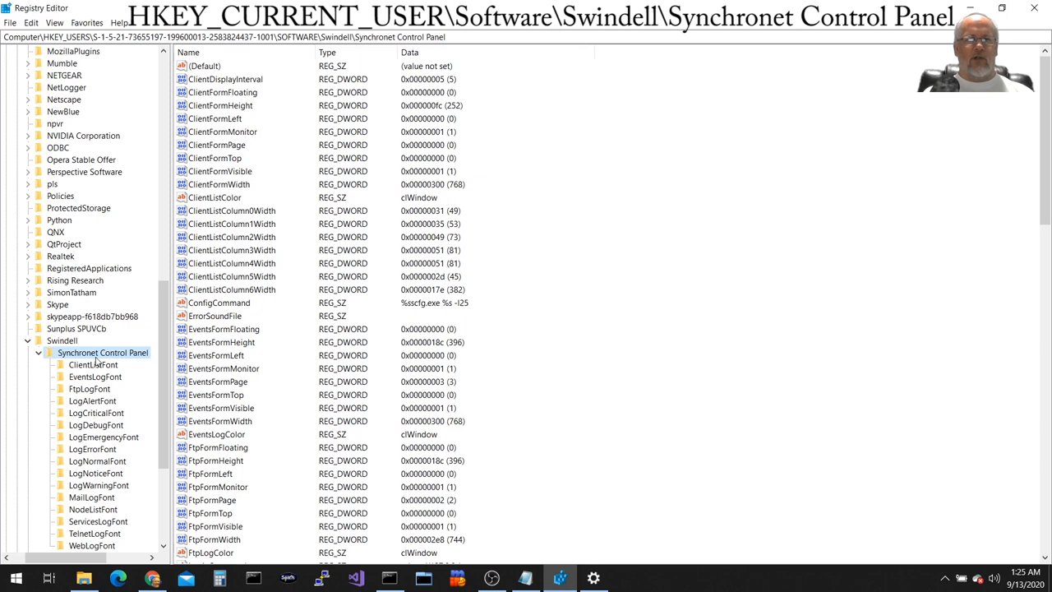
# Look over the Swindell\Synchronet Control Panel registry values before running %temp%\setup.
pyautogui.scroll(-3)
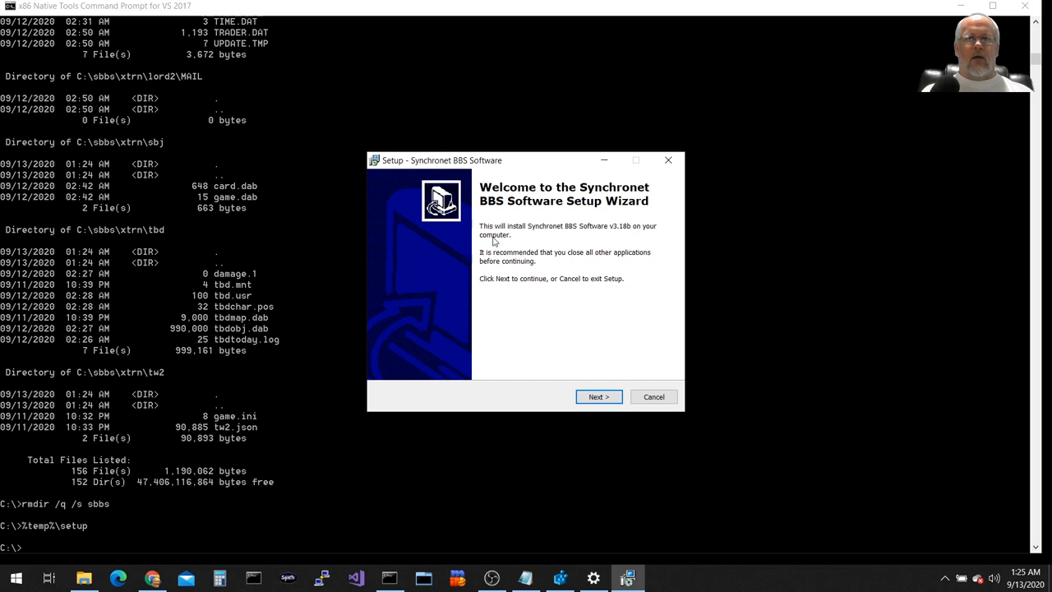
# Pass the welcome page, read through the Information notes and continue to the C:\sbbs install-folder step.
pyautogui.click(598, 397)
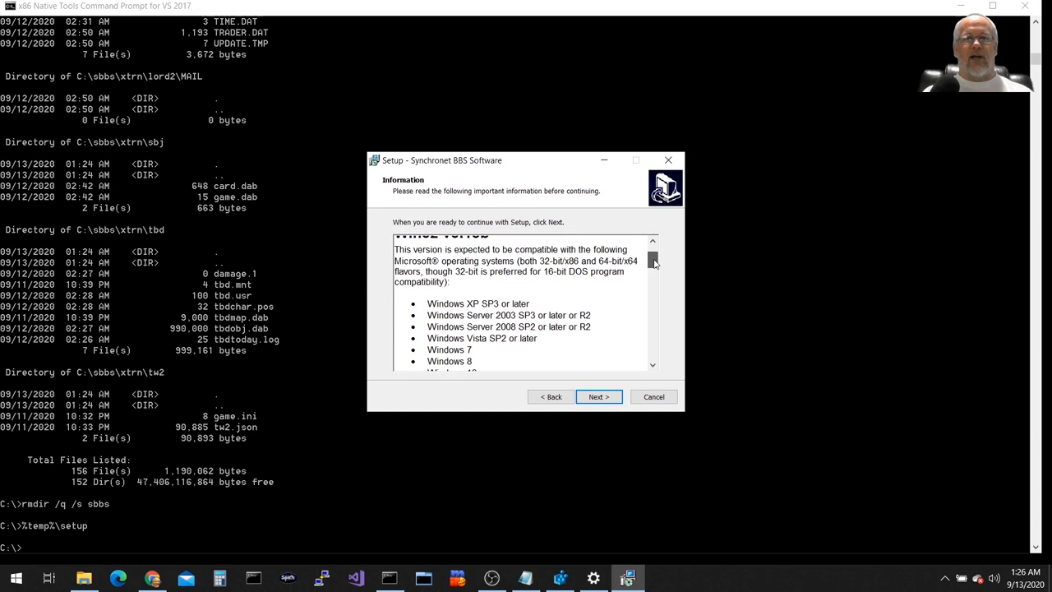
pyautogui.scroll(-3)
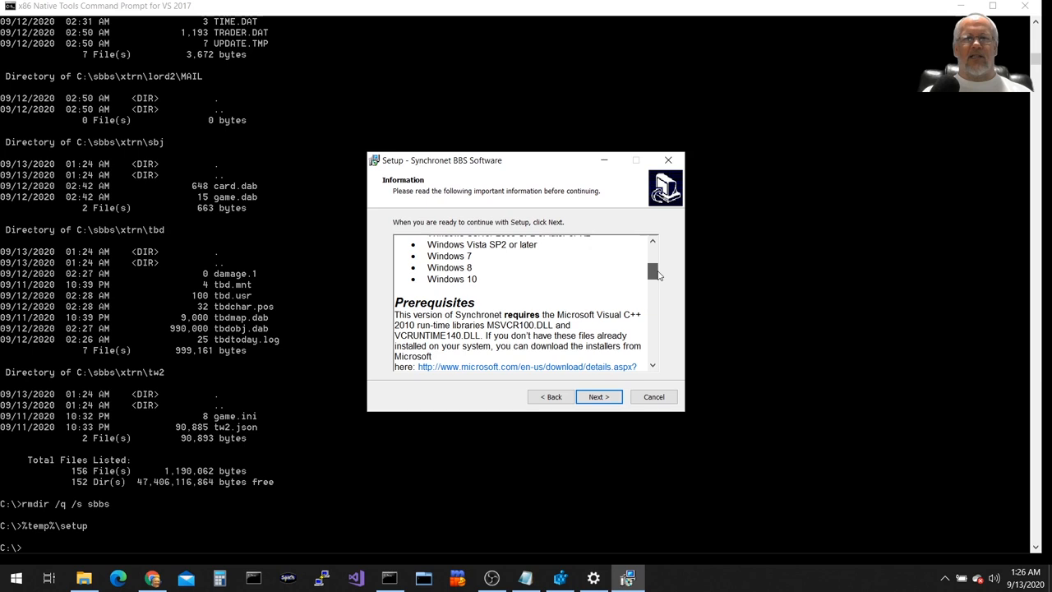
pyautogui.scroll(-3)
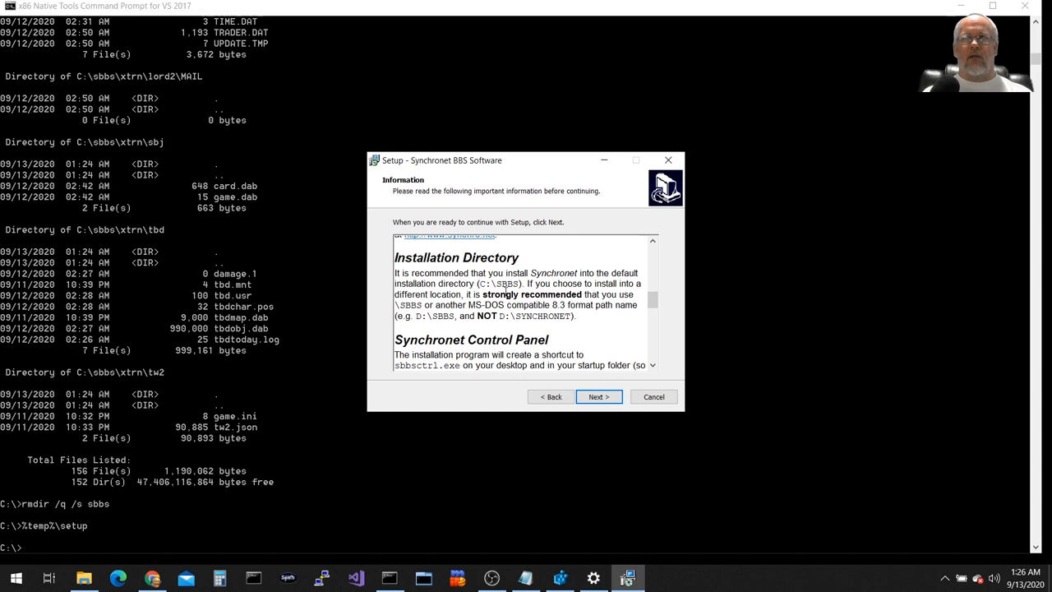
pyautogui.click(599, 397)
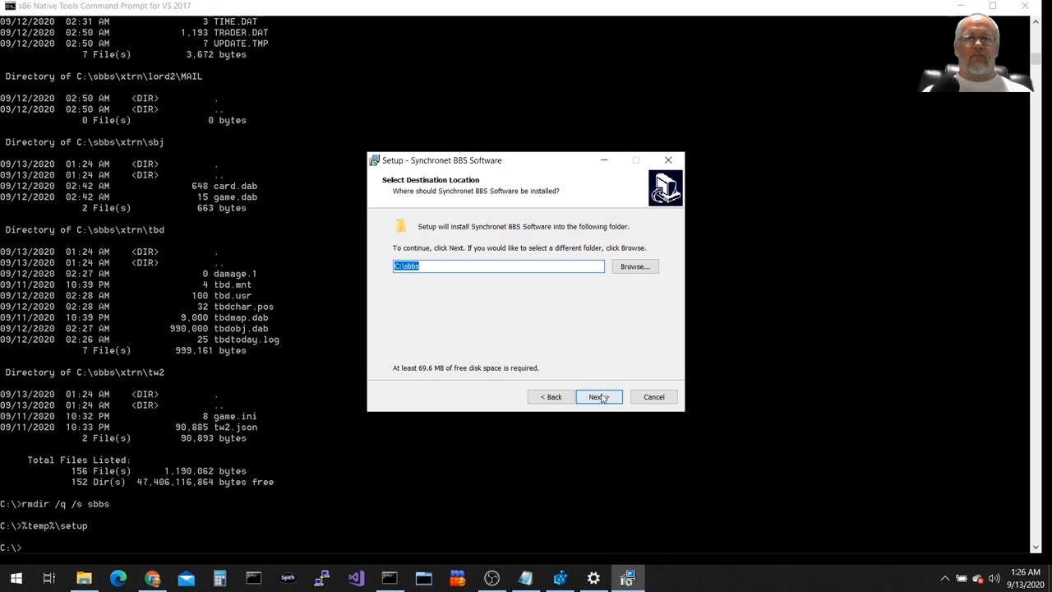
# Accept C:\sbbs as destination and review the additional tasks, keeping all TCP/IP servers and services enabled.
pyautogui.click(598, 397)
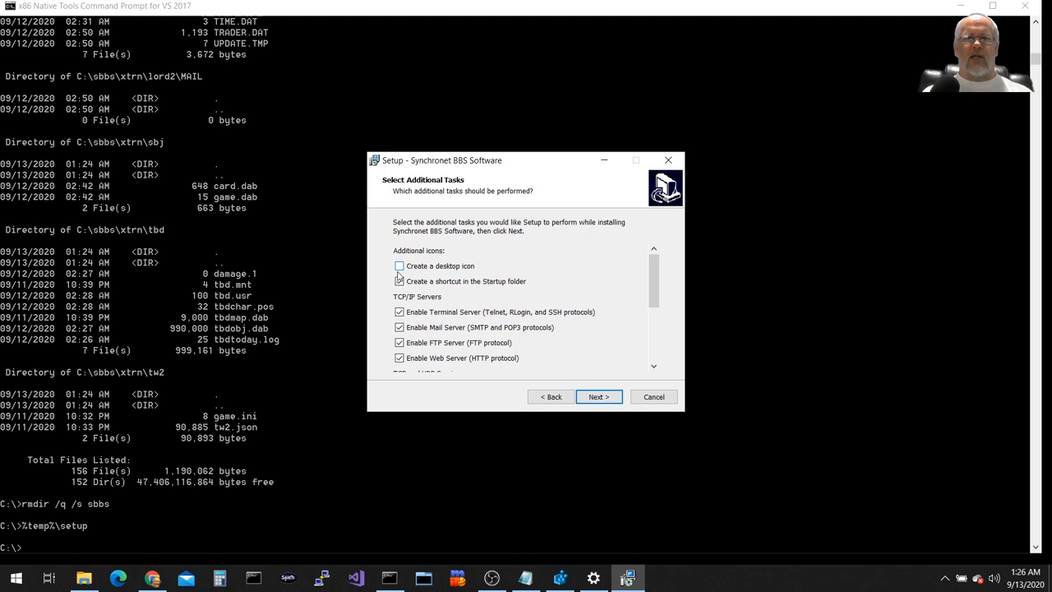
pyautogui.scroll(-3)
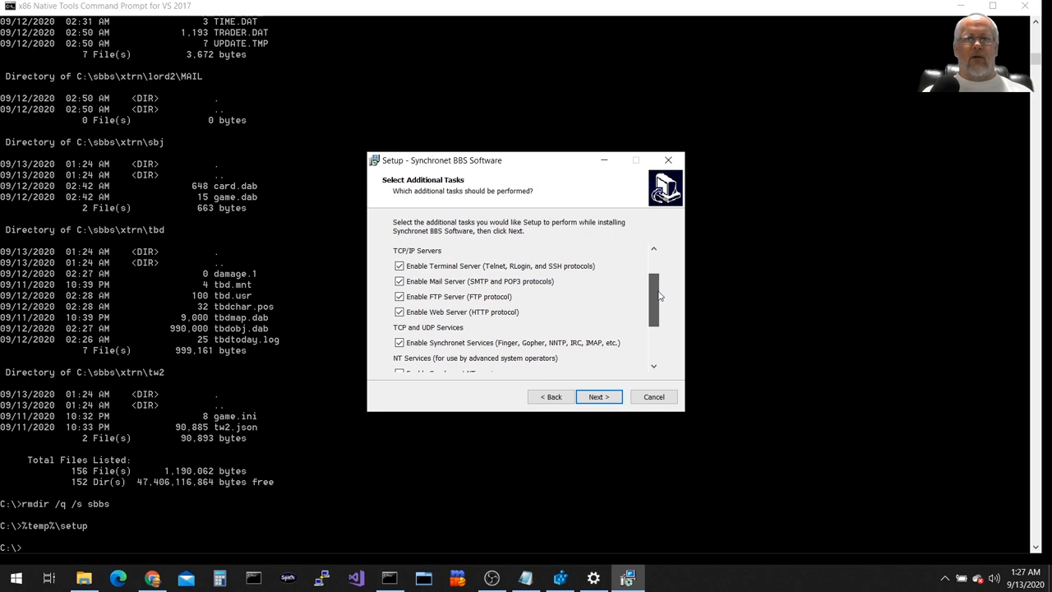
pyautogui.scroll(-3)
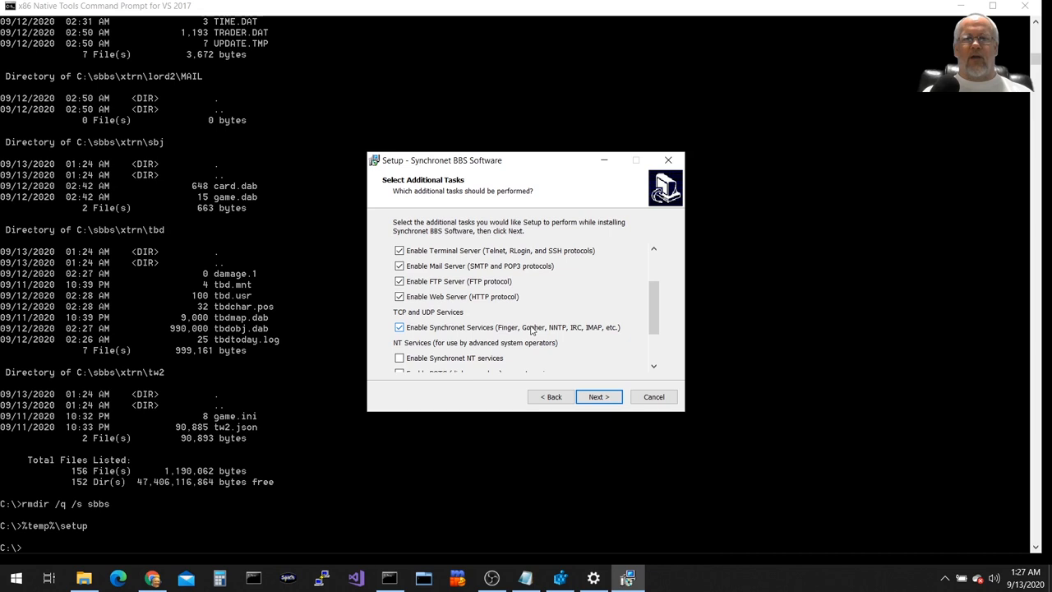
pyautogui.scroll(-3)
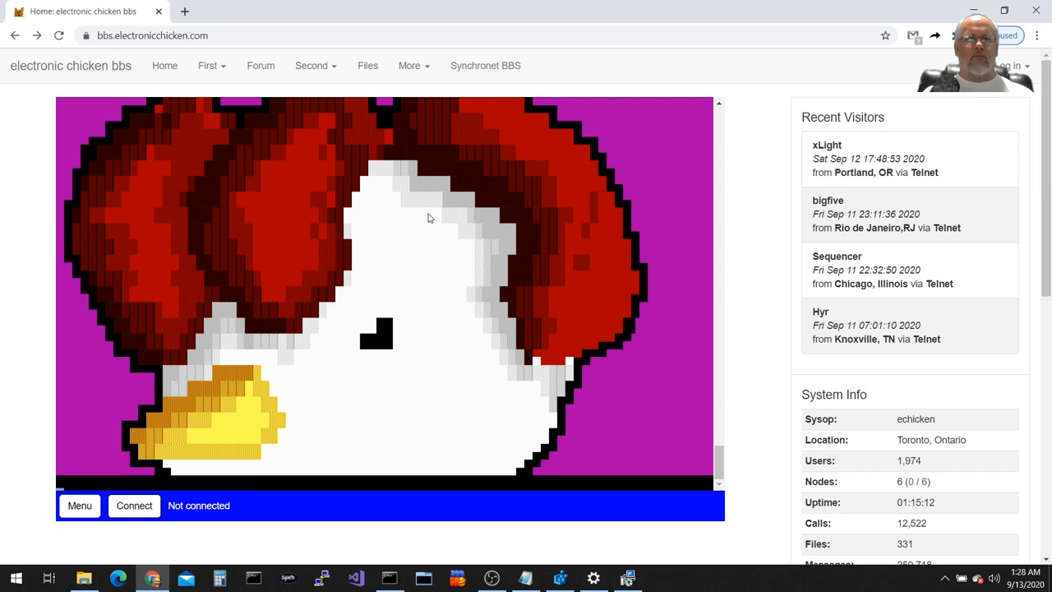
pyautogui.click(261, 65)
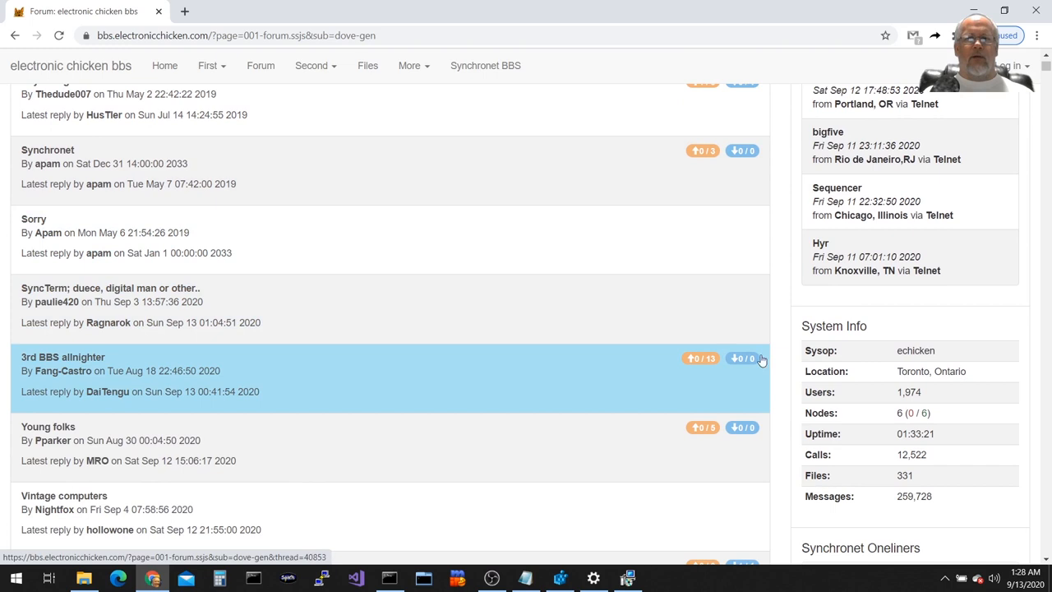
pyautogui.click(367, 65)
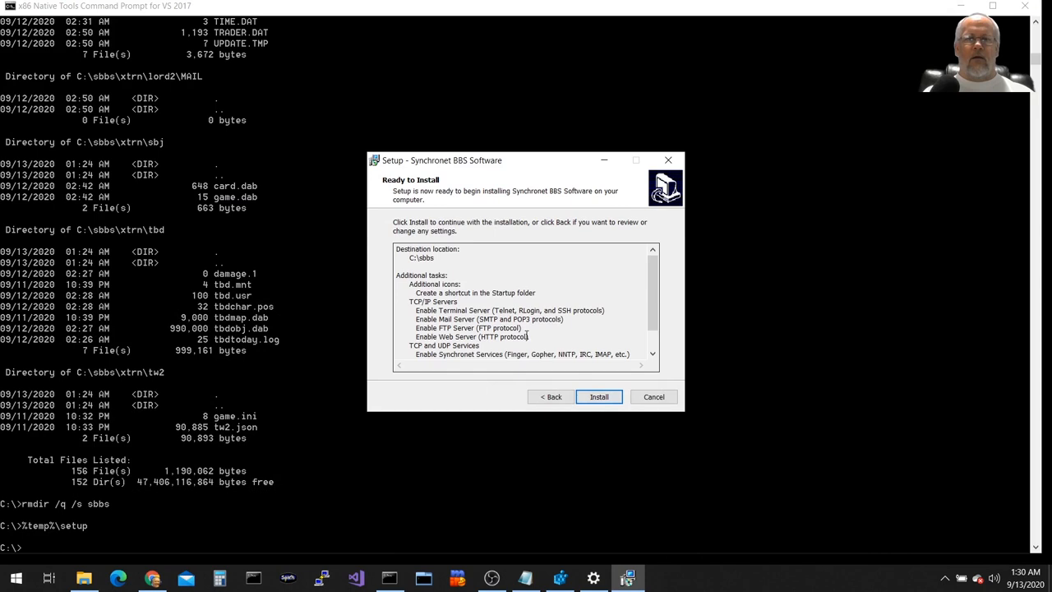
# Install Synchronet into C:\sbbs and finish setup with 'Launch Synchronet BBS Software' kept checked.
pyautogui.click(599, 397)
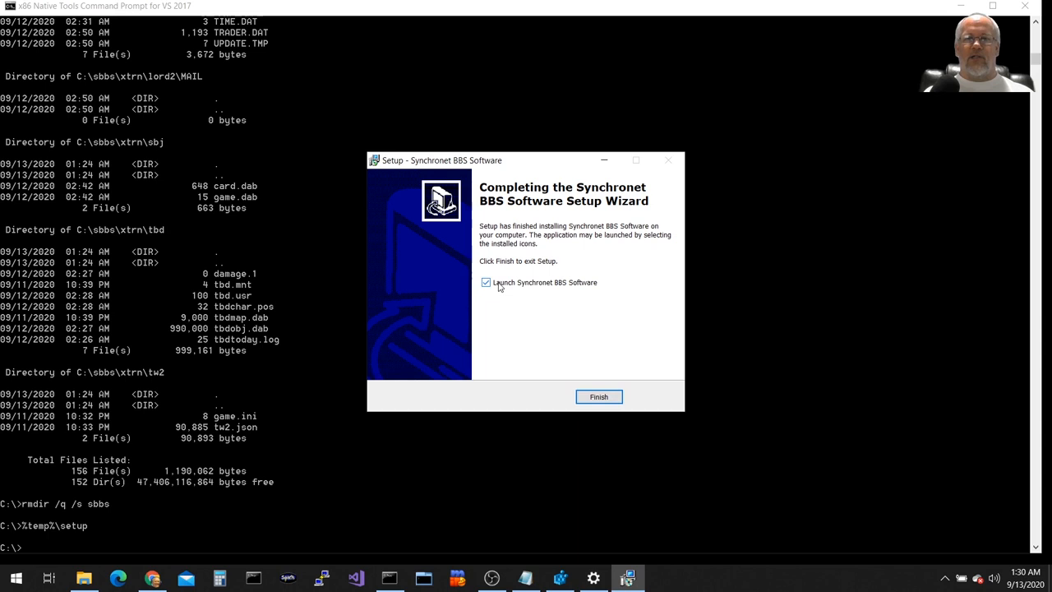
pyautogui.click(598, 397)
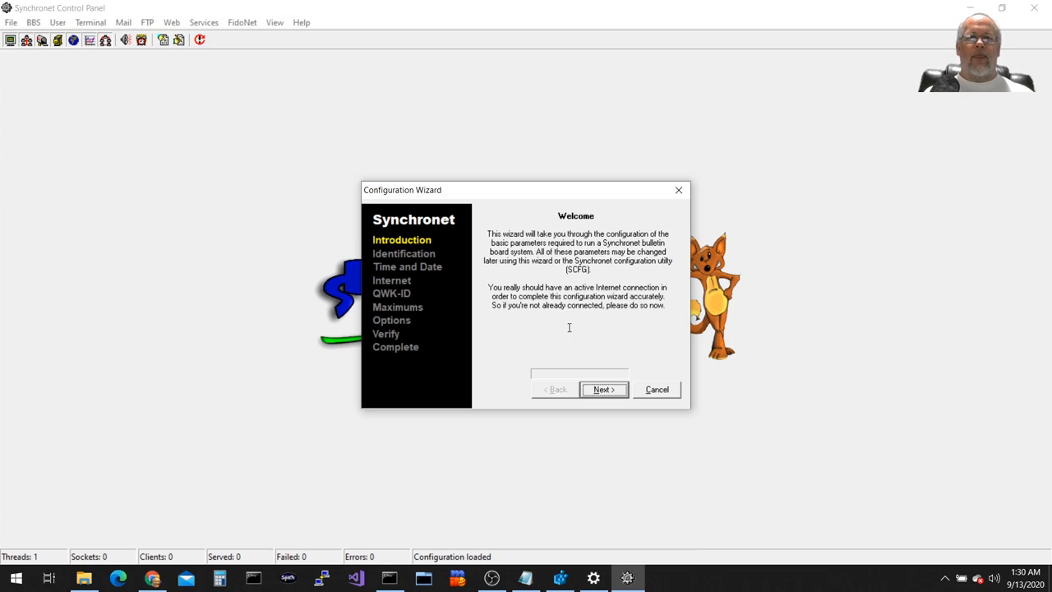
pyautogui.moveTo(519, 326)
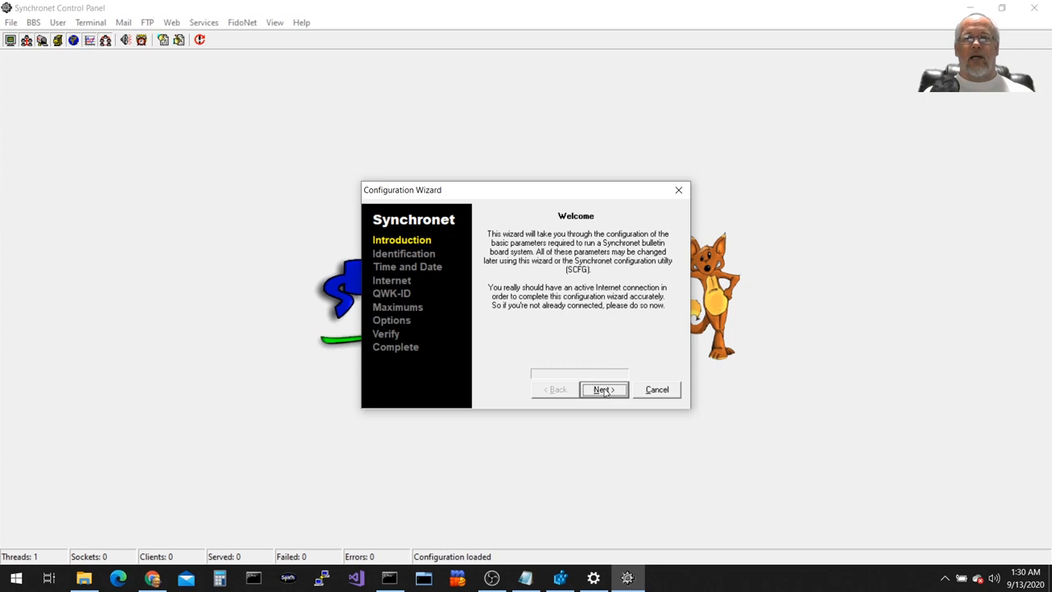
pyautogui.moveTo(606, 394)
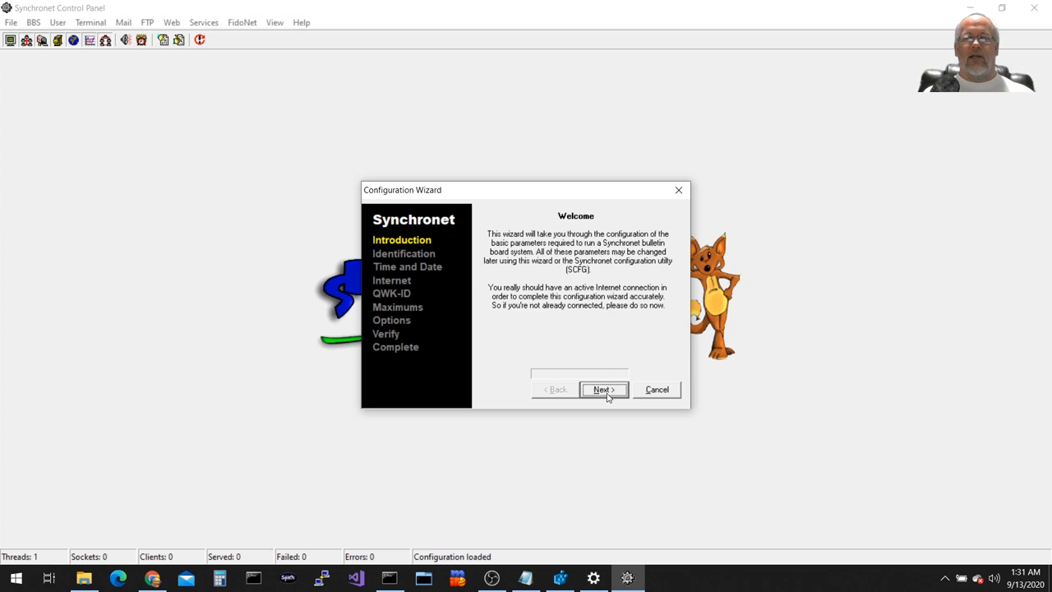
# Enter system location 'Norco, ca' and system name 'My Cool BBS' on the Identification page.
pyautogui.click(603, 389)
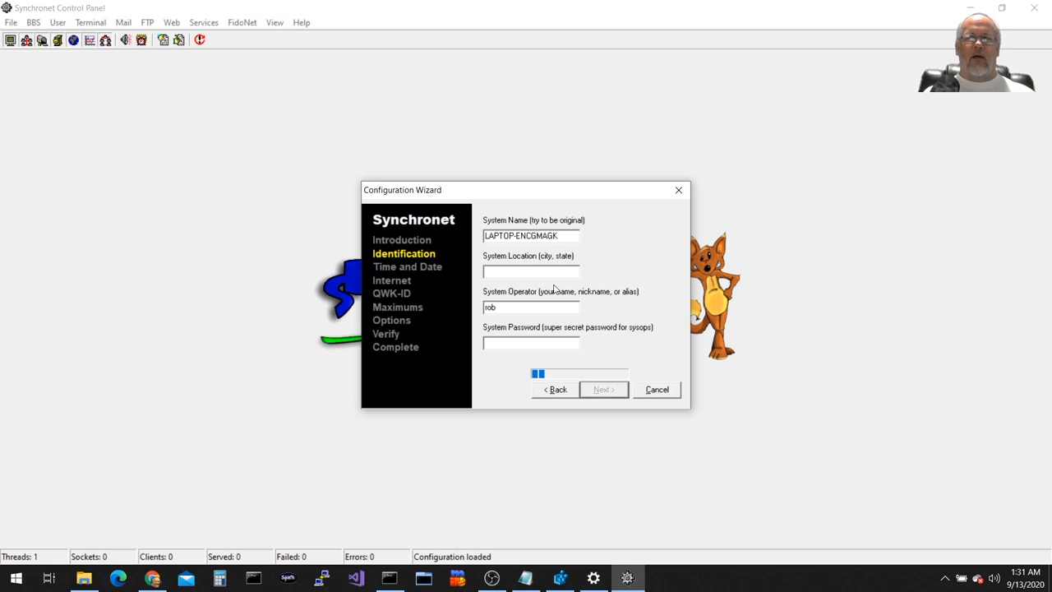
pyautogui.click(530, 272)
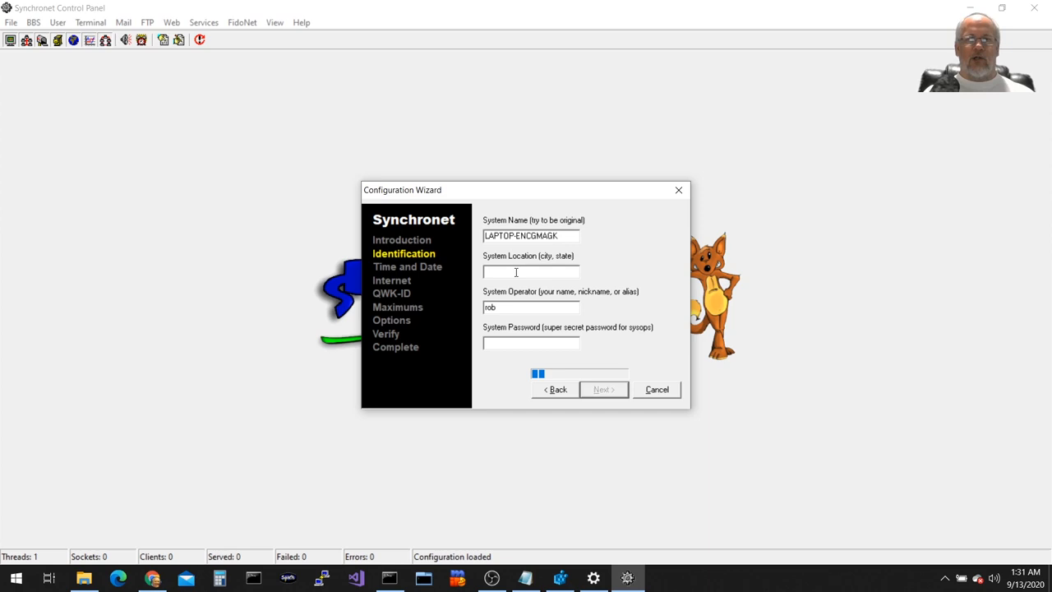
pyautogui.write('Norco, ca')
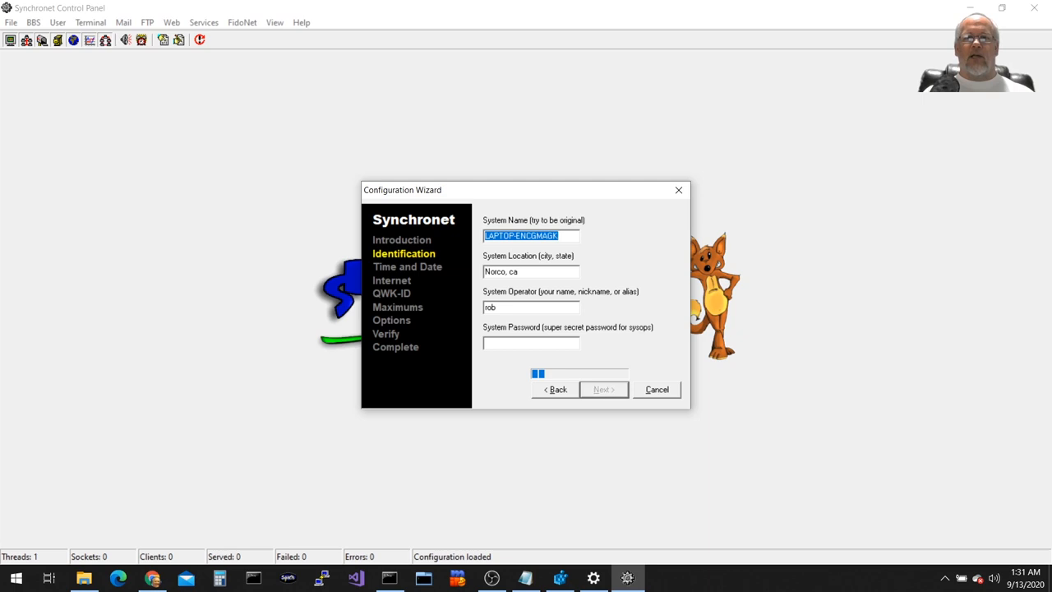
pyautogui.write('My Cool BBS')
pyautogui.click(530, 307)
pyautogui.write('Rob Swindell')
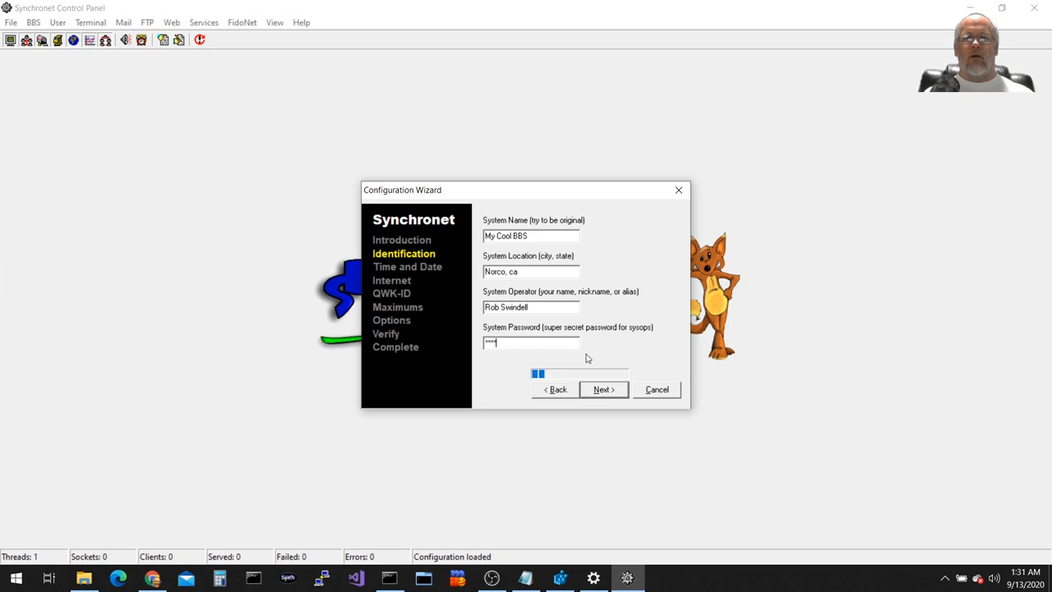
# Pick the BBS internet address and set QWK-ID COOLBBS with tagline 'My Cool BBS - mycoolbbs.com'.
pyautogui.click(603, 388)
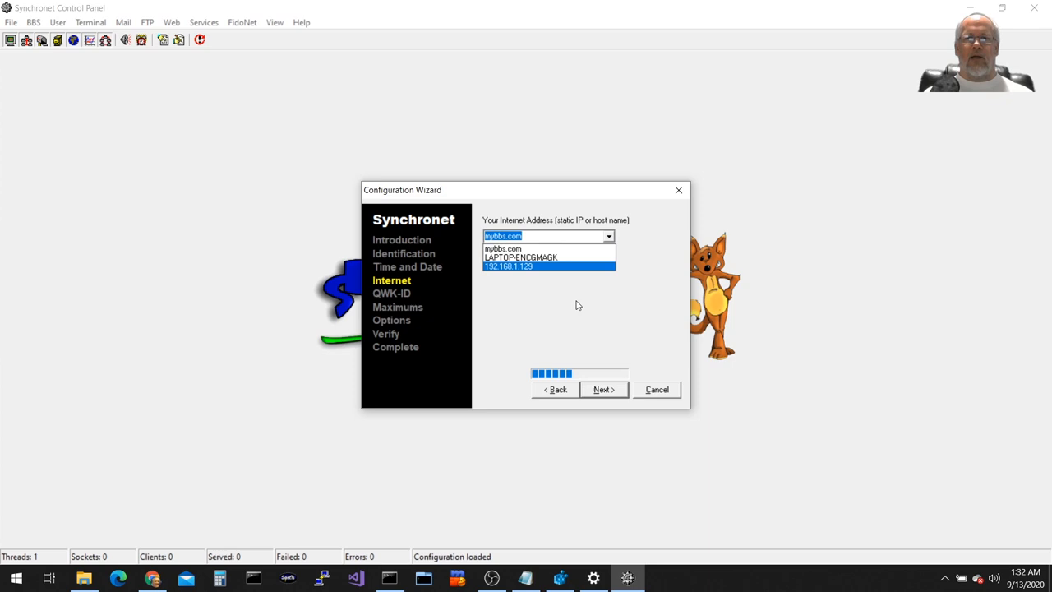
pyautogui.click(603, 389)
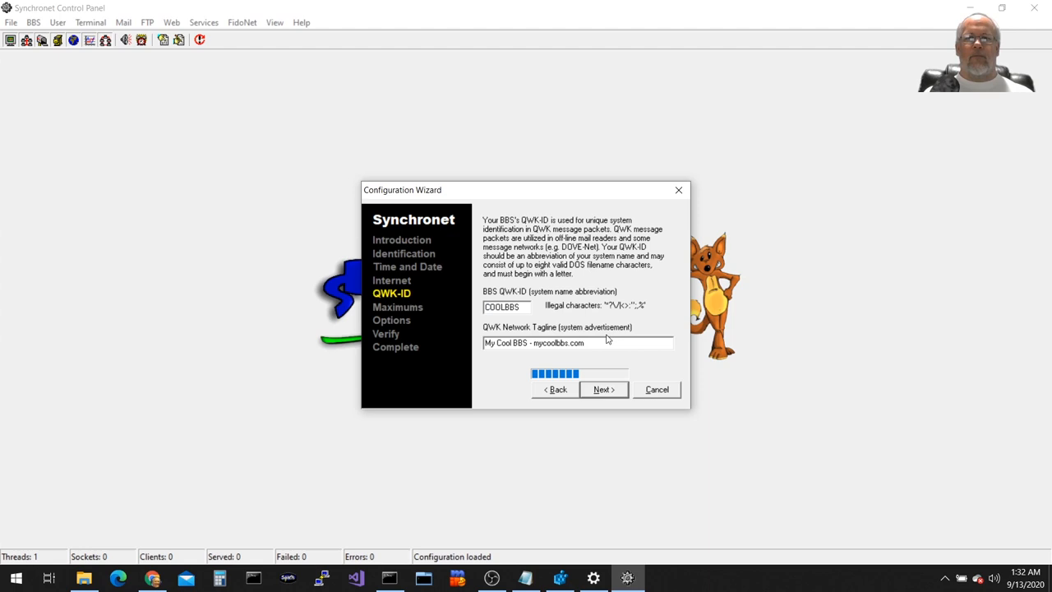
pyautogui.click(506, 306)
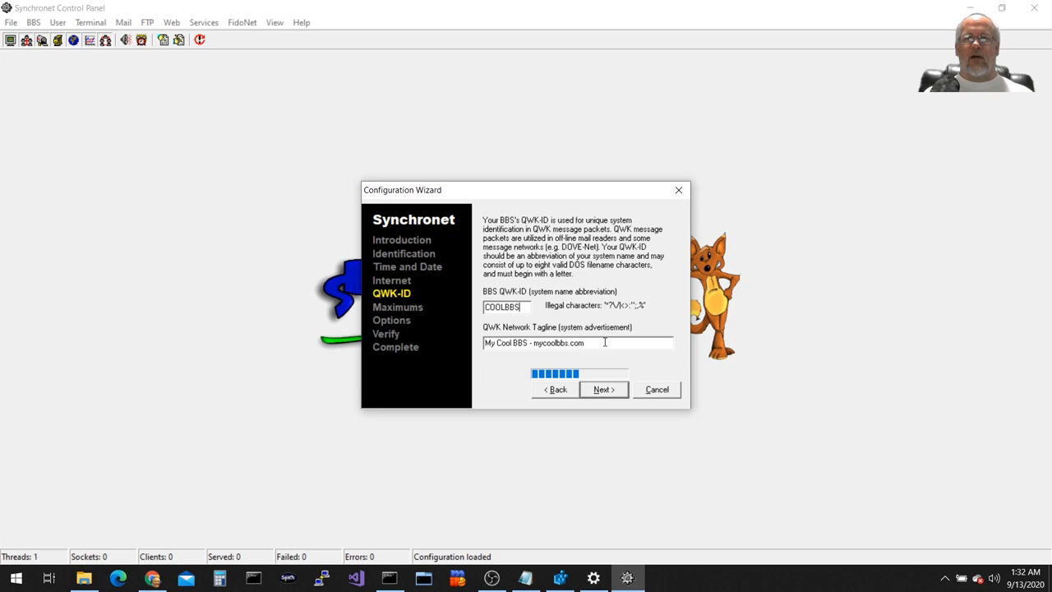
# Keep the Maximums defaults and set Users Can View Deleted Messages to Sysops Only on the Options page.
pyautogui.click(602, 389)
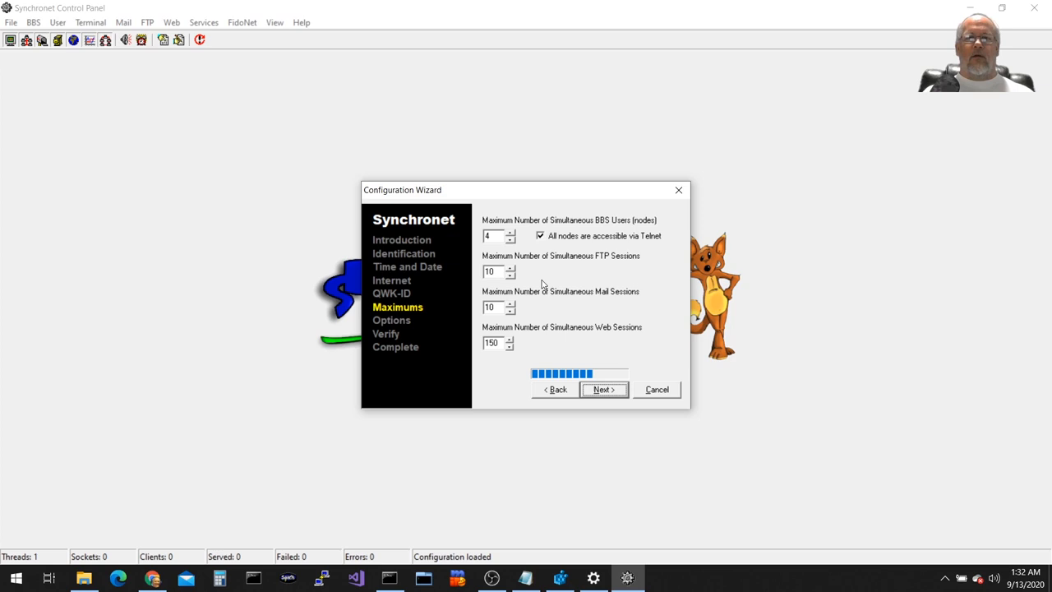
pyautogui.moveTo(530, 253)
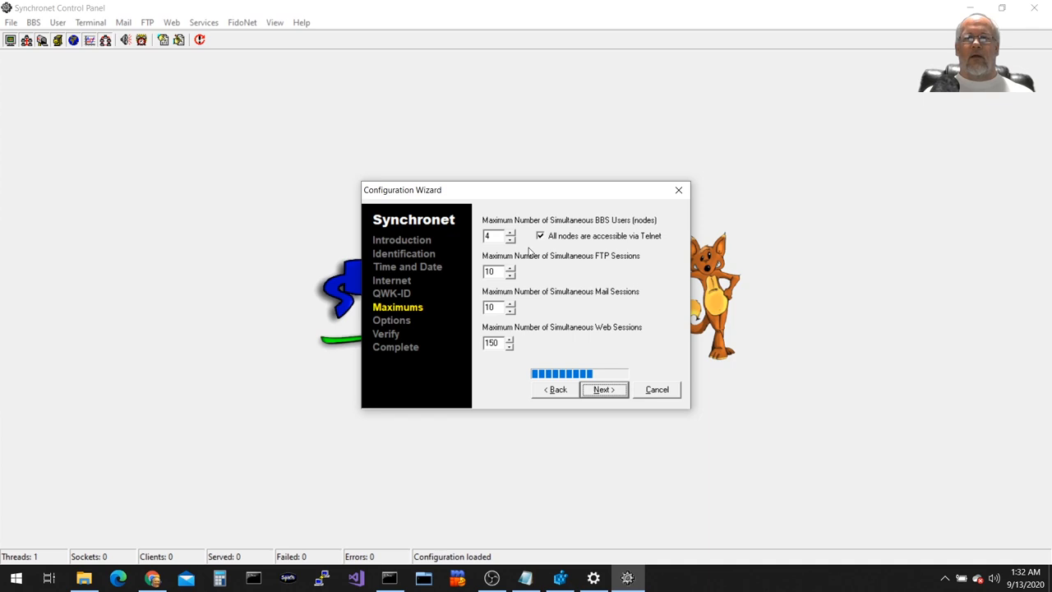
pyautogui.click(602, 389)
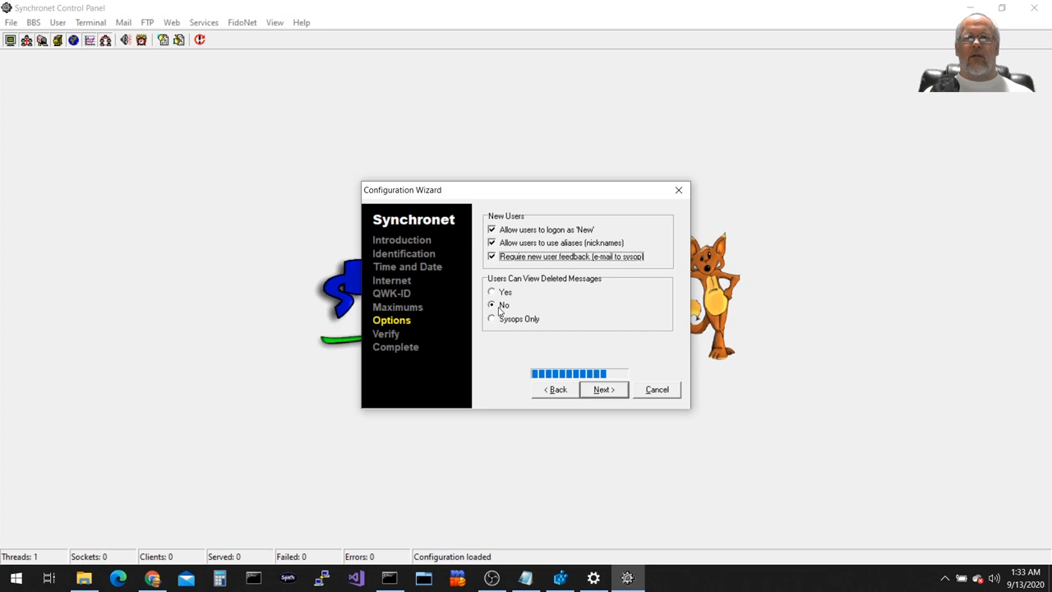
pyautogui.click(492, 291)
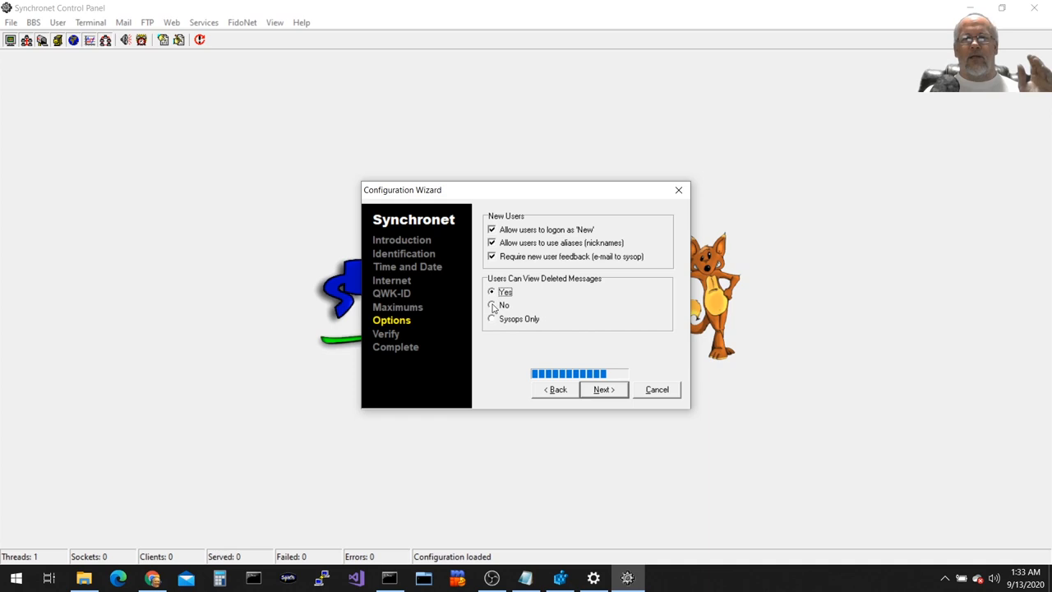
pyautogui.click(491, 305)
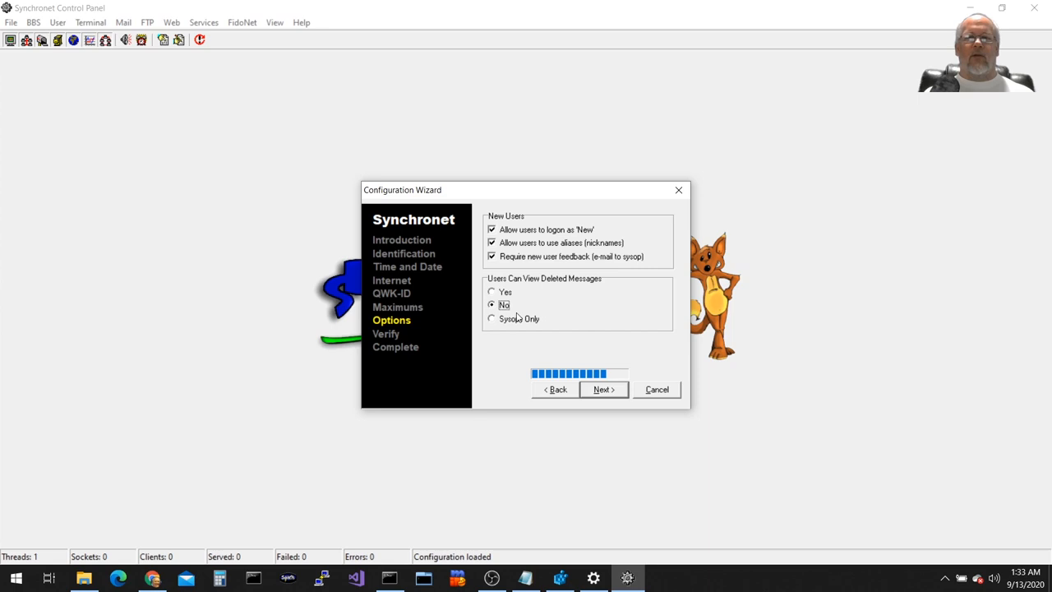
pyautogui.moveTo(499, 314)
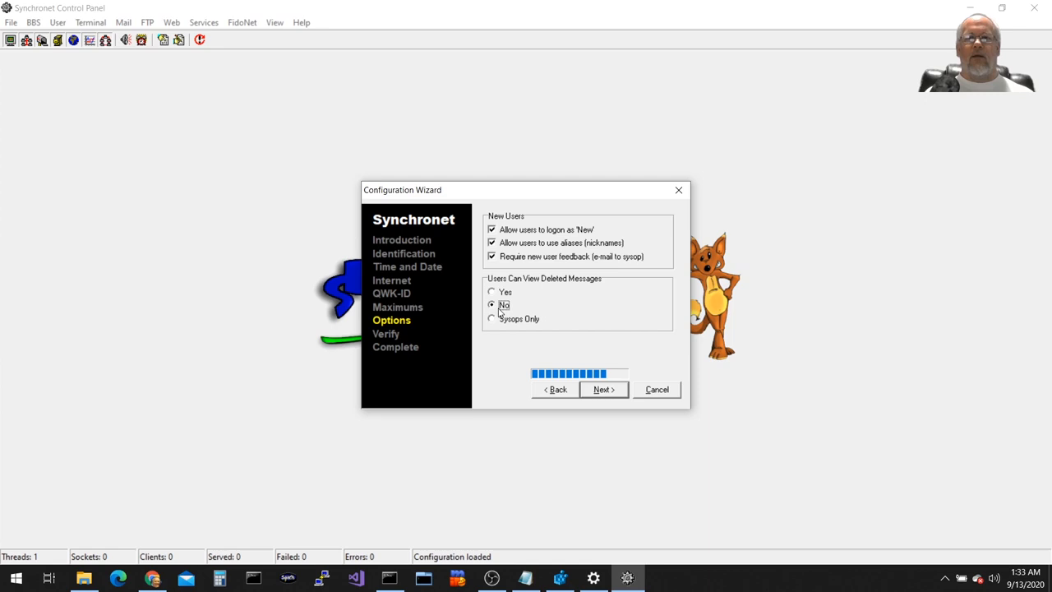
pyautogui.click(492, 319)
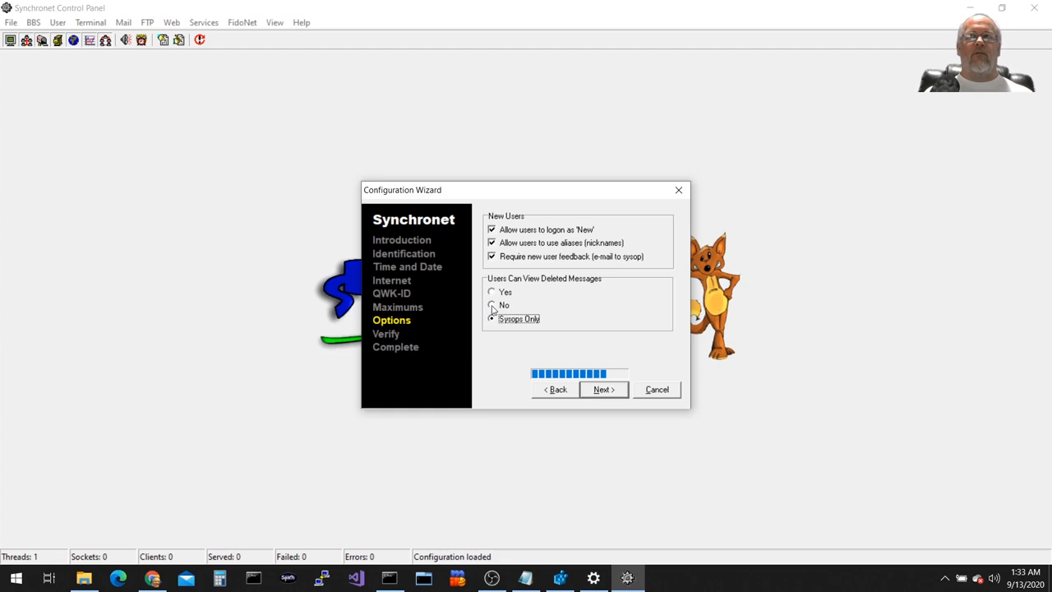
# Advance the setup wizard to the Verify page for re-entering the system password.
pyautogui.click(602, 389)
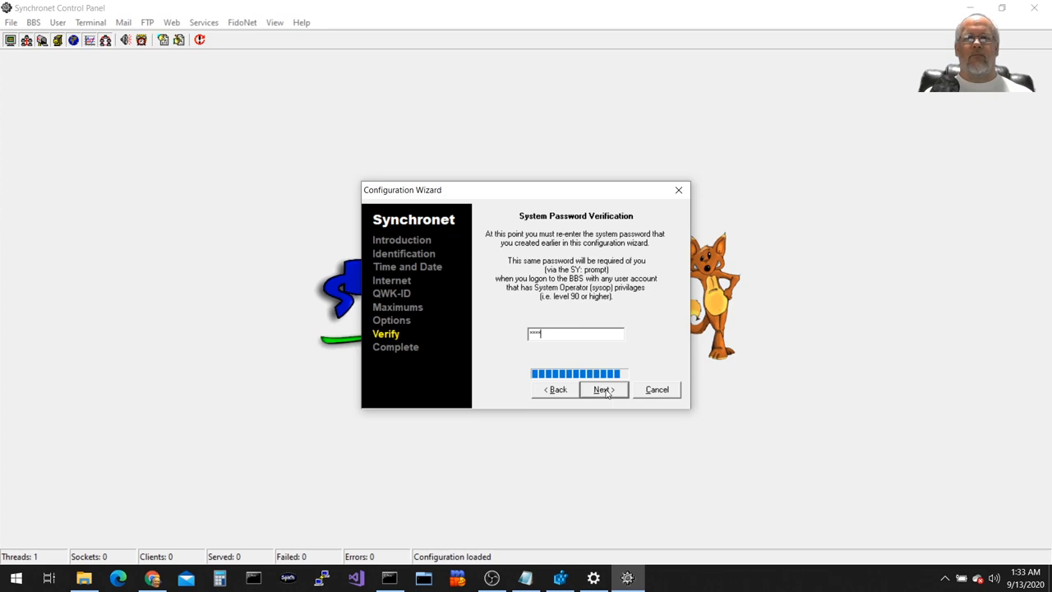
# Complete the wizard so terminal, mail and services servers start, then review the Events and Terminal Server logs.
pyautogui.click(602, 388)
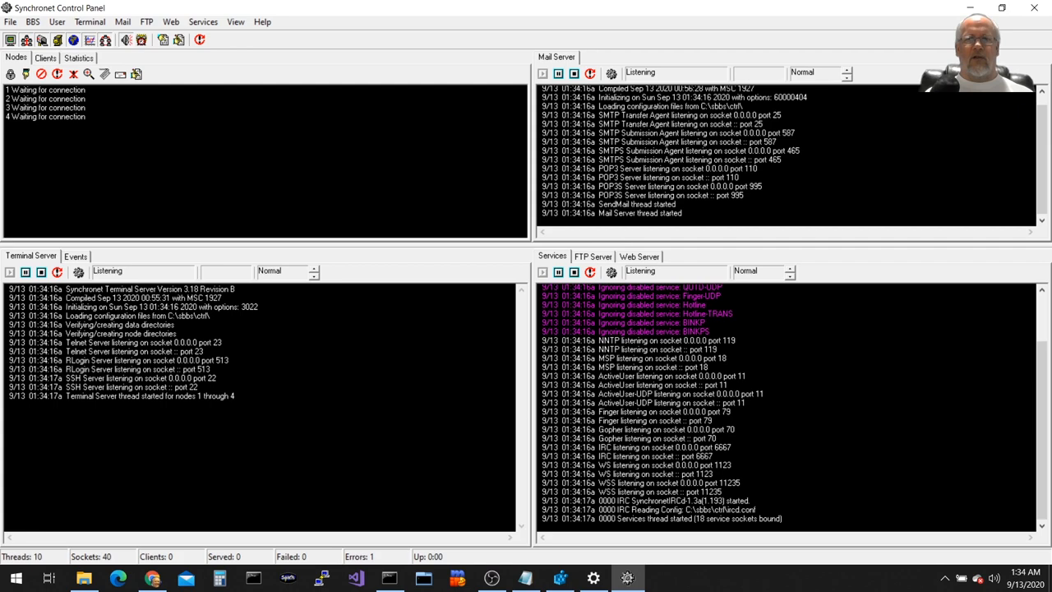
pyautogui.click(75, 255)
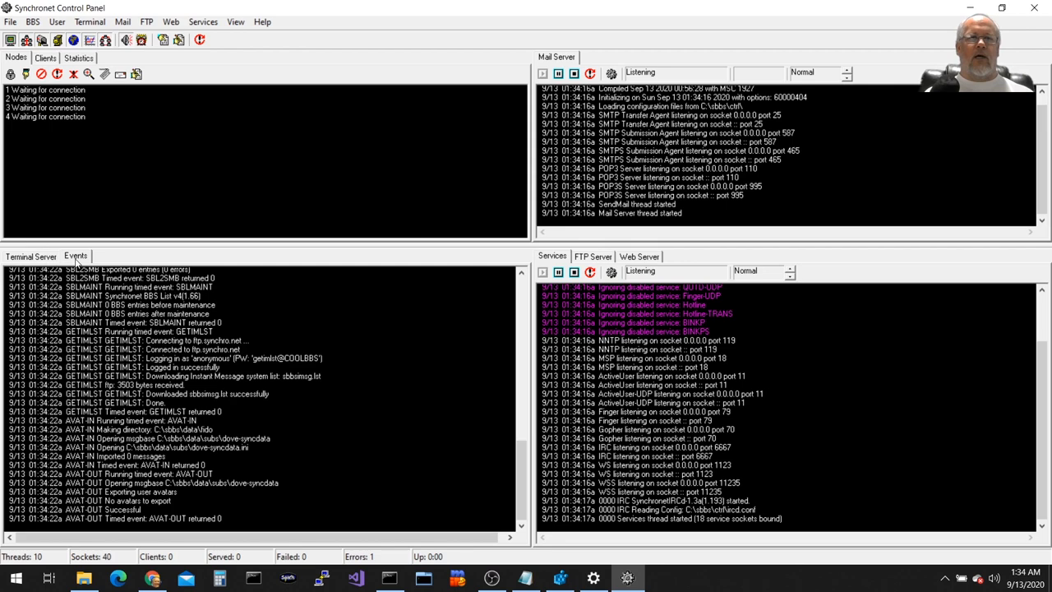
pyautogui.click(30, 256)
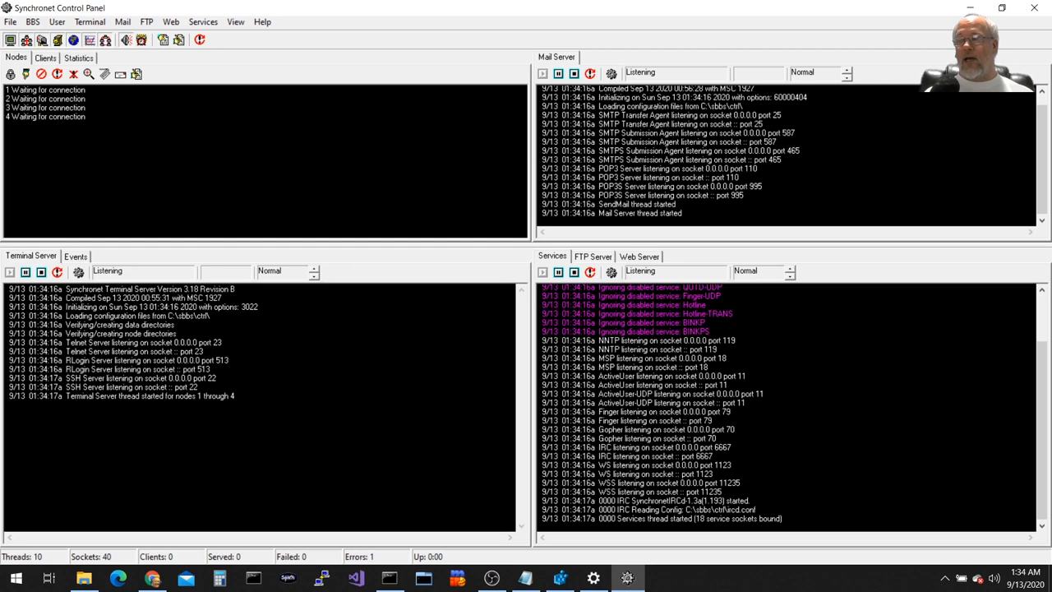
pyautogui.click(11, 22)
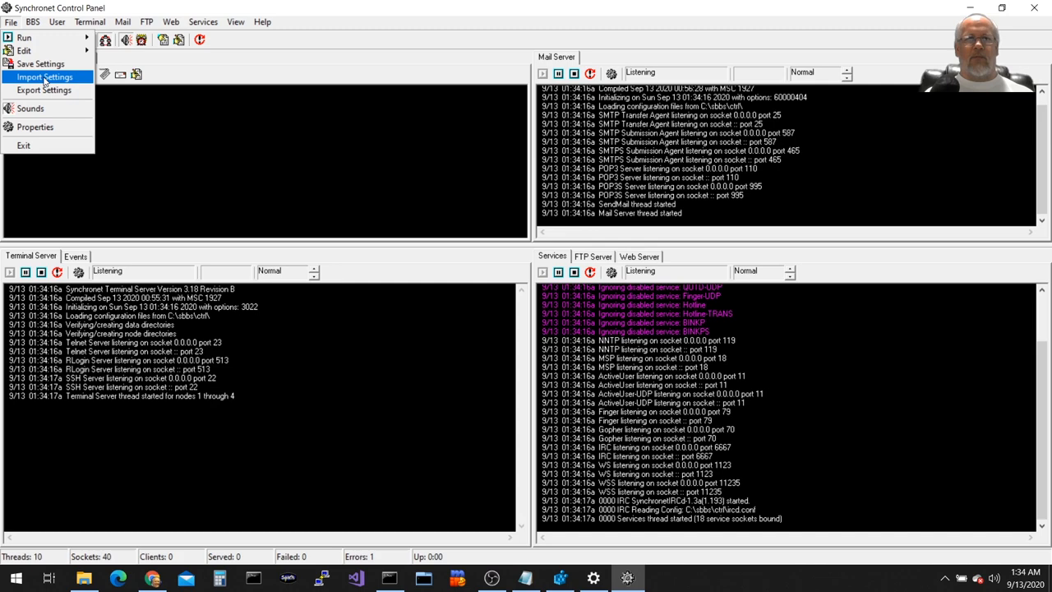
# Import the control panel settings from sbbsctrl.darkmode.ini and acknowledge the success notice.
pyautogui.click(44, 77)
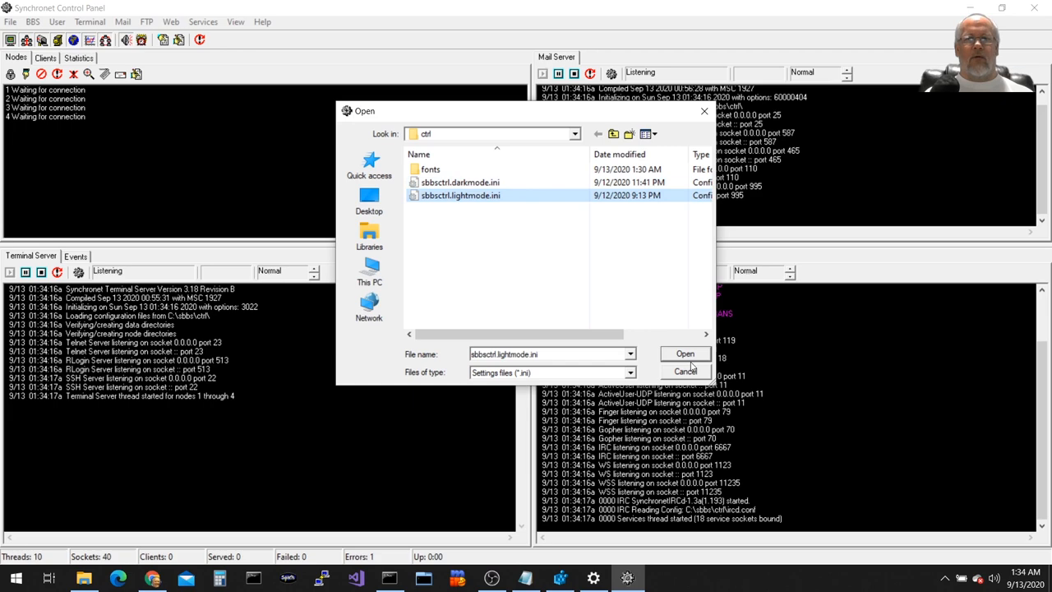
pyautogui.click(684, 353)
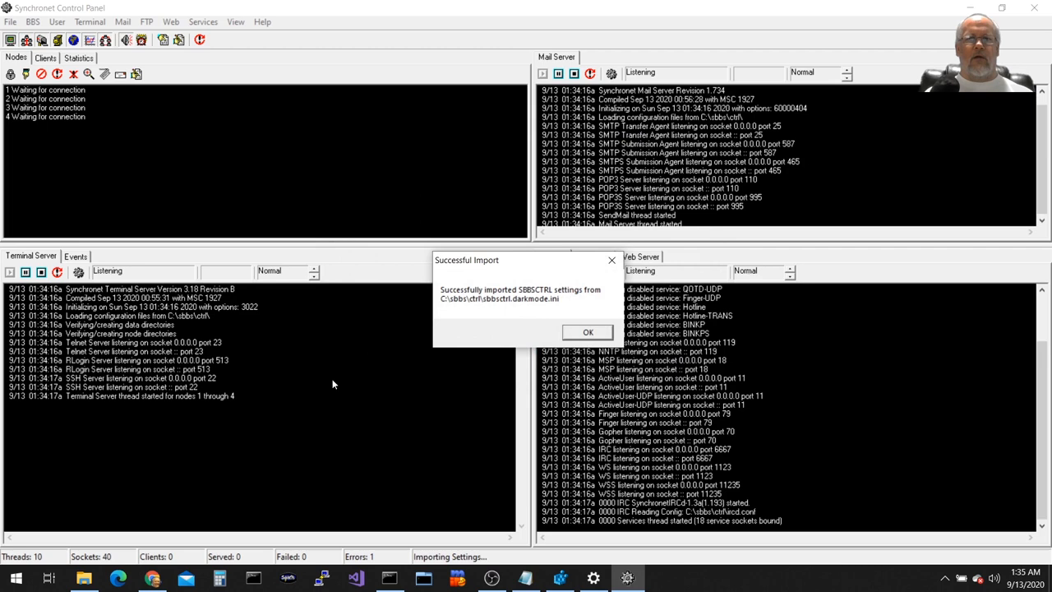
pyautogui.click(587, 332)
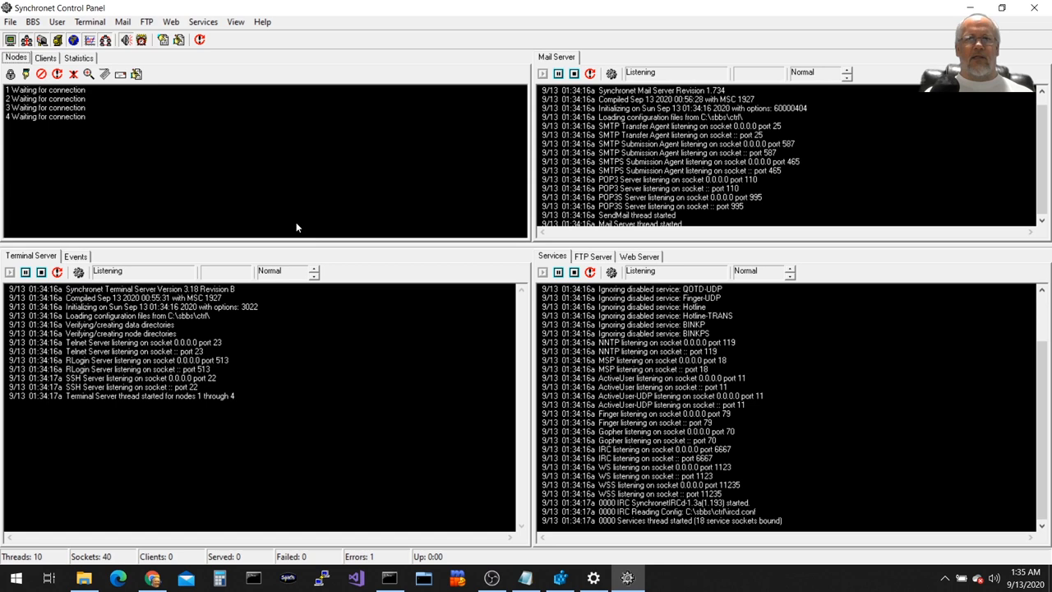
# In Properties Customize, give the Terminal Server Log a bold yellow font on black.
pyautogui.click(10, 21)
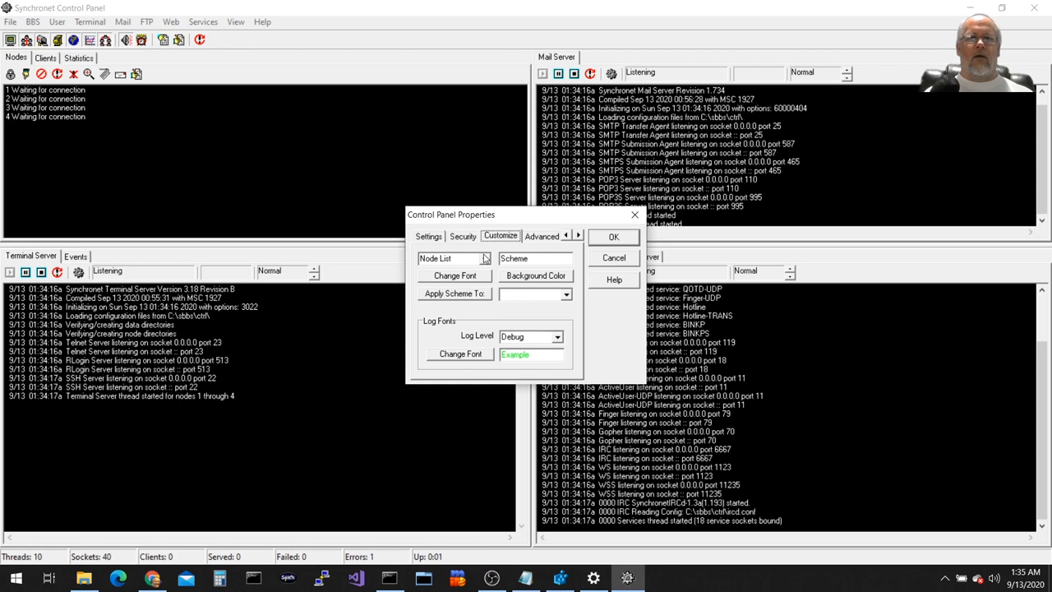
pyautogui.click(484, 258)
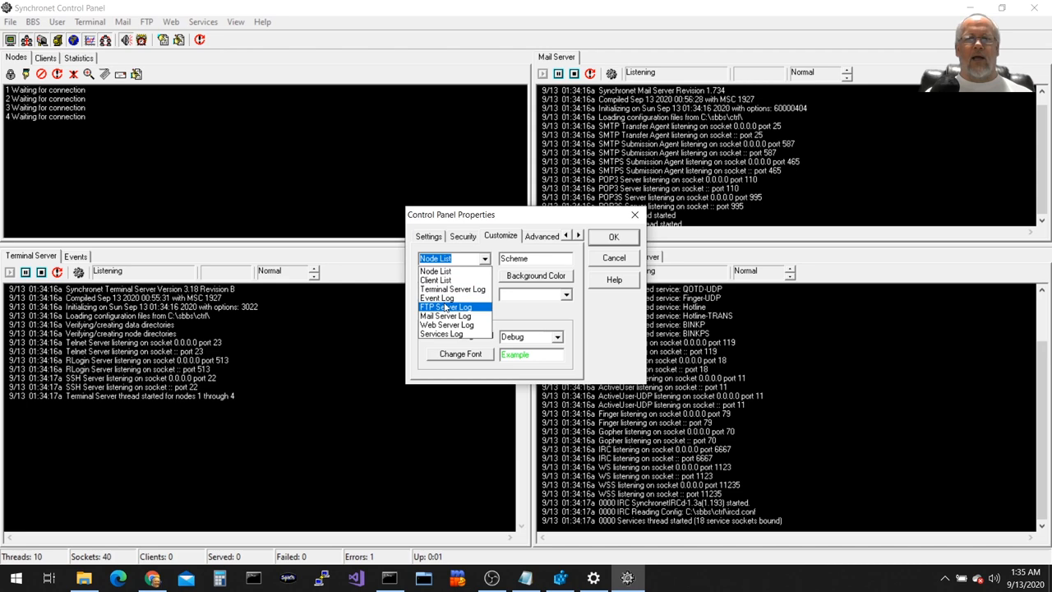
pyautogui.click(458, 353)
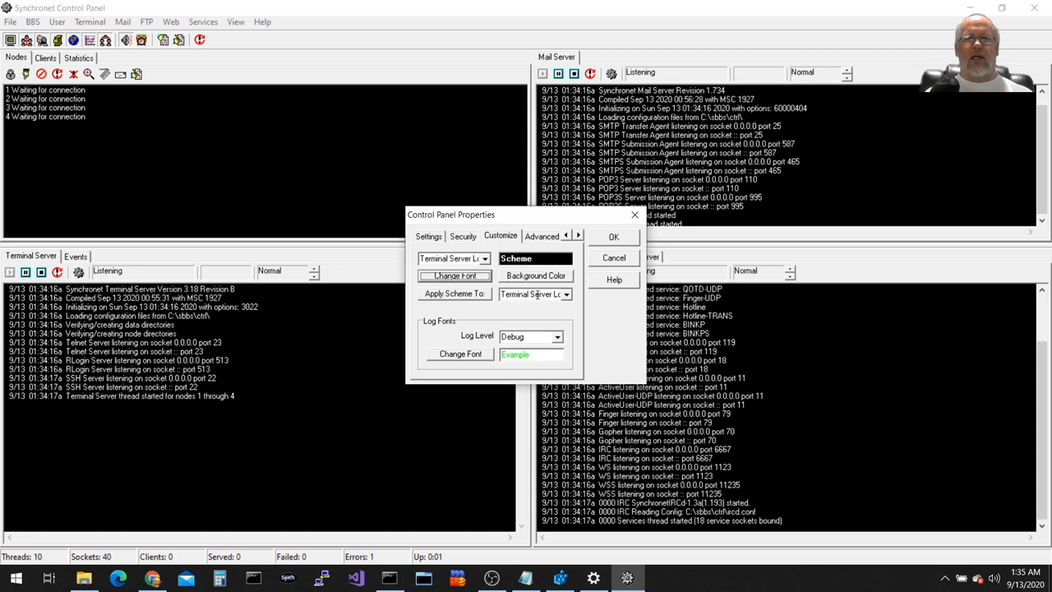
pyautogui.click(455, 275)
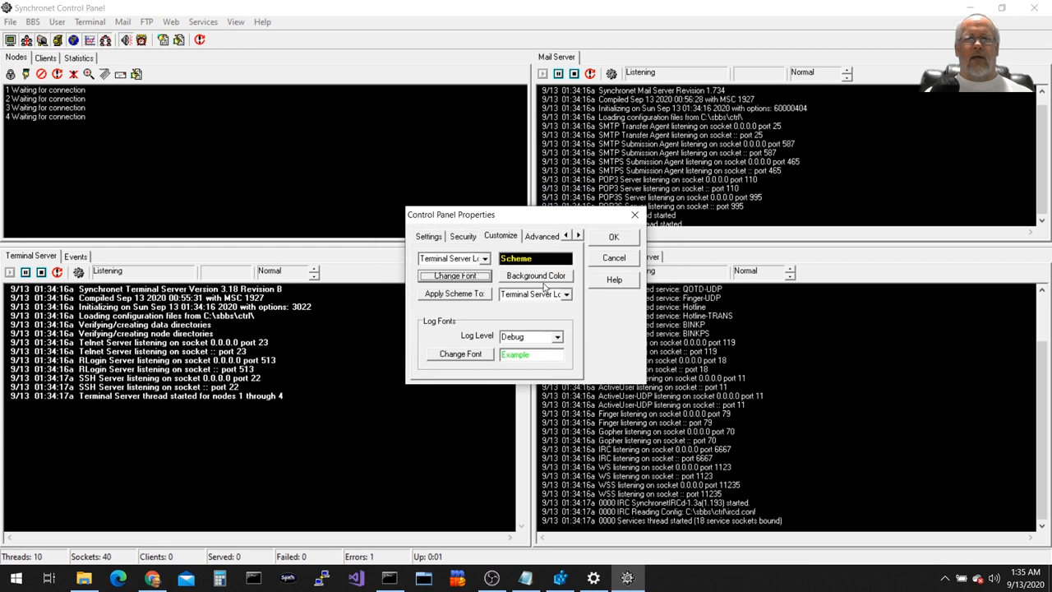
# Apply the new log scheme, then review the Properties Settings and Customize options.
pyautogui.click(565, 295)
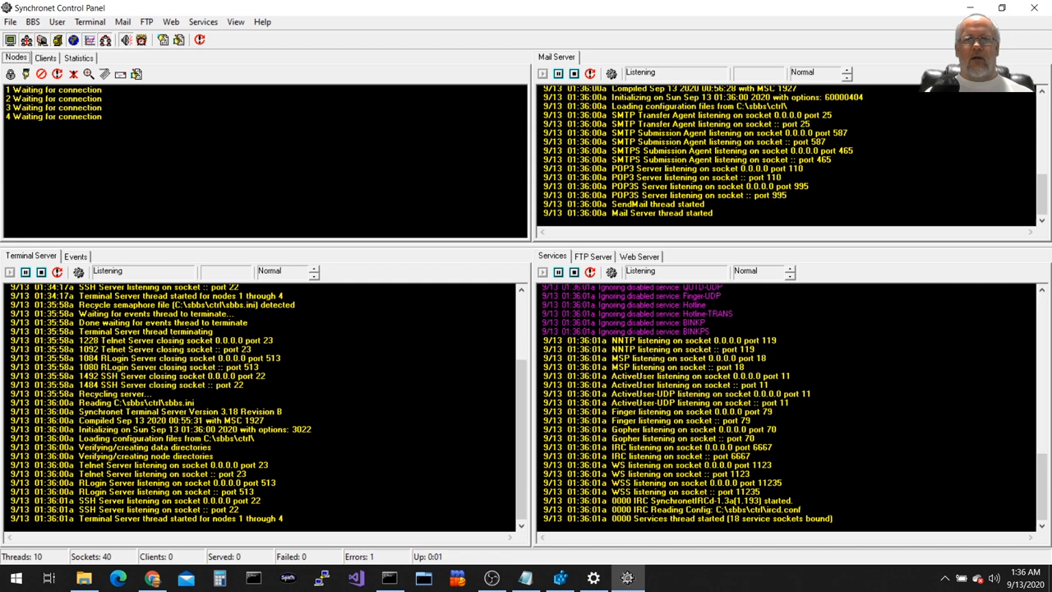
pyautogui.click(657, 340)
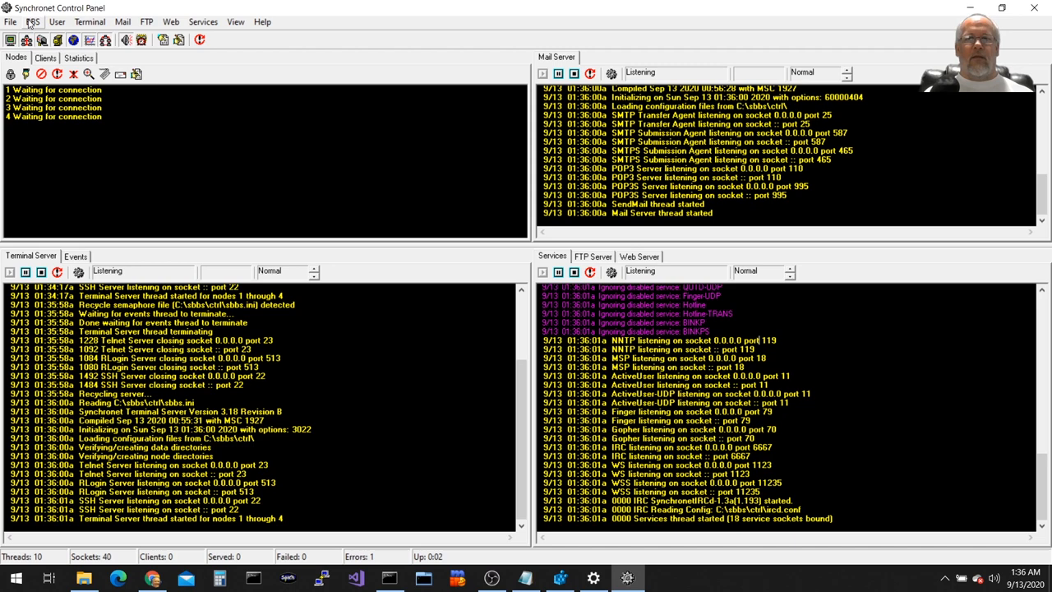
pyautogui.click(33, 21)
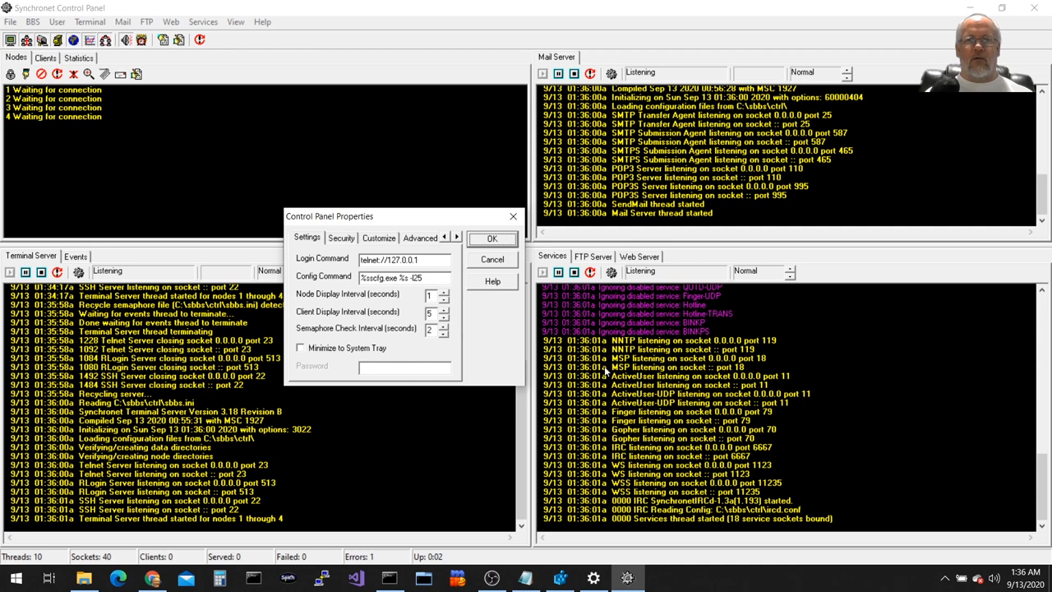
pyautogui.click(379, 237)
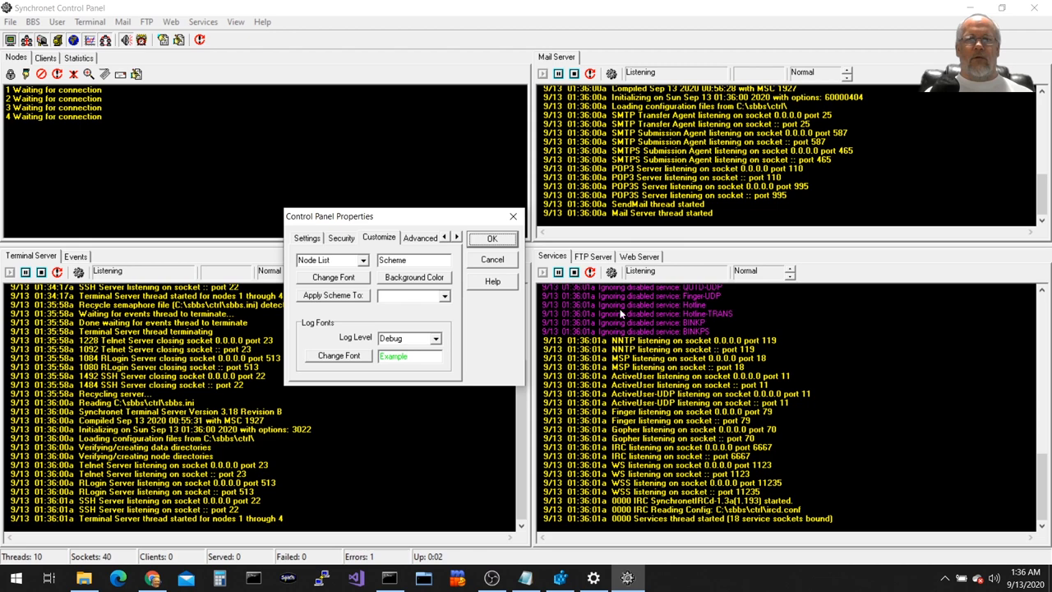
pyautogui.click(435, 338)
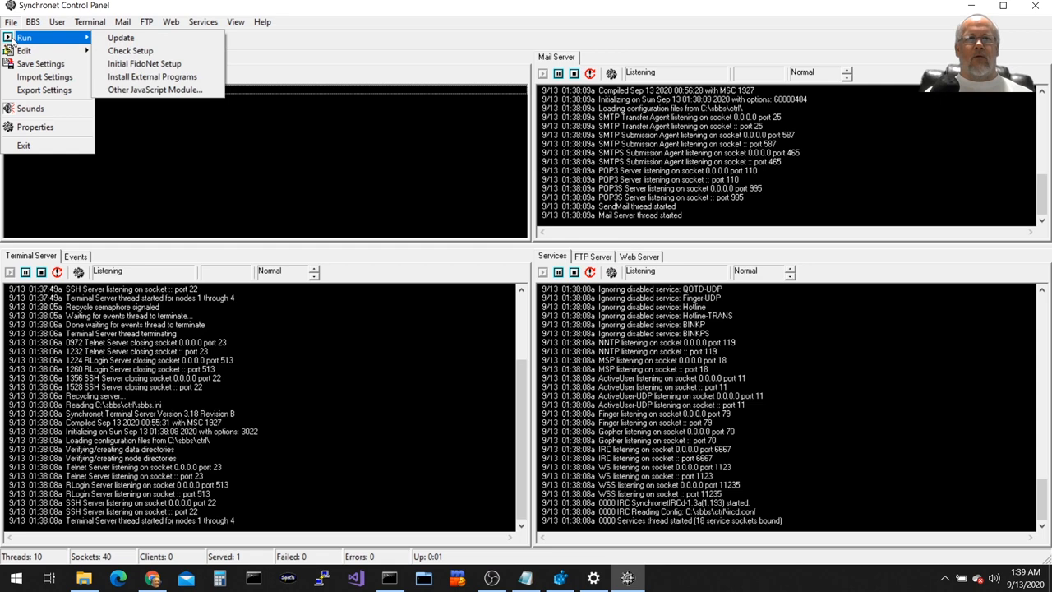
pyautogui.moveTo(120, 37)
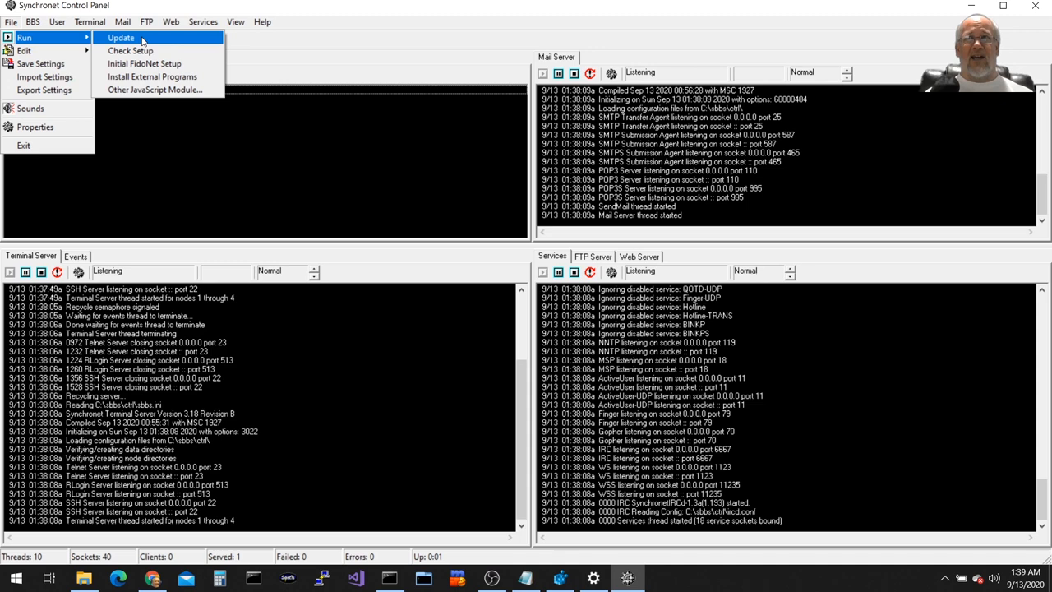
# Run the BBS Update script from File > Run and look over the other setup scripts offered.
pyautogui.click(120, 37)
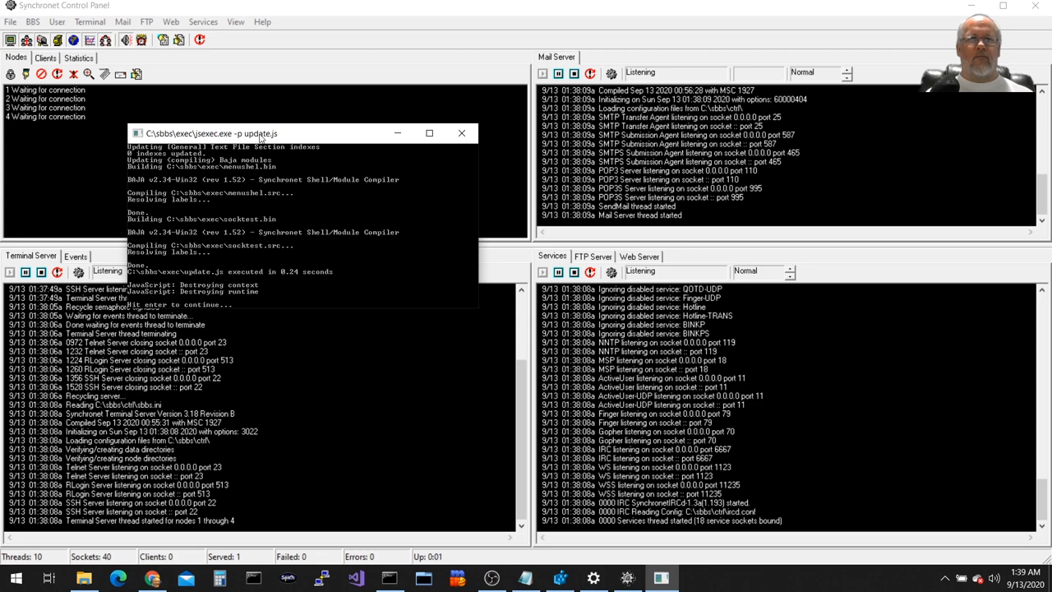
pyautogui.click(11, 21)
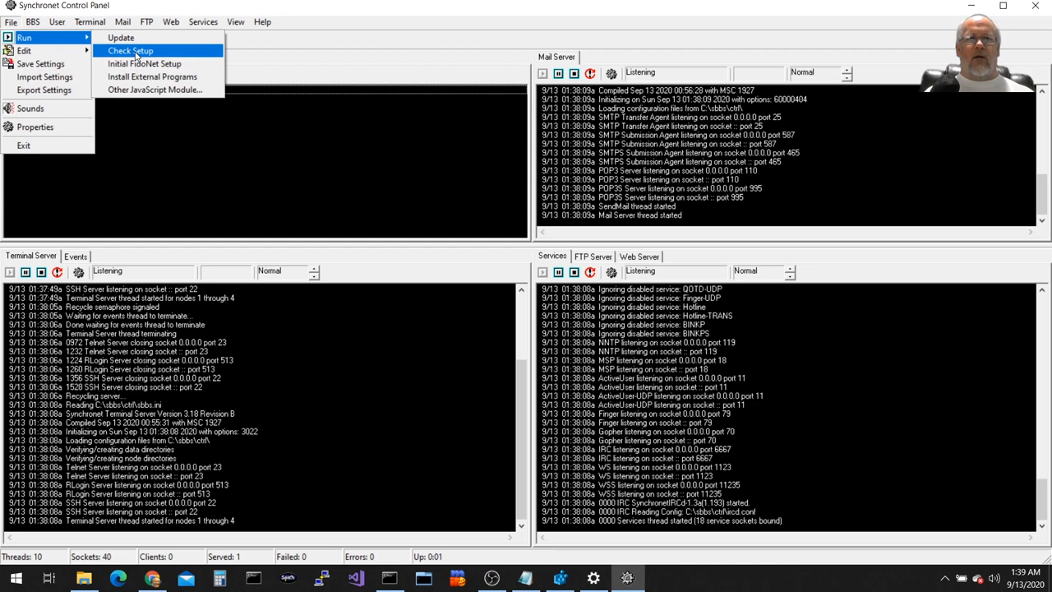
pyautogui.click(130, 51)
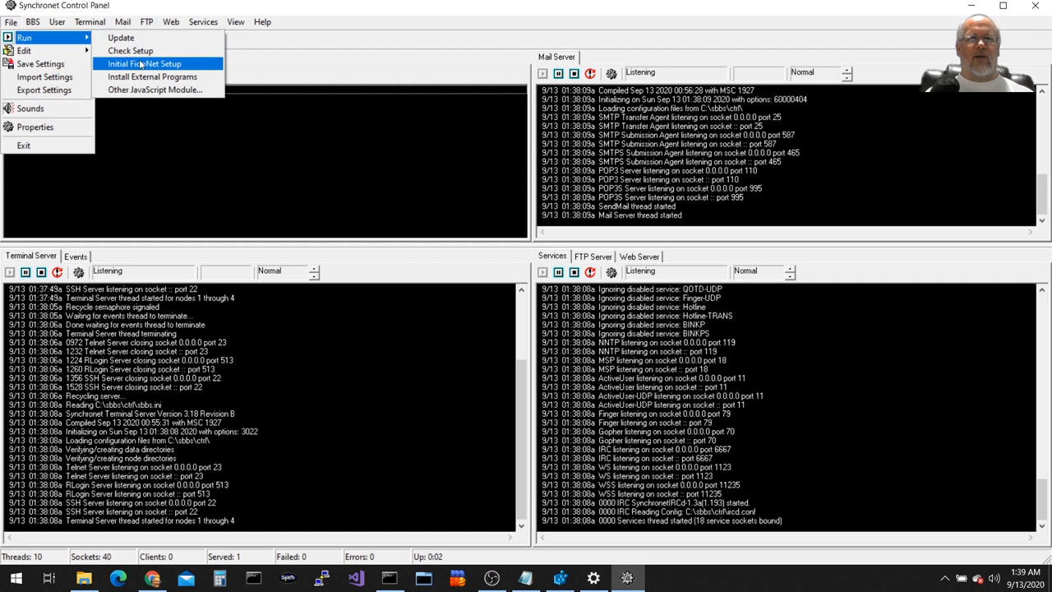
pyautogui.moveTo(152, 76)
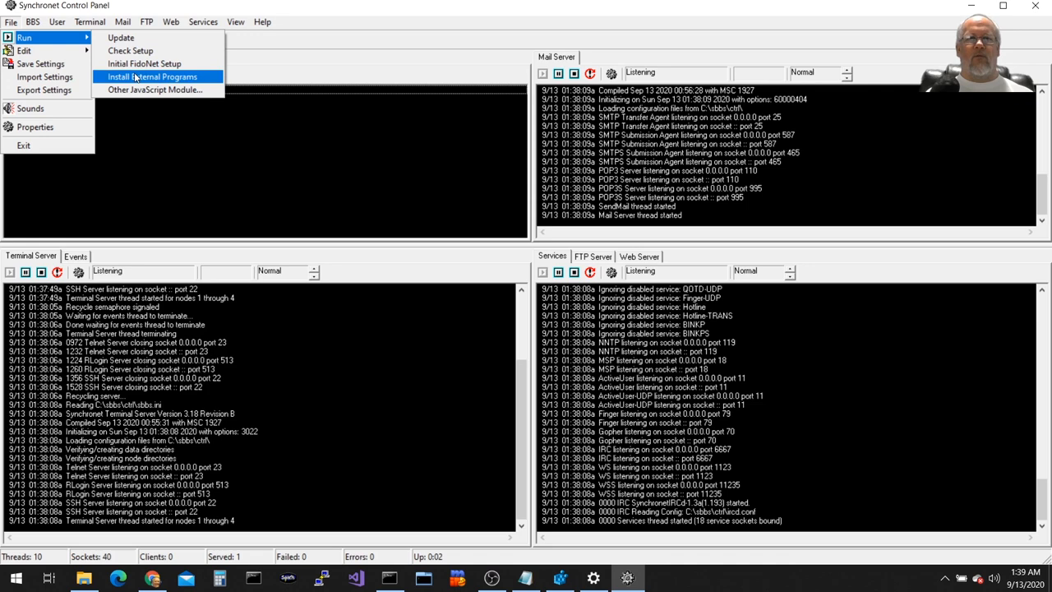
pyautogui.click(33, 22)
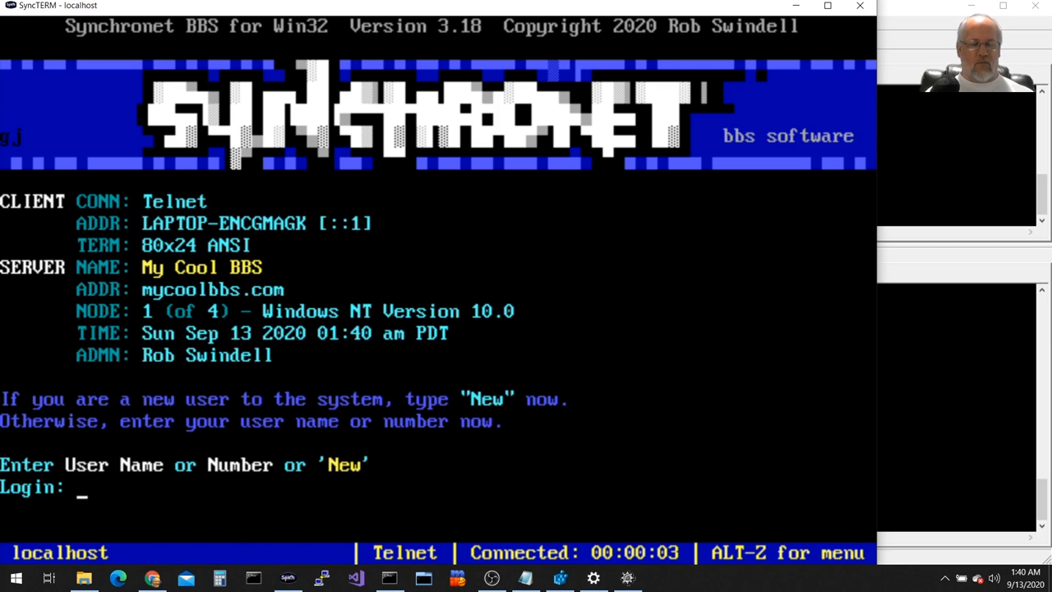
# Log in as 'New' to register the sysop account and confirm mouse reporting support.
pyautogui.write('New')
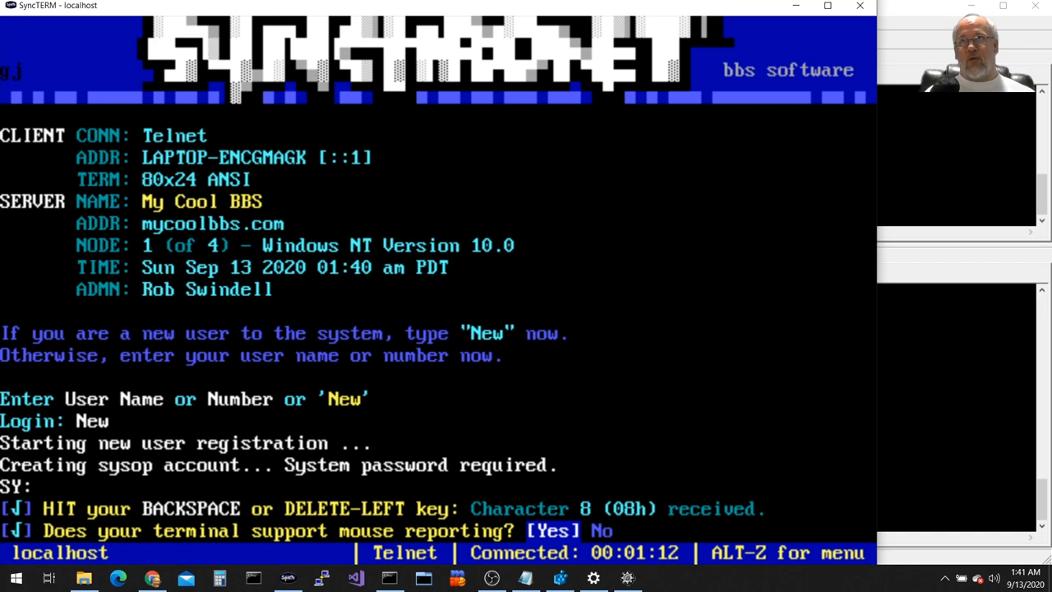
pyautogui.press('Enter')
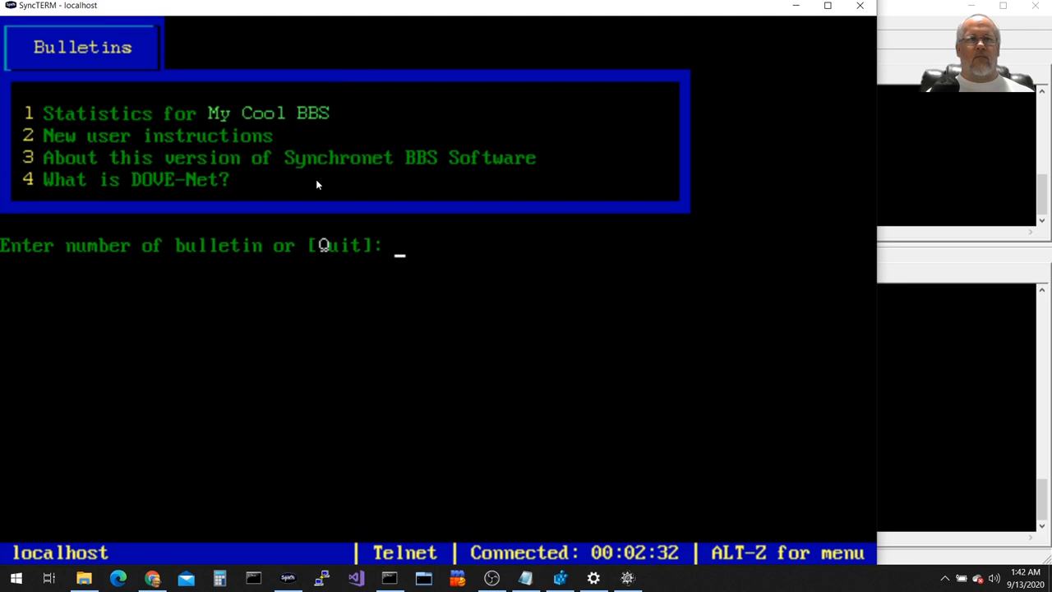
# Quit the bulletins with Q and answer Yes to creating the Guest account.
pyautogui.write('Q')
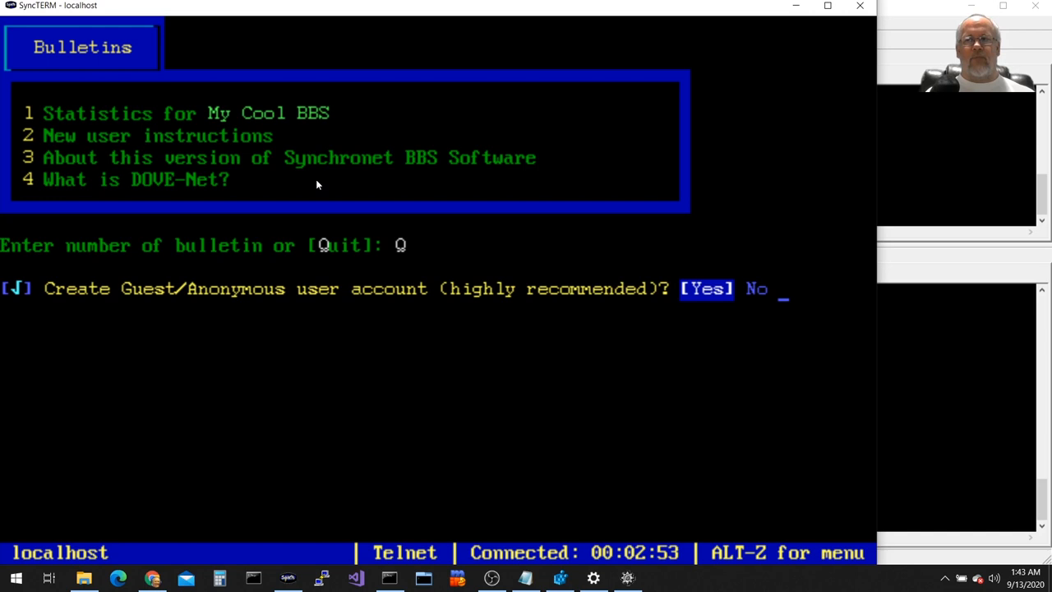
pyautogui.press('enter')
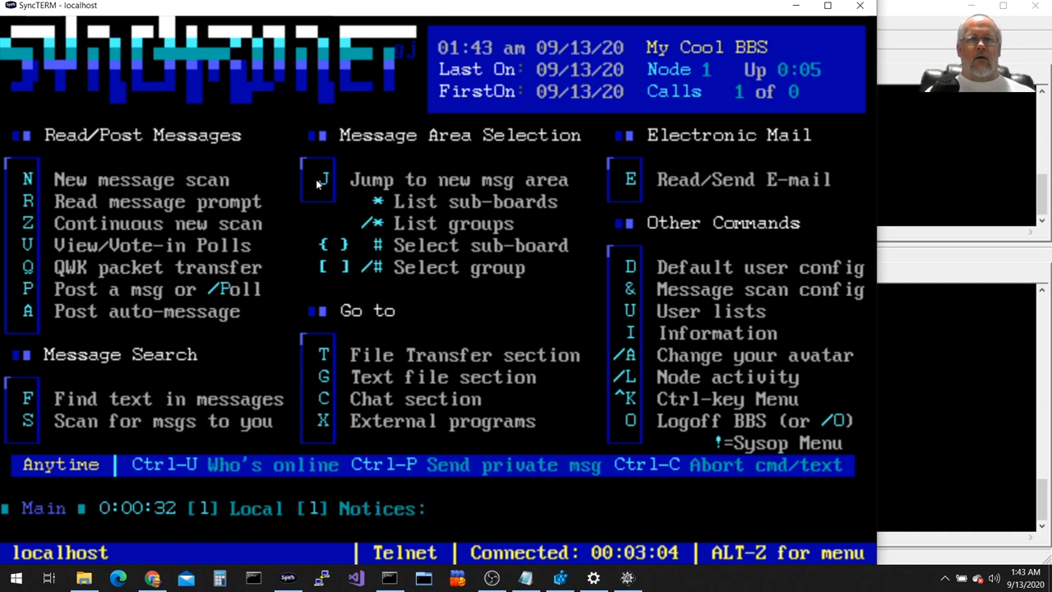
pyautogui.moveTo(399, 293)
pyautogui.write('T')
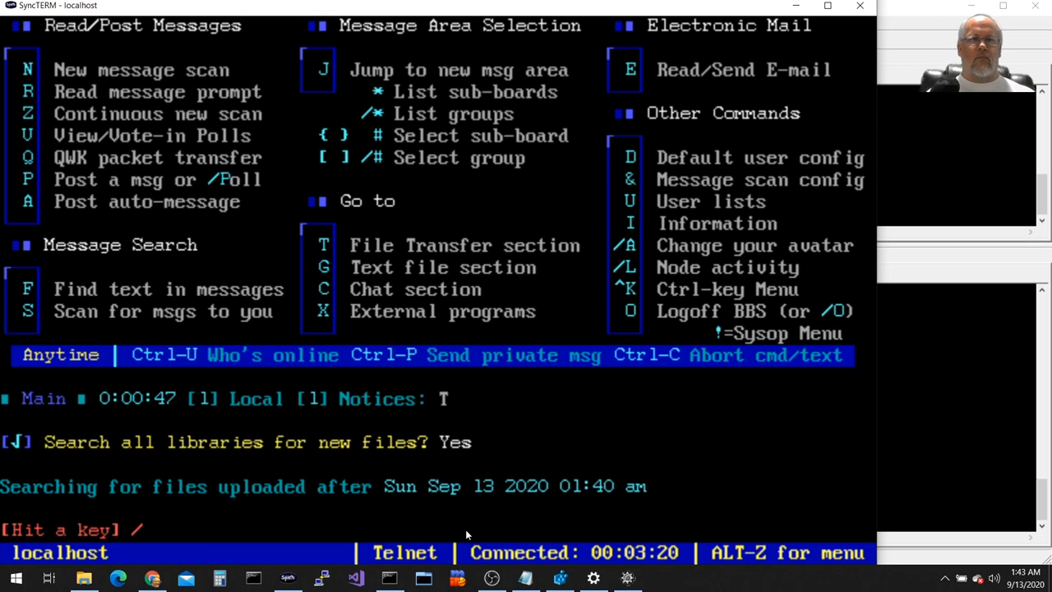
# Continue past the new files search across all libraries to the main menu.
pyautogui.press('enter')
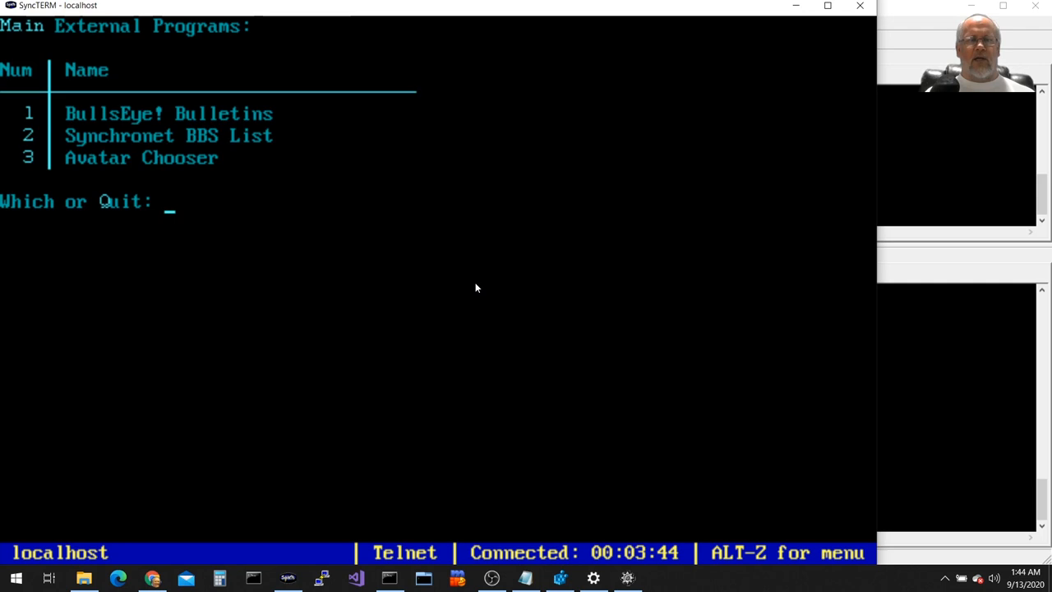
# Launch external program 2, Synchronet Minesweeper, and continue past its title screen.
pyautogui.write('2')
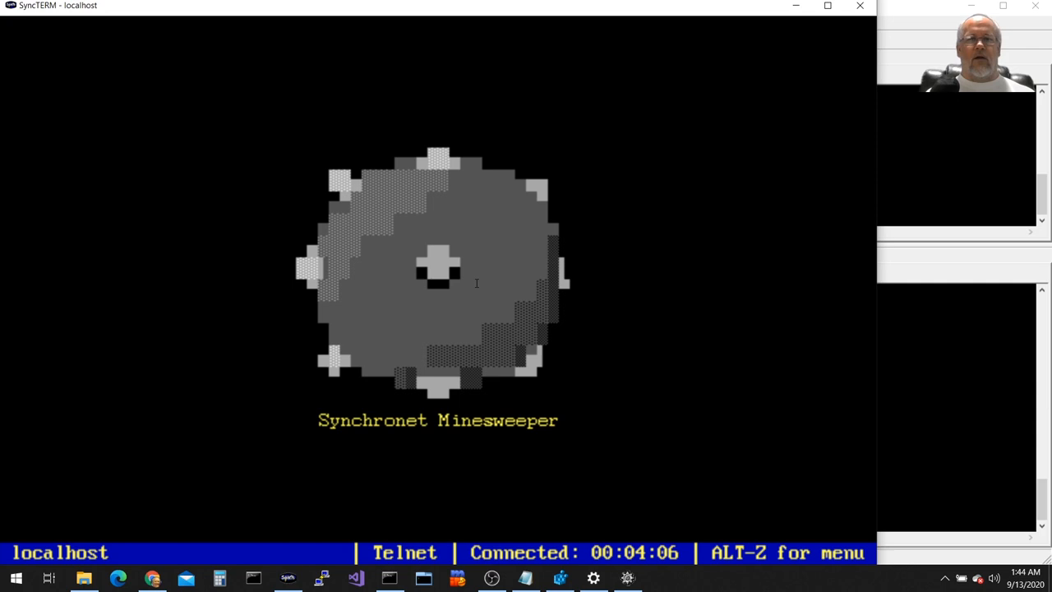
pyautogui.click(438, 275)
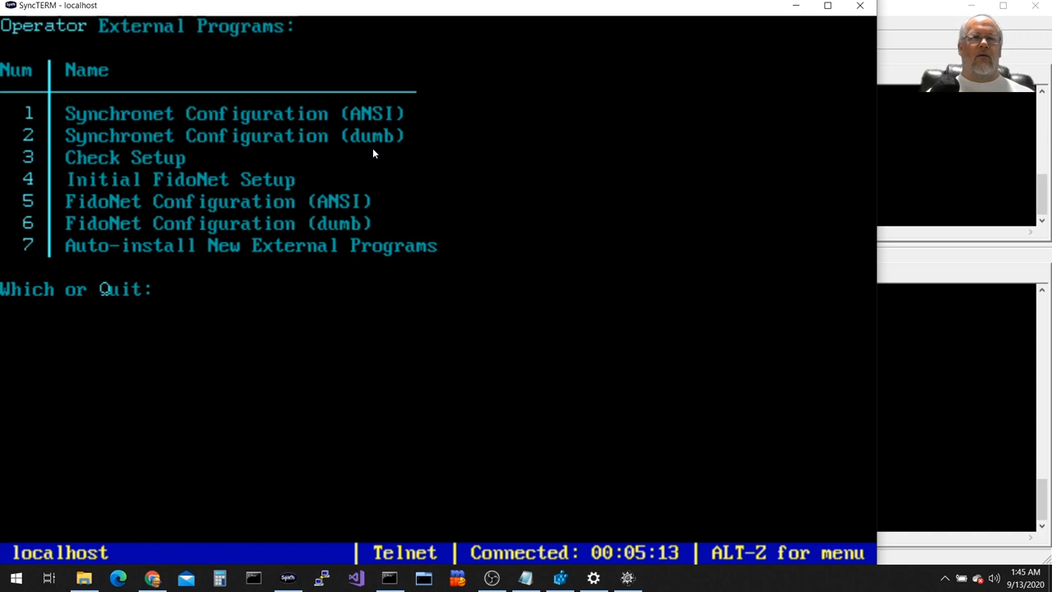
# Launch Initial FidoNet Setup (option 3) from the Operator External Programs menu.
pyautogui.write('3')
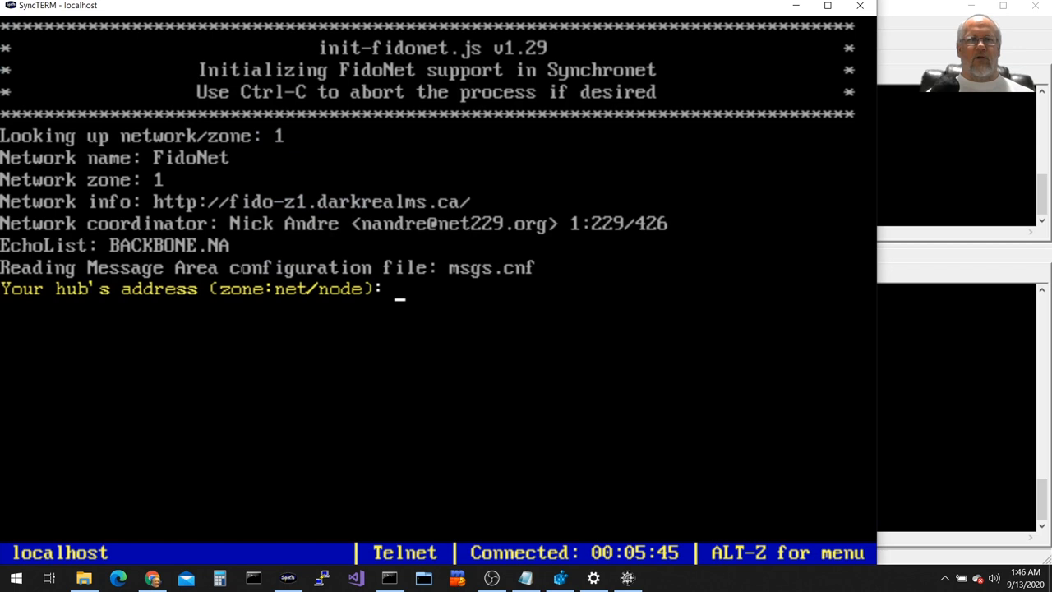
# Enter hub address 1:103/705 and accept the proposed node address 1:103/9999.
pyautogui.write('1:103/705')
pyautogui.write('rob')
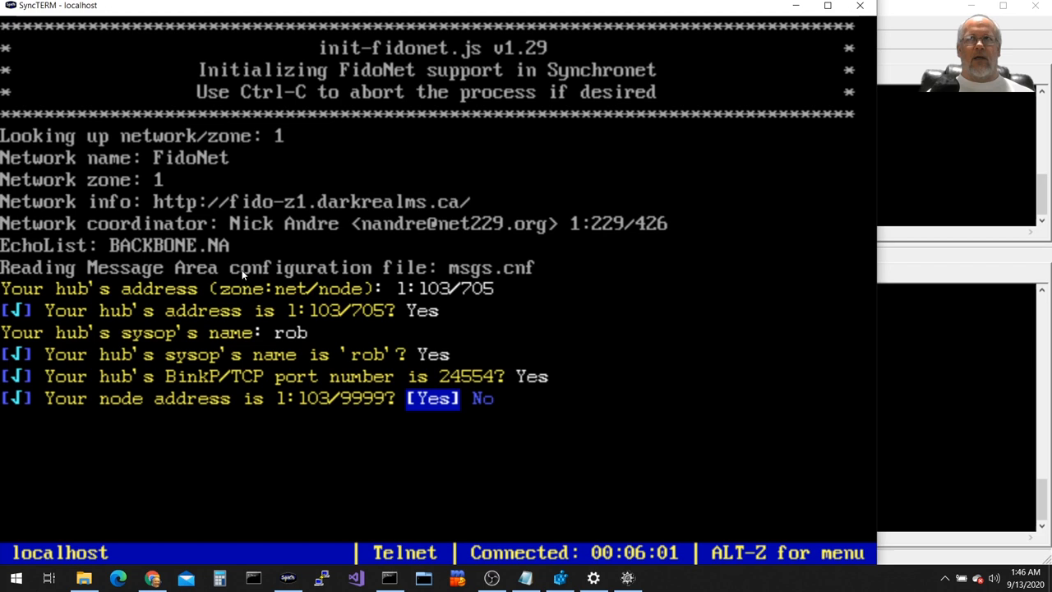
pyautogui.press('enter')
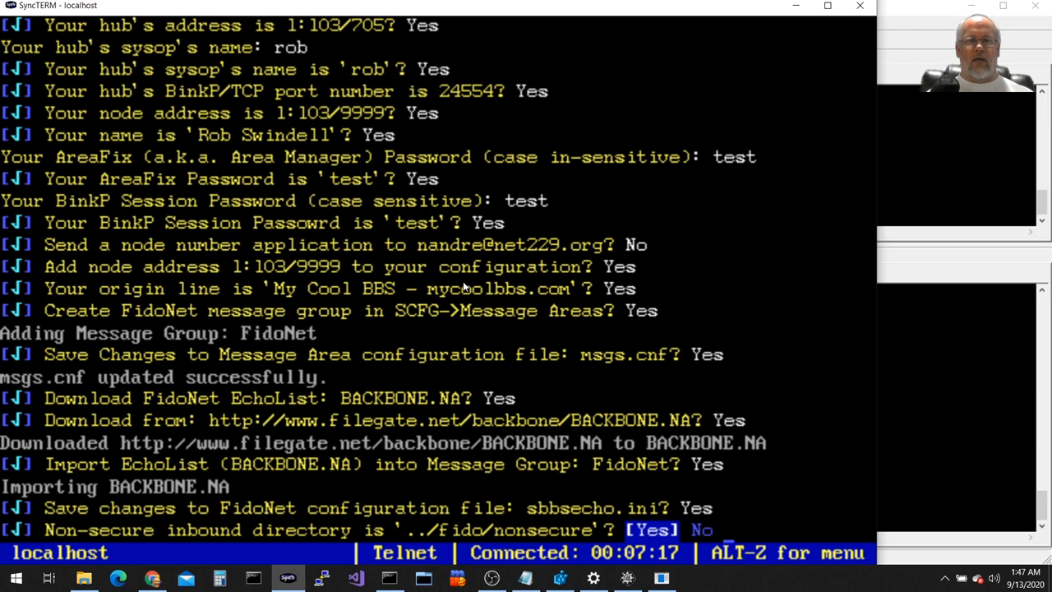
pyautogui.press('Return')
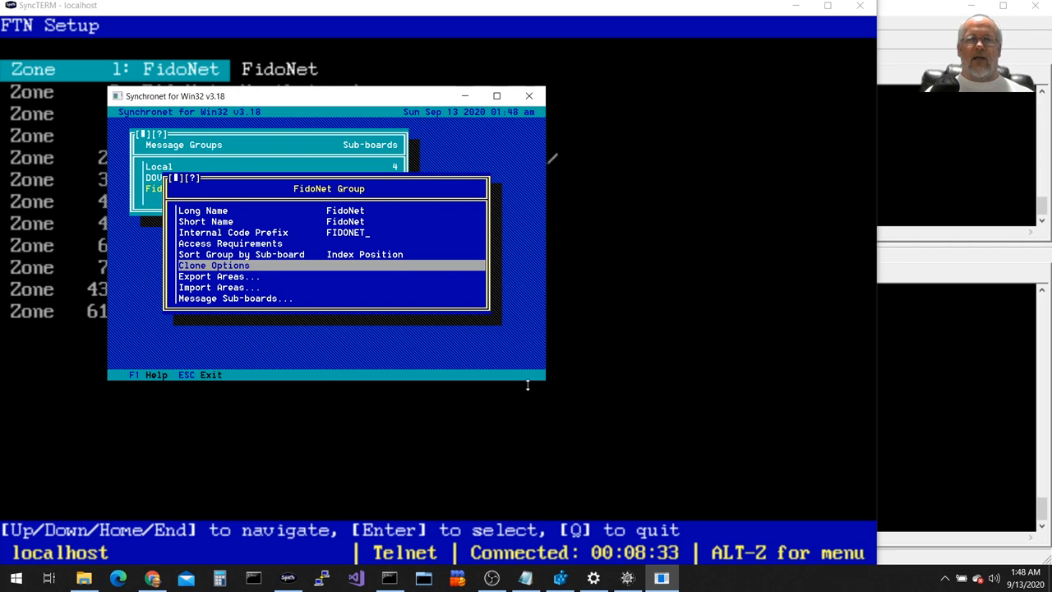
# View the FidoNet group's message sub-boards and a sub-board's Toggle Options, then back out.
pyautogui.click(242, 298)
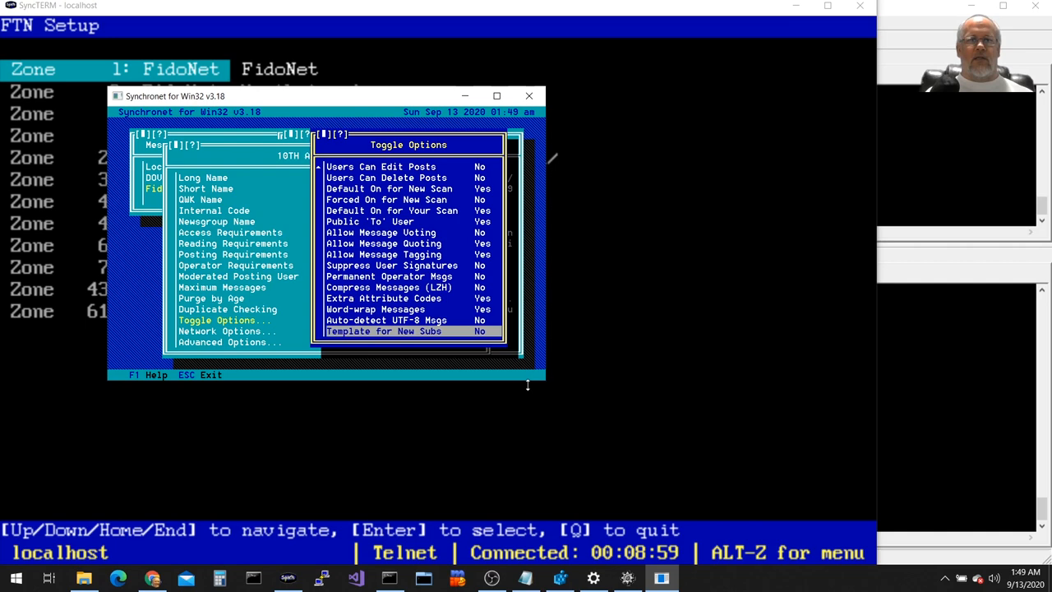
pyautogui.press('Escape')
pyautogui.write('1')
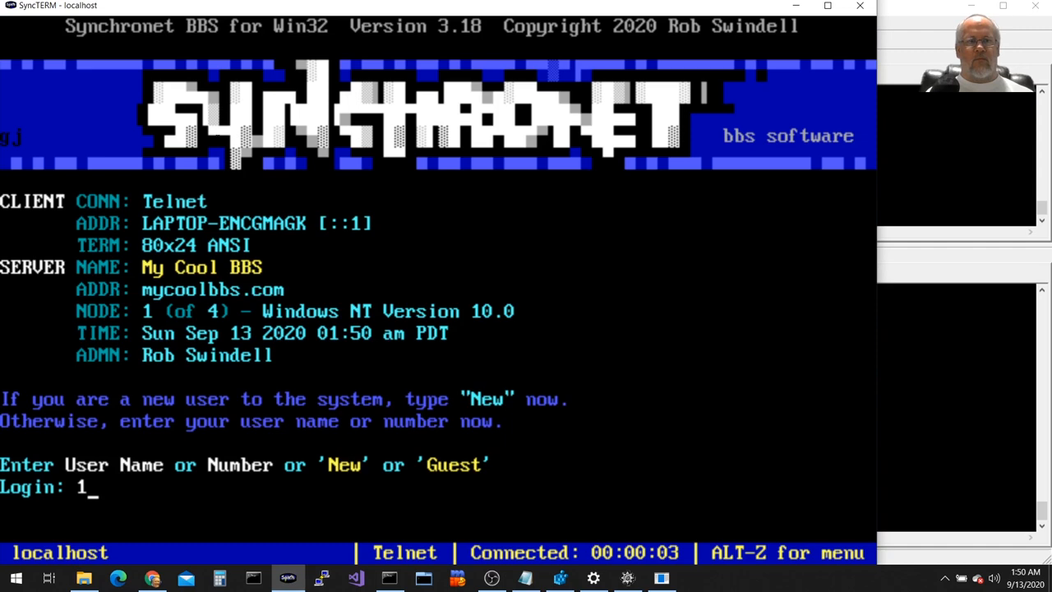
# Log in as user 1, scan all groups for new messages, then enter the text file sections (2).
pyautogui.press('enter')
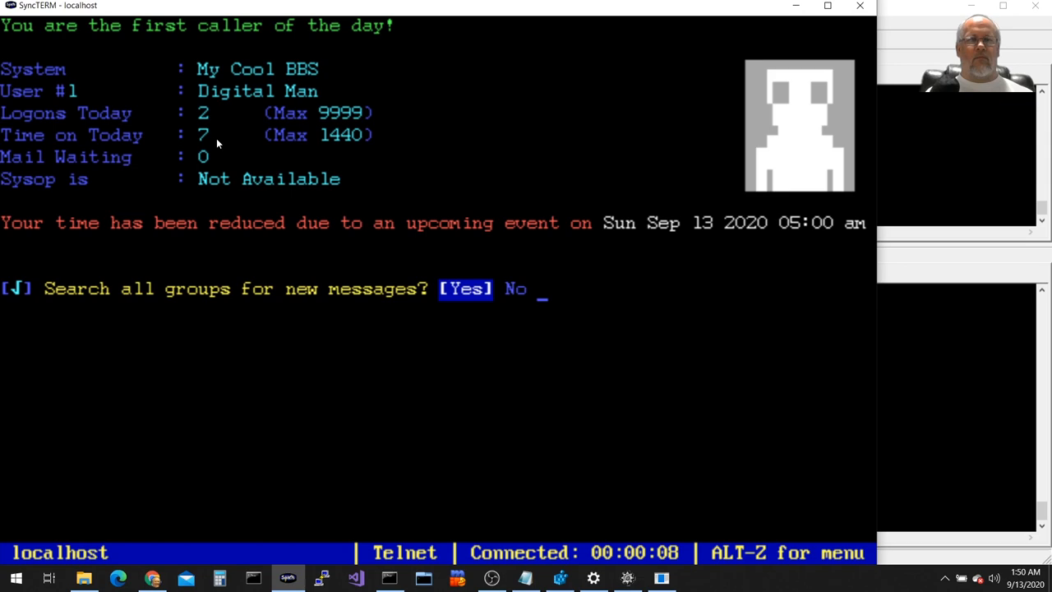
pyautogui.press('Enter')
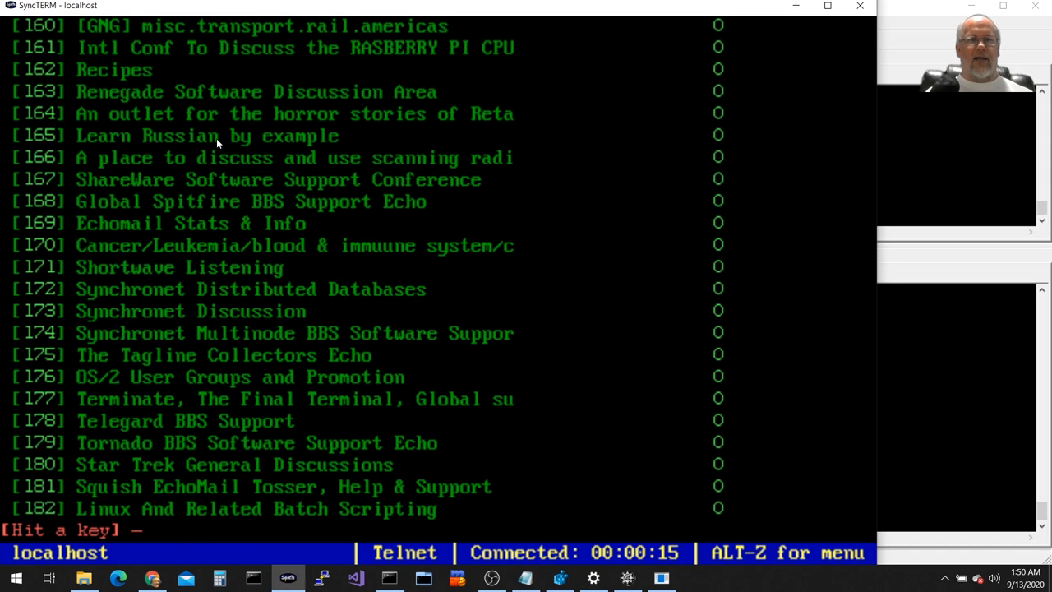
pyautogui.press('enter')
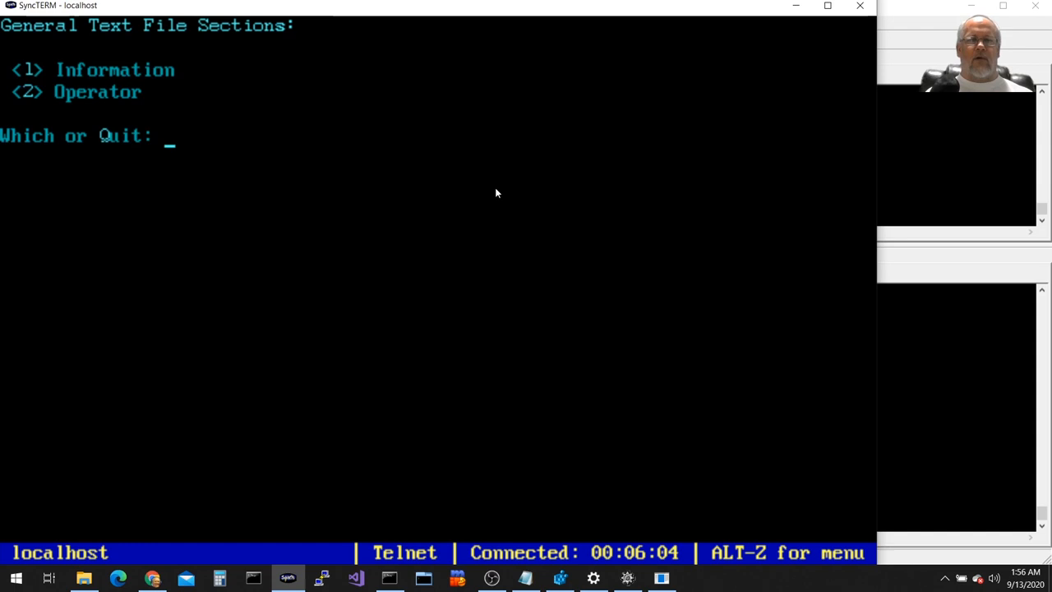
pyautogui.write('2')
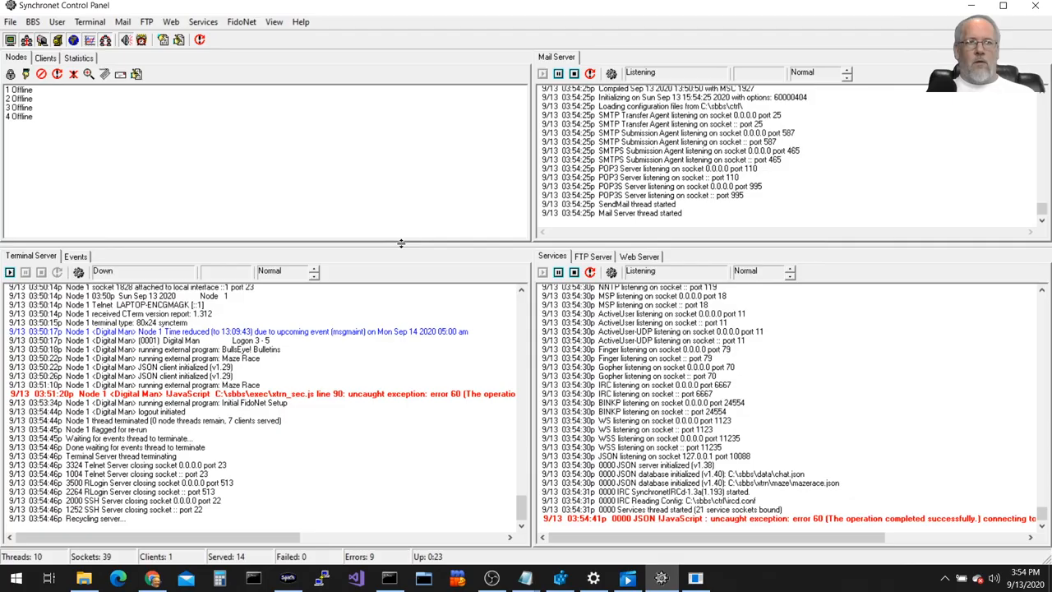
# Bring up the FidoNet editing options and view the empty areas.bbs area file editor.
pyautogui.click(241, 22)
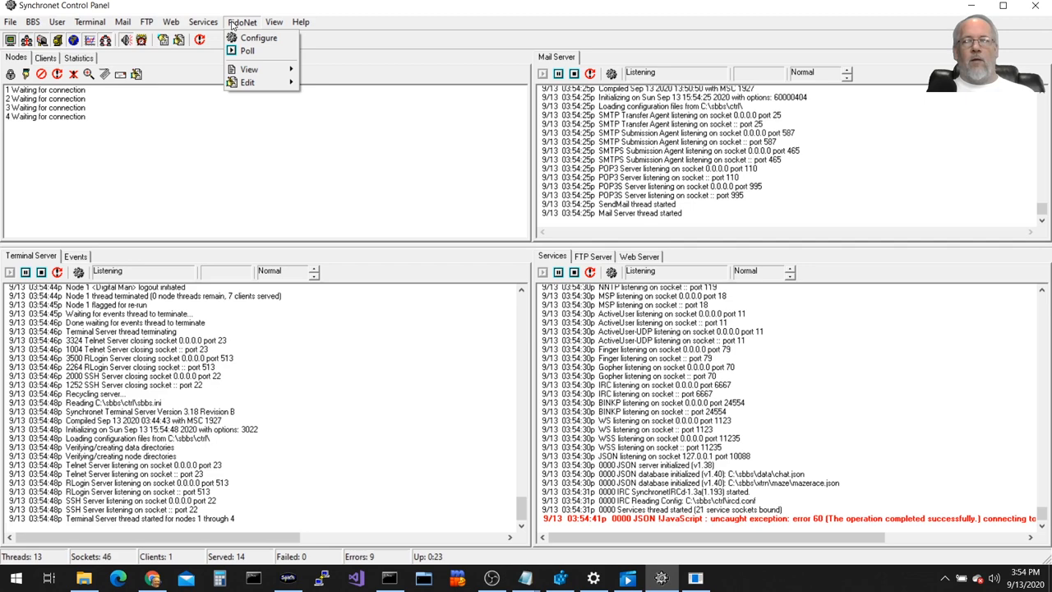
pyautogui.click(241, 23)
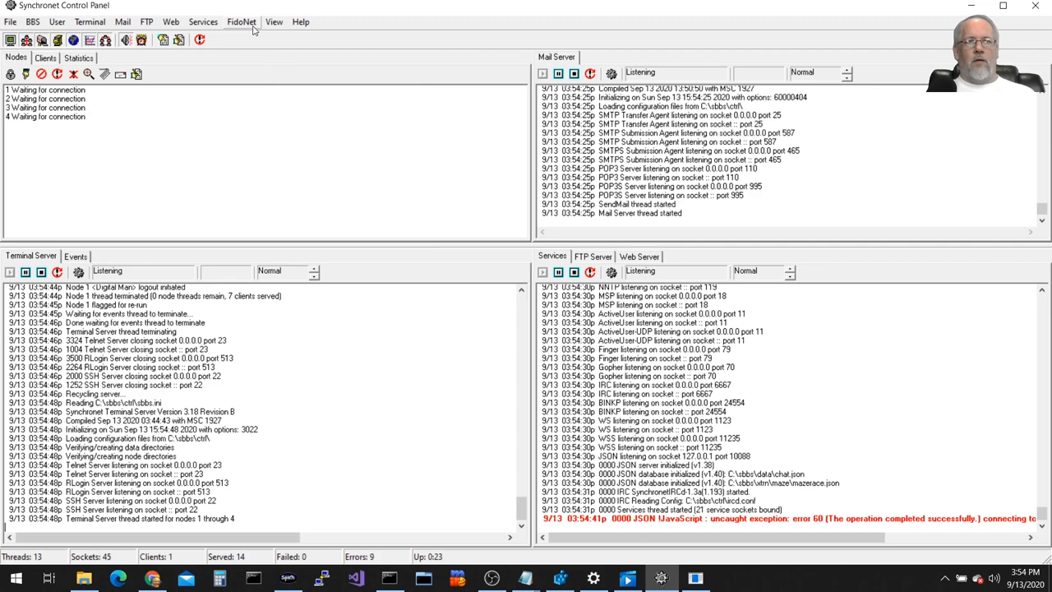
pyautogui.click(242, 21)
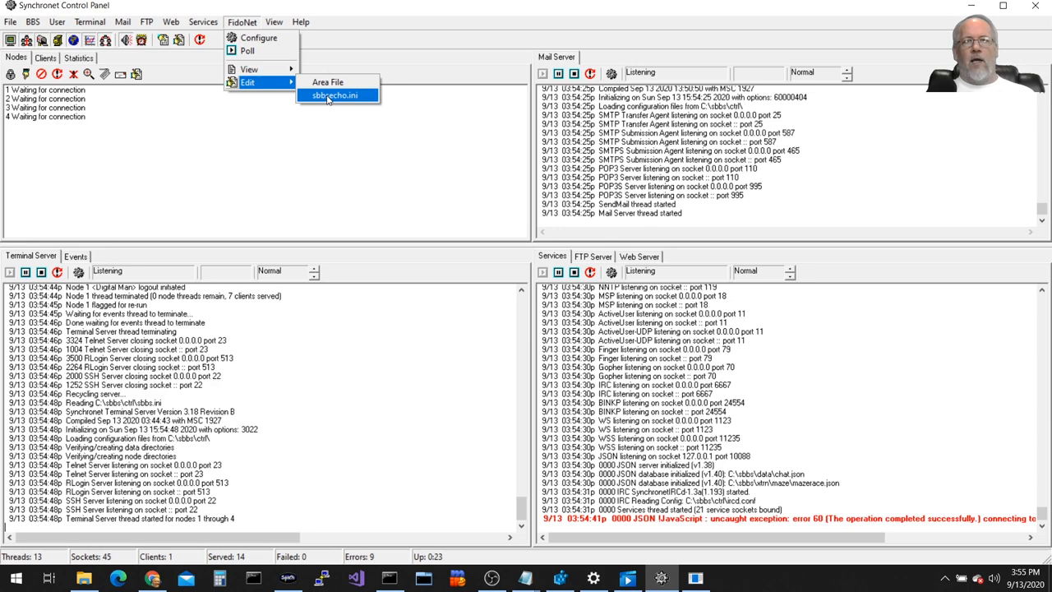
pyautogui.click(327, 82)
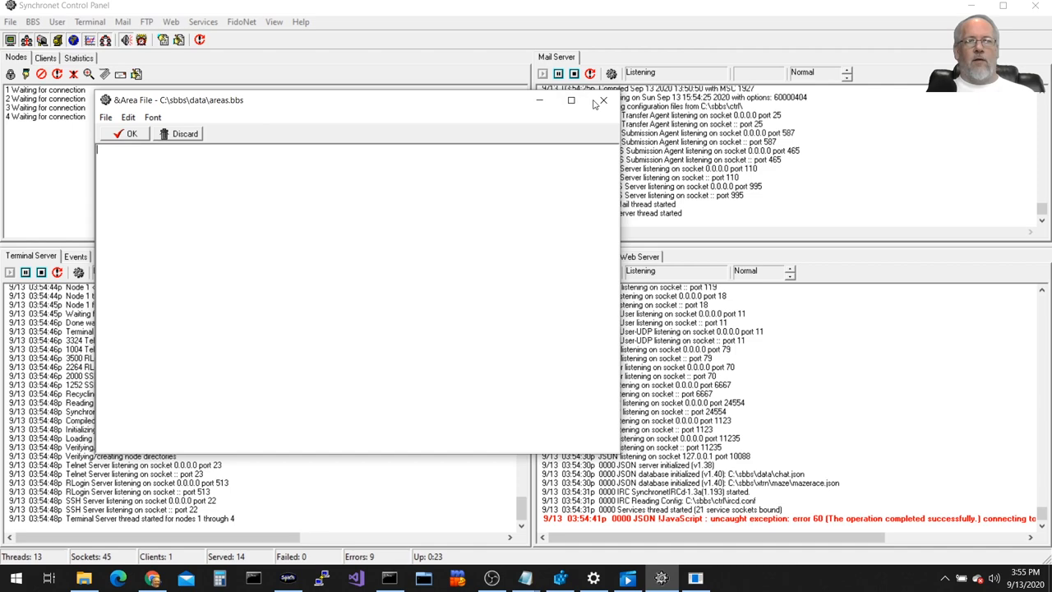
pyautogui.click(33, 21)
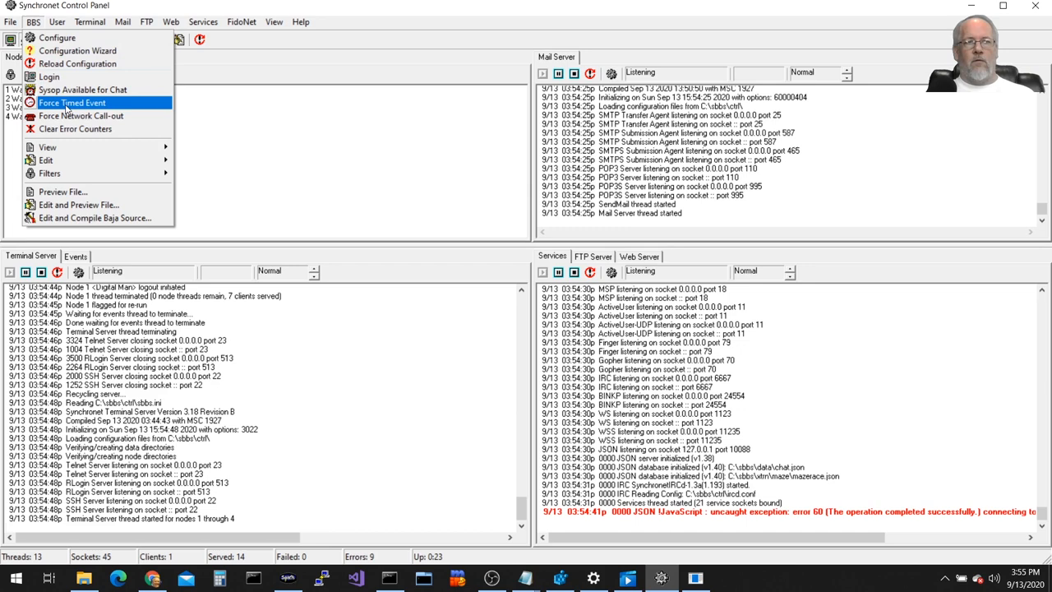
# Force the FIDOOUT timed event, reopen areas.bbs and select its first echo area tag.
pyautogui.click(72, 102)
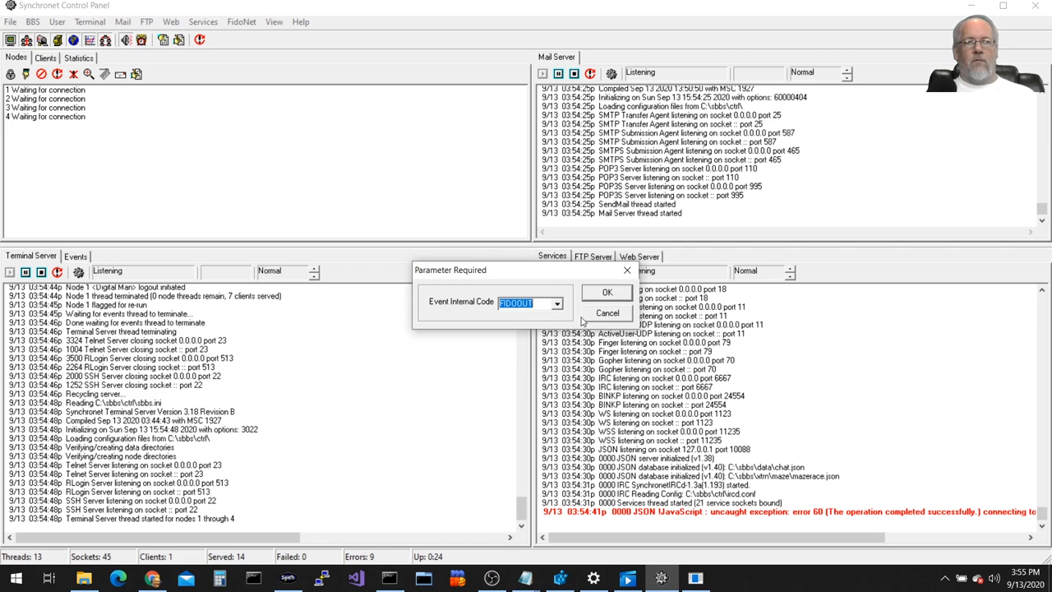
pyautogui.click(241, 21)
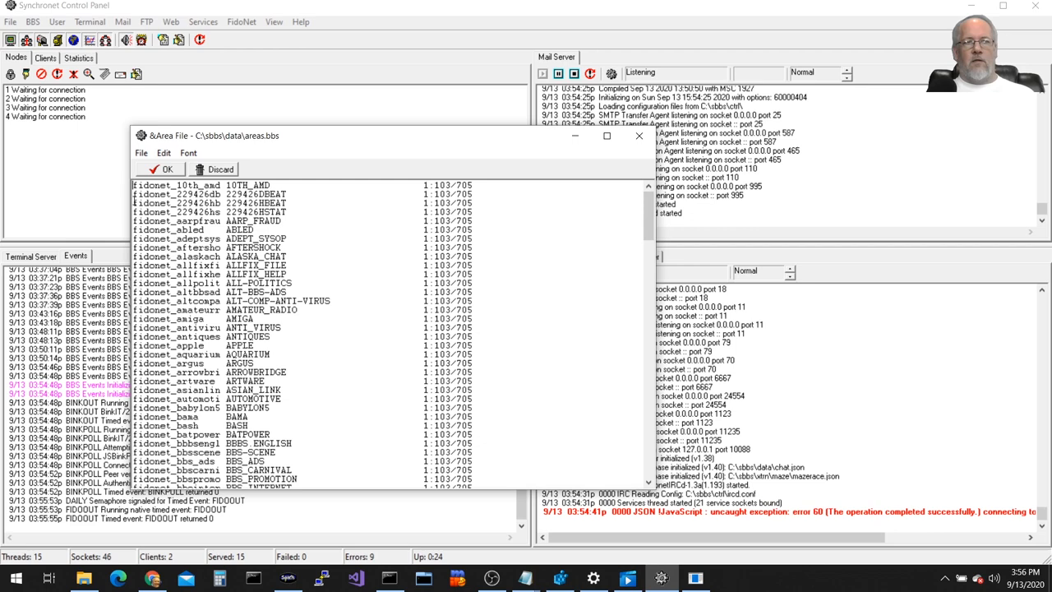
pyautogui.click(176, 184)
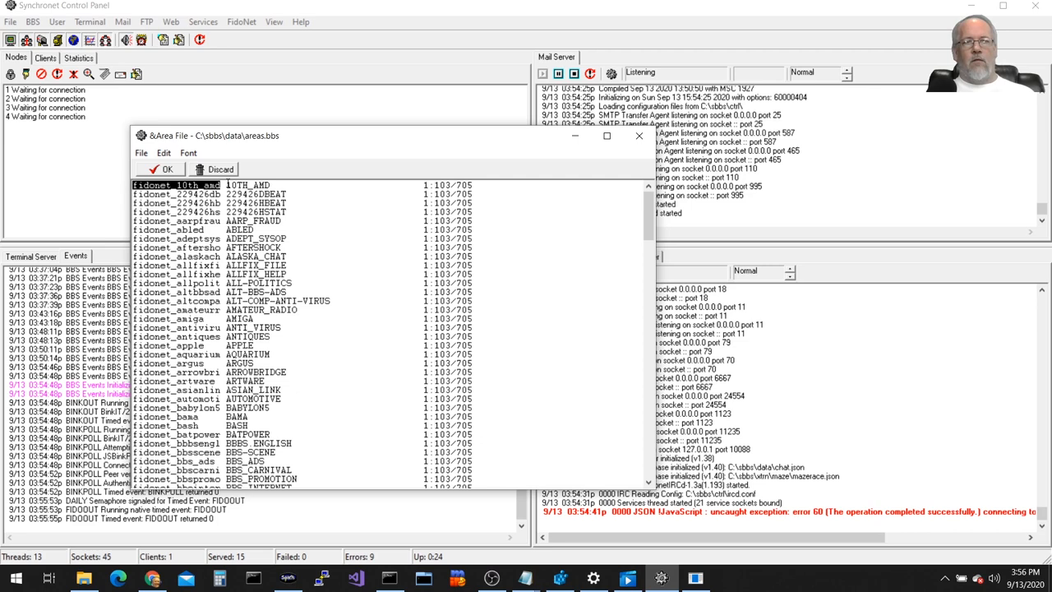
pyautogui.click(447, 184)
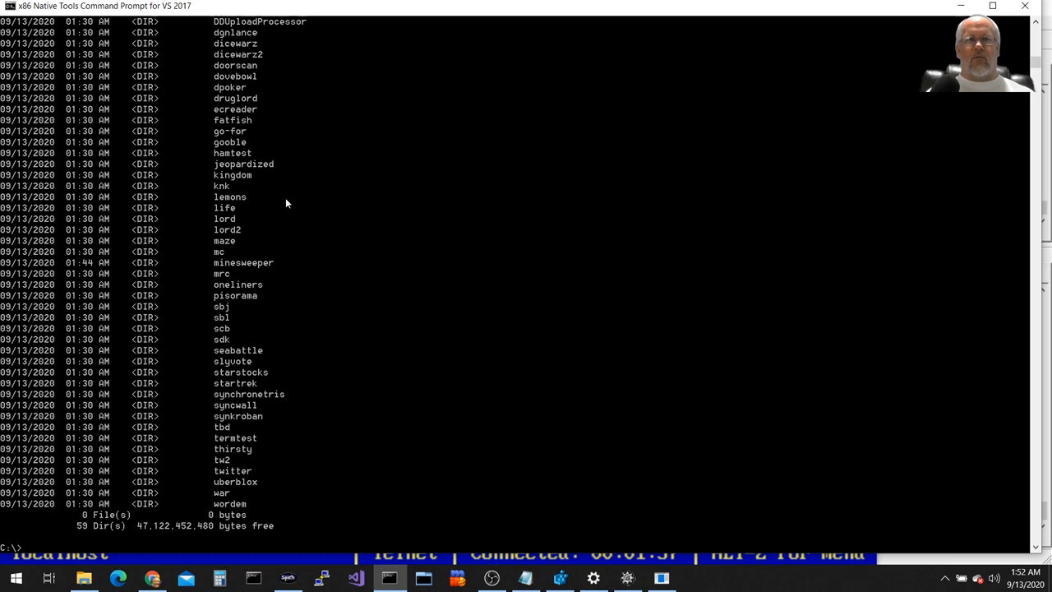
pyautogui.moveTo(575, 104)
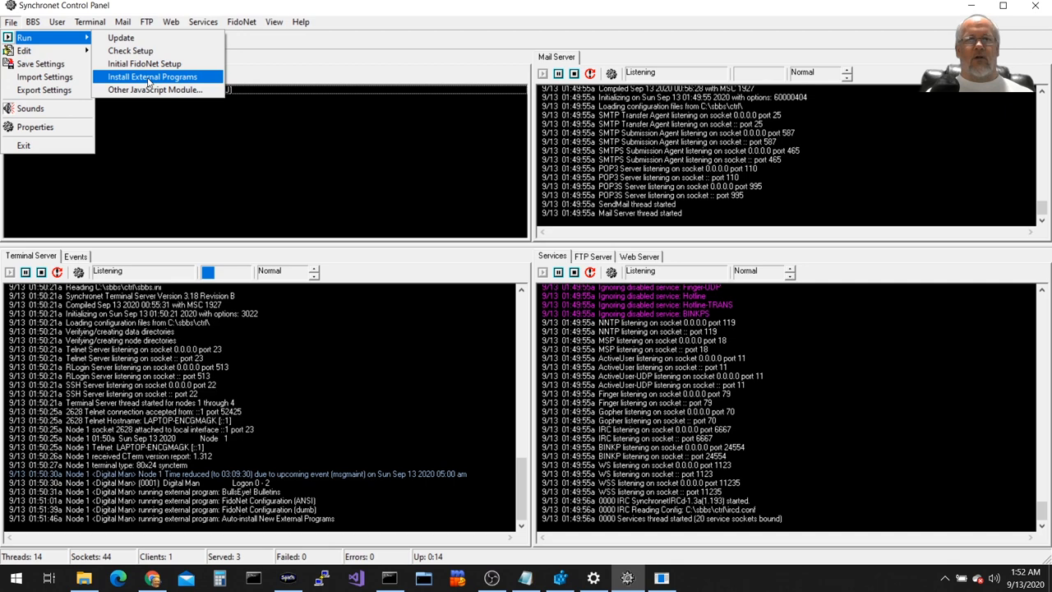
# Run Install External Programs in a console window with a 9999-line buffer height.
pyautogui.click(152, 76)
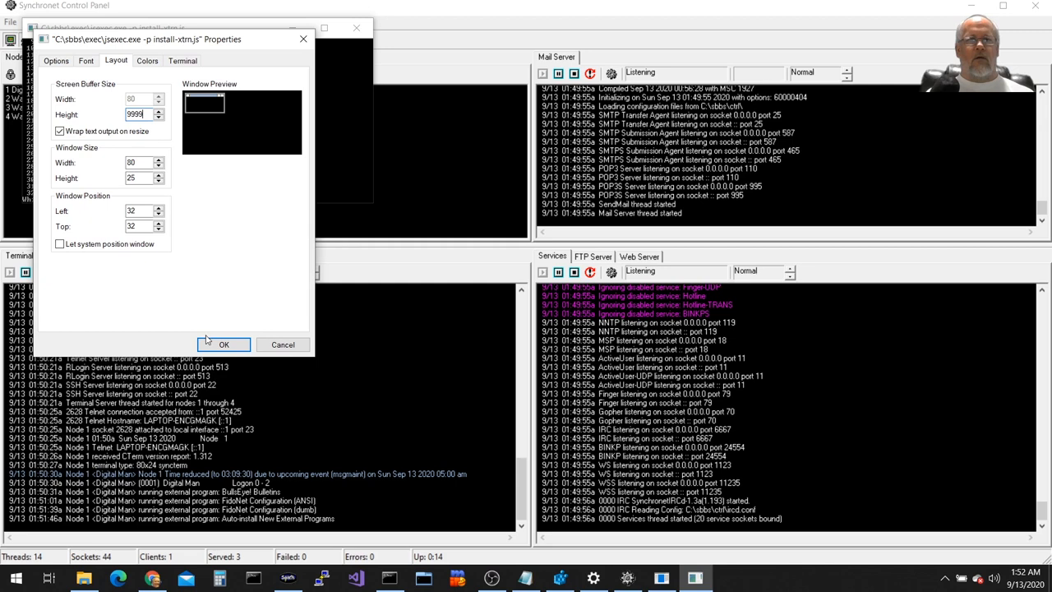
pyautogui.click(223, 344)
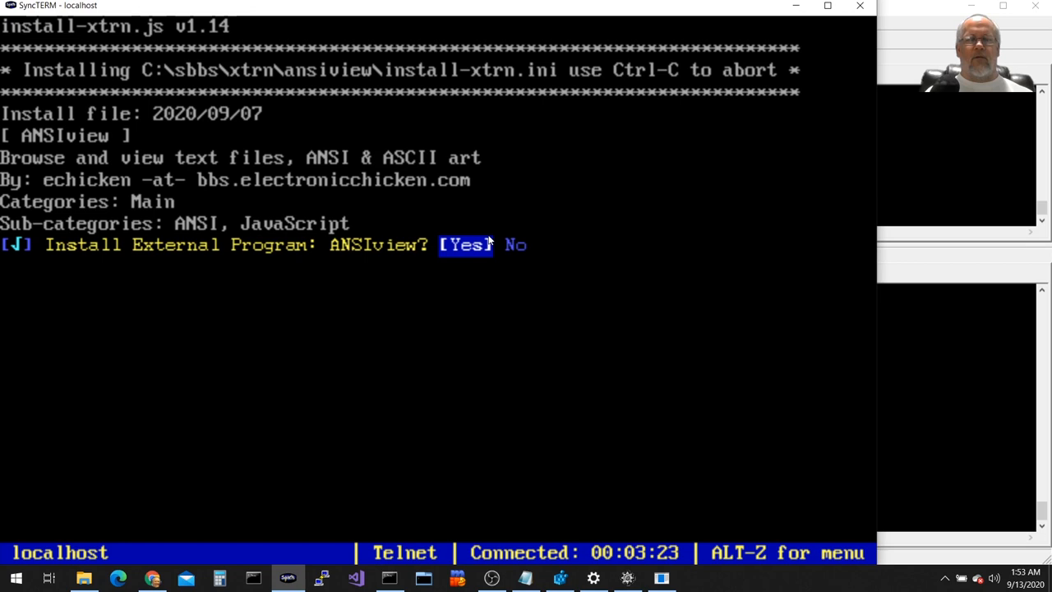
# Answer the ANSIview install prompt to reach the External Program Setup list.
pyautogui.press('Return')
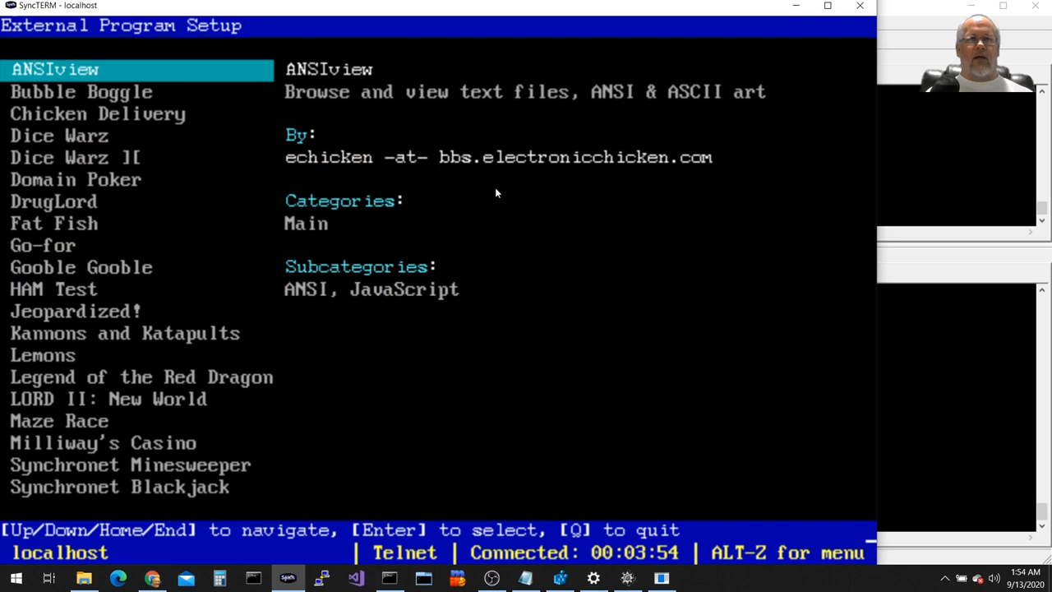
# Browse Bubble Boggle, Chicken Delivery and LORD II, then pick Legend of the Red Dragon to install.
pyautogui.press('Down')
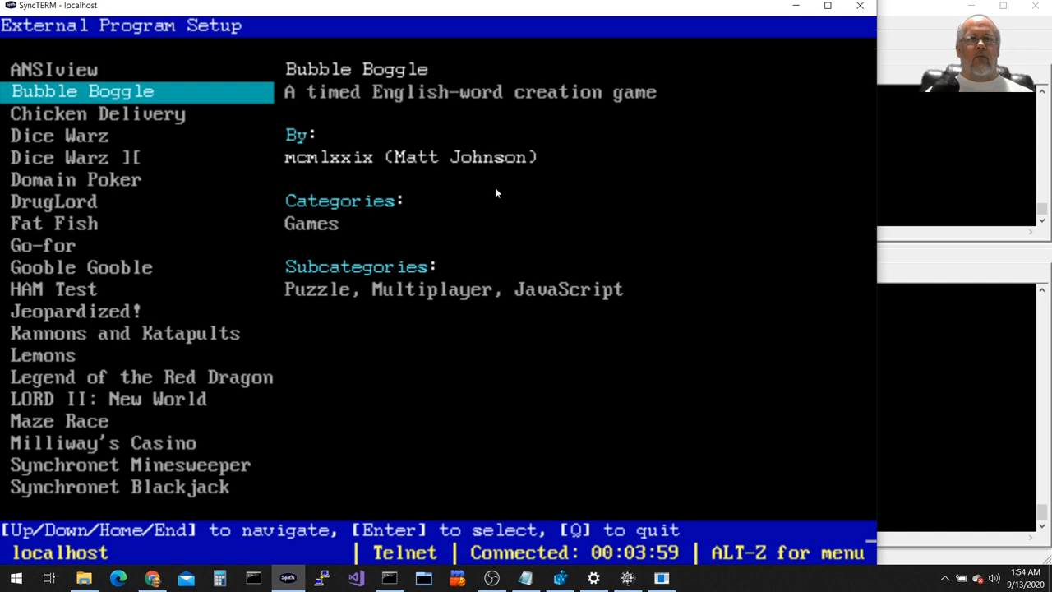
pyautogui.press('Down')
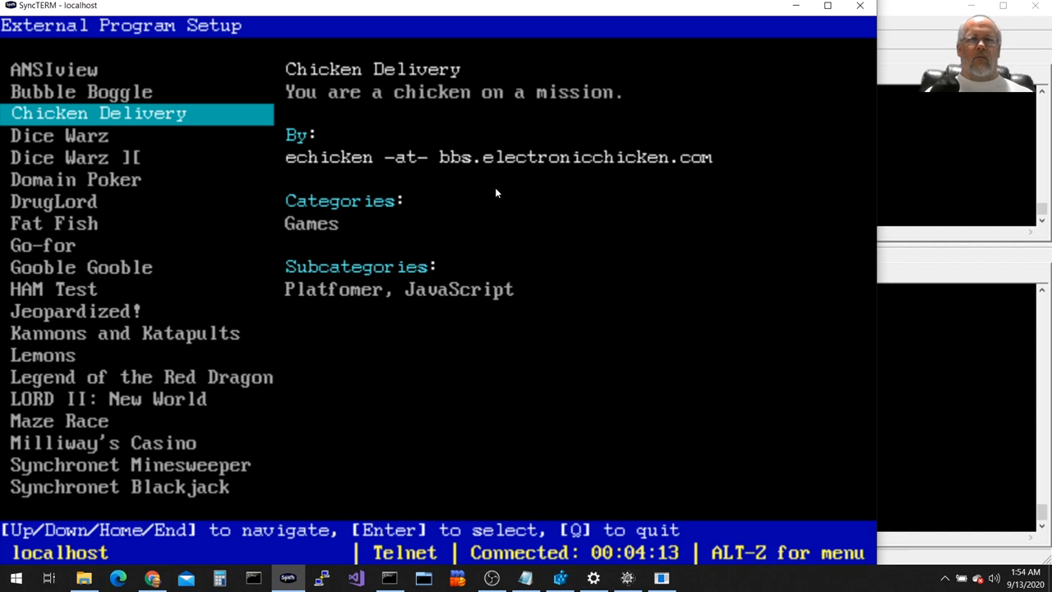
pyautogui.press('Down')
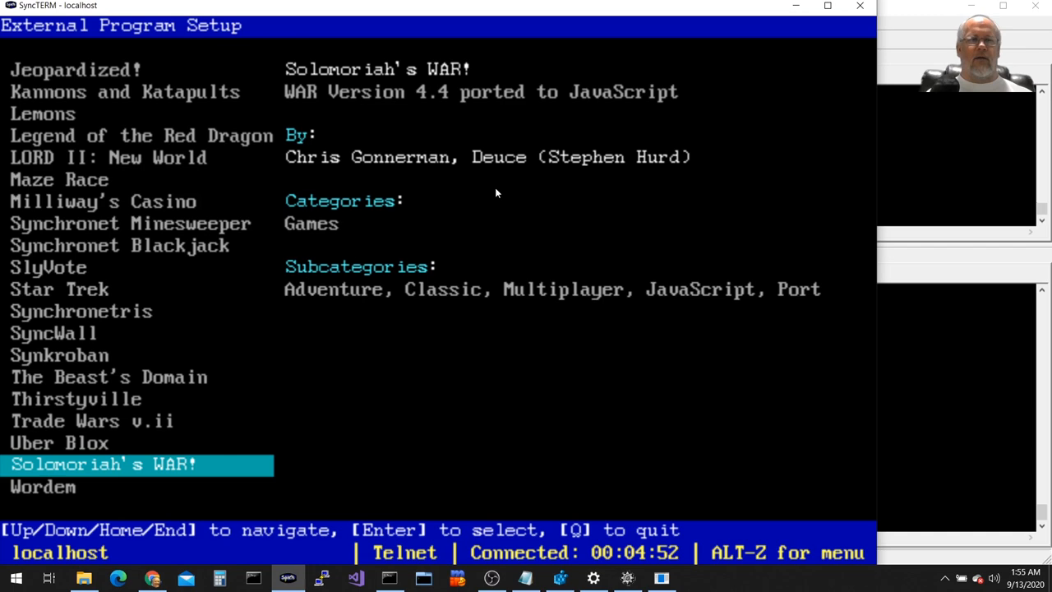
pyautogui.press('Up')
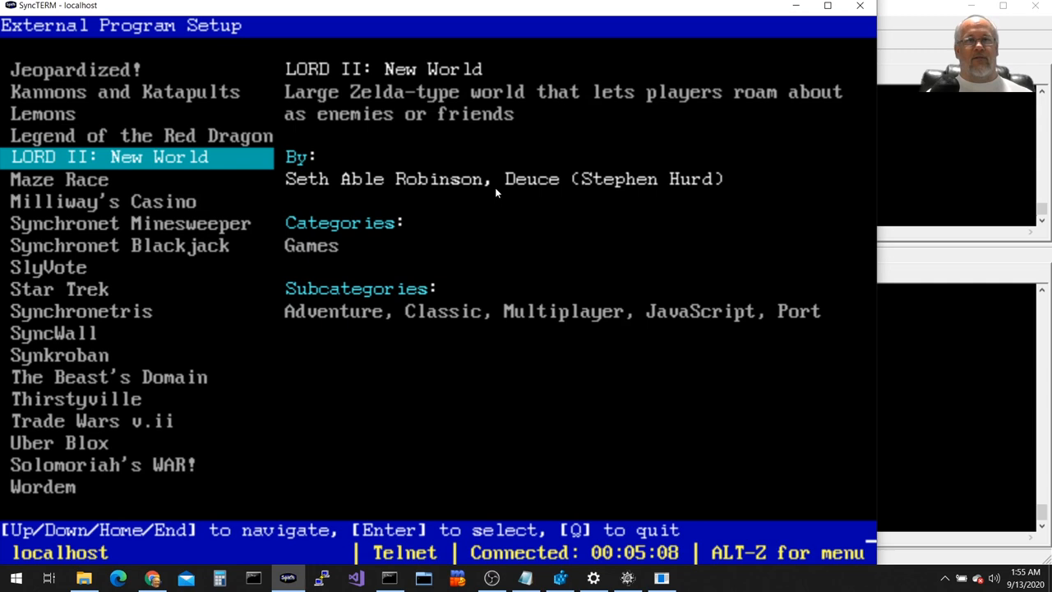
pyautogui.press('Enter')
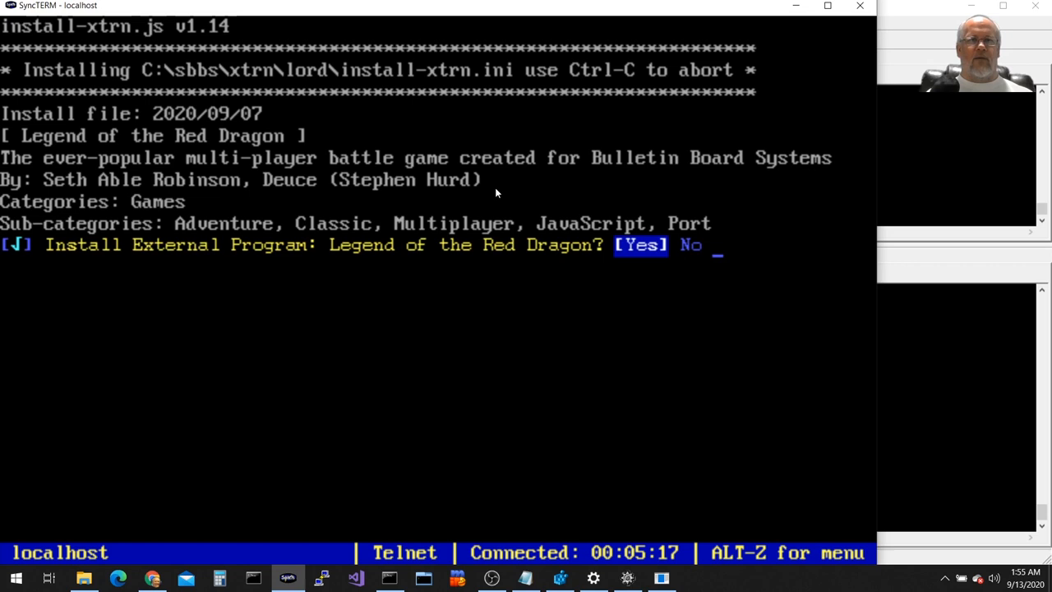
# Confirm Yes to install Legend of the Red Dragon and return to the main menu.
pyautogui.press('enter')
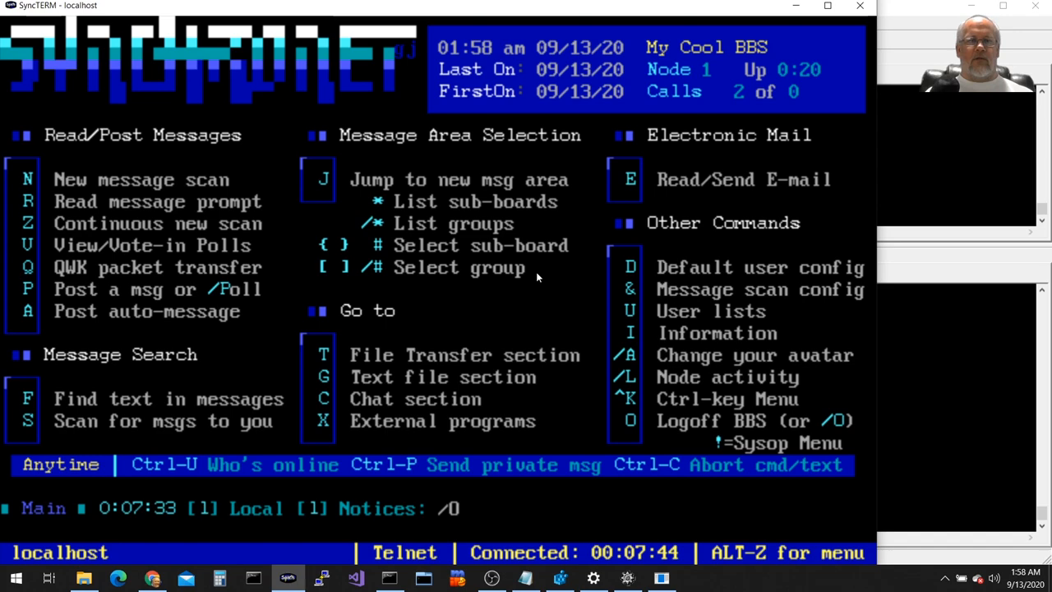
# Enter External programs Games and run entry 2, Legend of the Red Dragon.
pyautogui.click(253, 578)
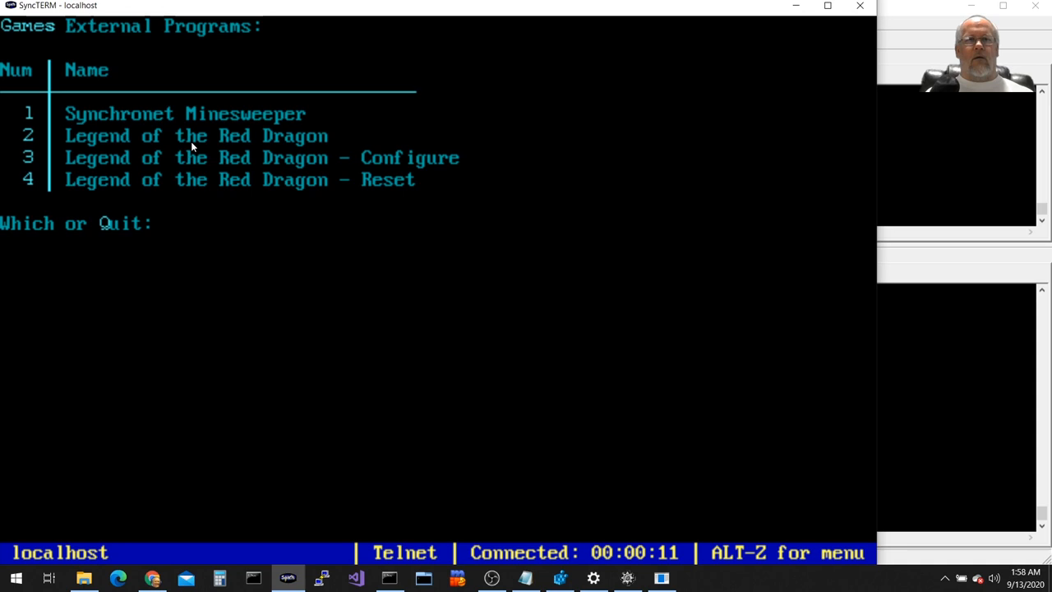
pyautogui.write('2')
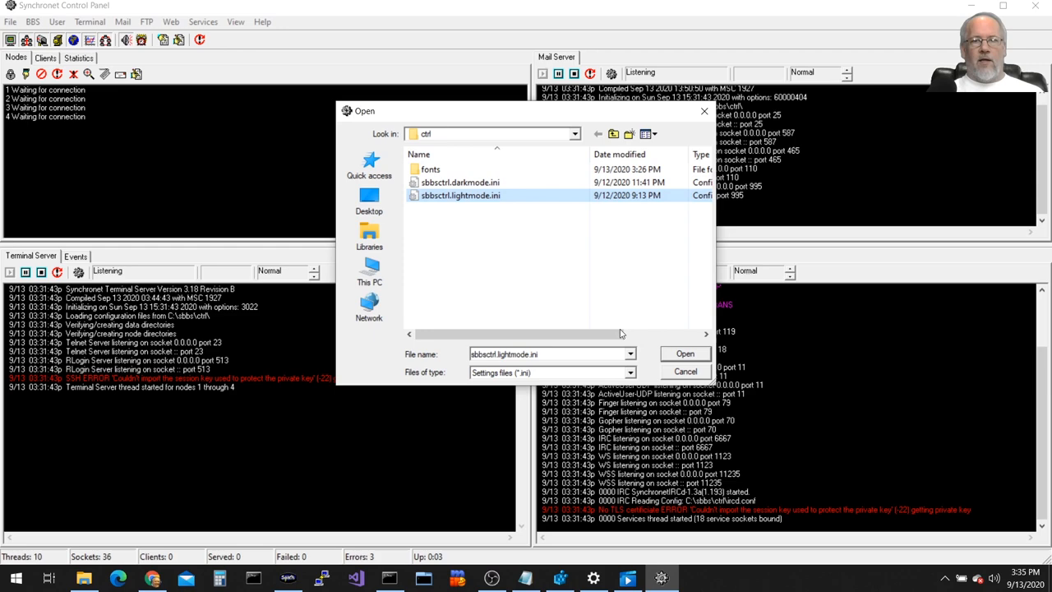
# Import sbbsctrl.lightmode.ini so the control panel log panes turn white.
pyautogui.click(684, 353)
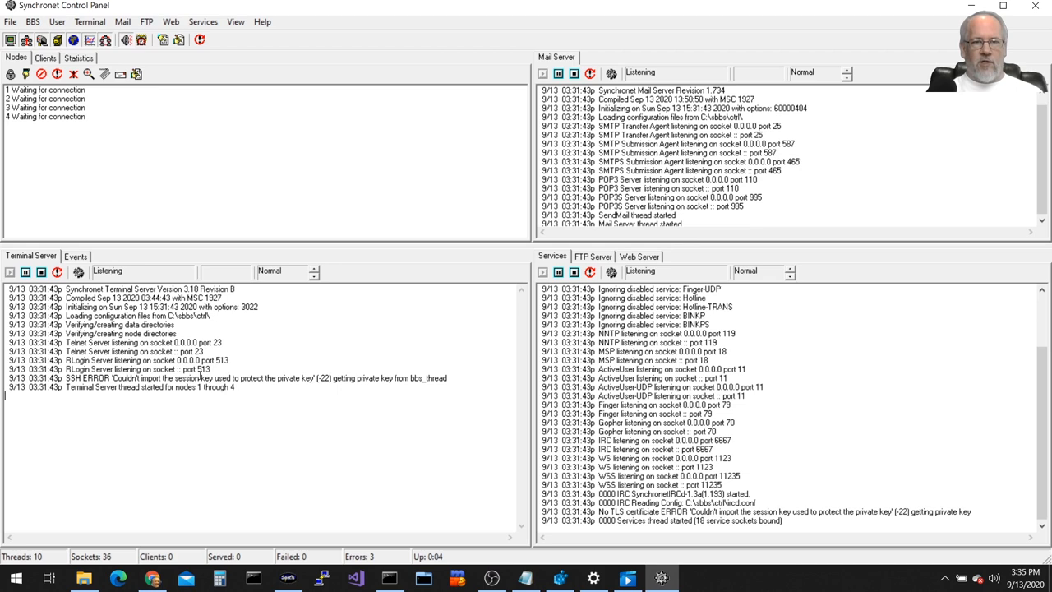
pyautogui.moveTo(161, 399)
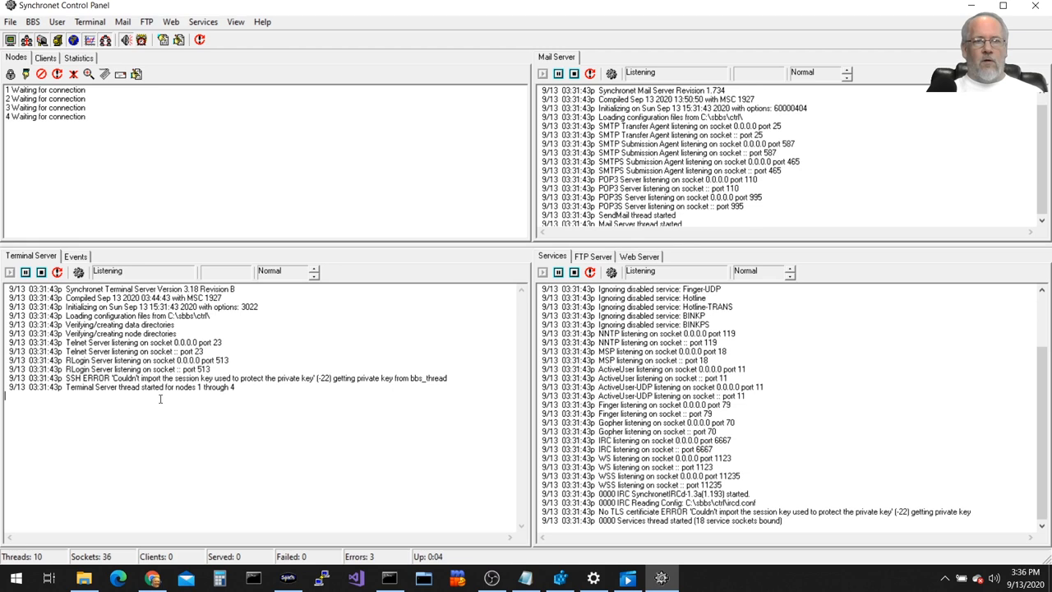
pyautogui.moveTo(837, 198)
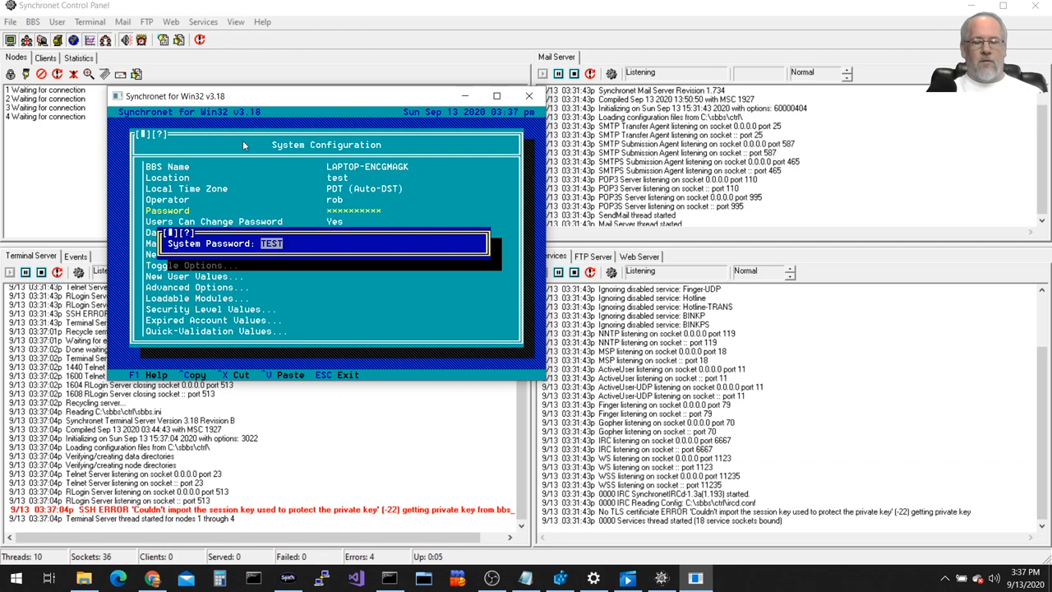
# Dismiss the TEST system password prompt unchanged and return to the Configure menu.
pyautogui.press('enter')
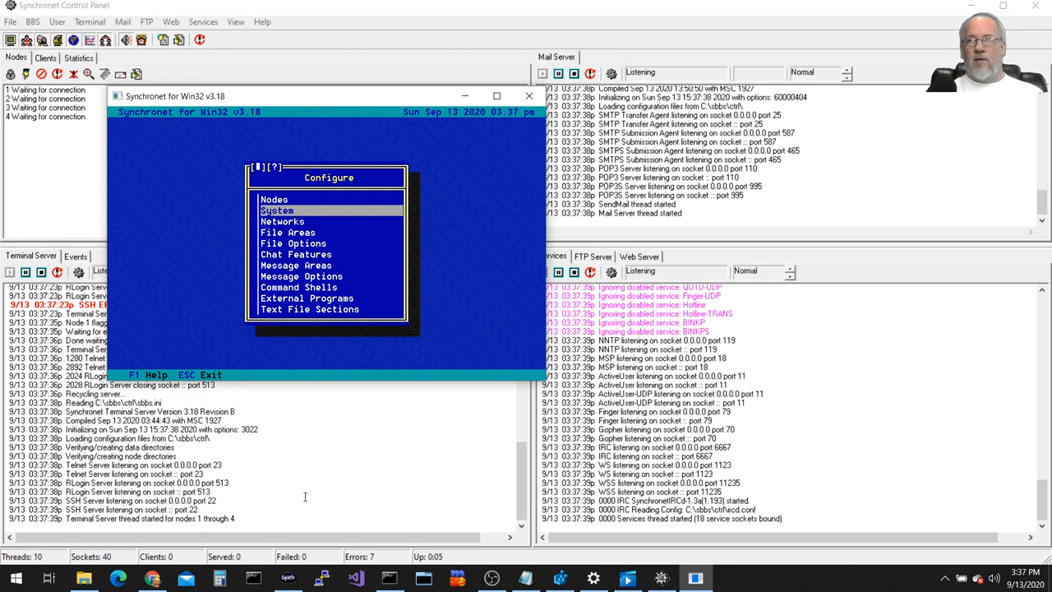
pyautogui.moveTo(308, 507)
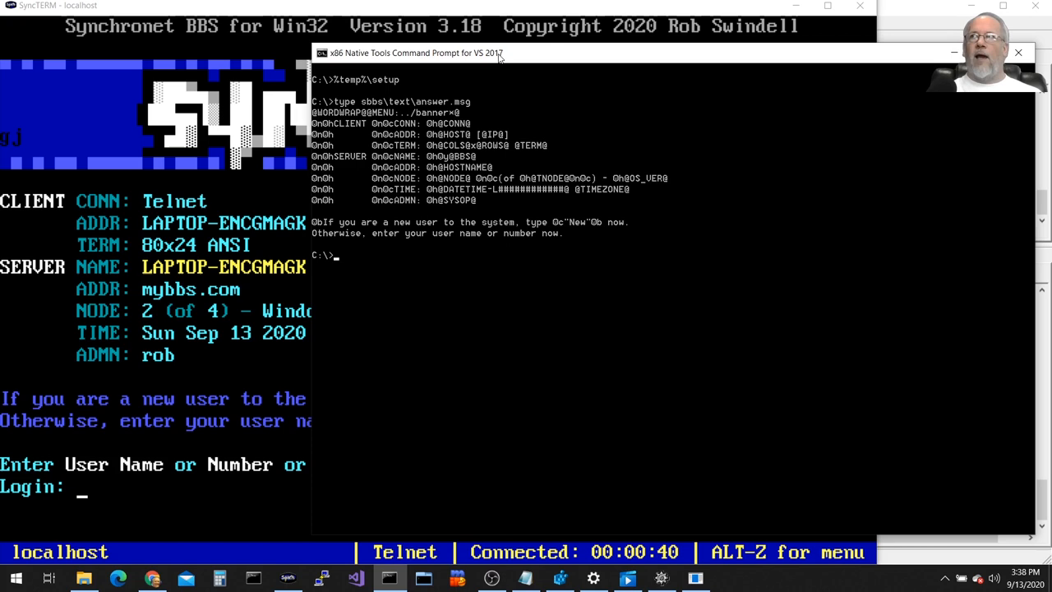
# List the sbbs\text banner files and echo "this is banner 4!" into banner4.msg.
pyautogui.write('dir sbbstext\\banner*')
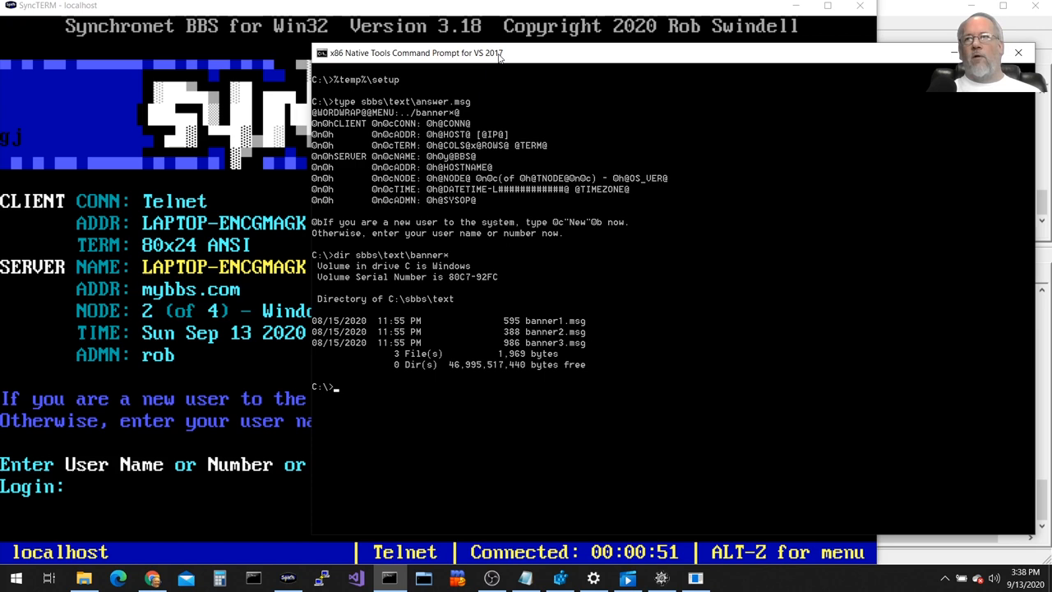
pyautogui.write('echo "this is banner 4!"')
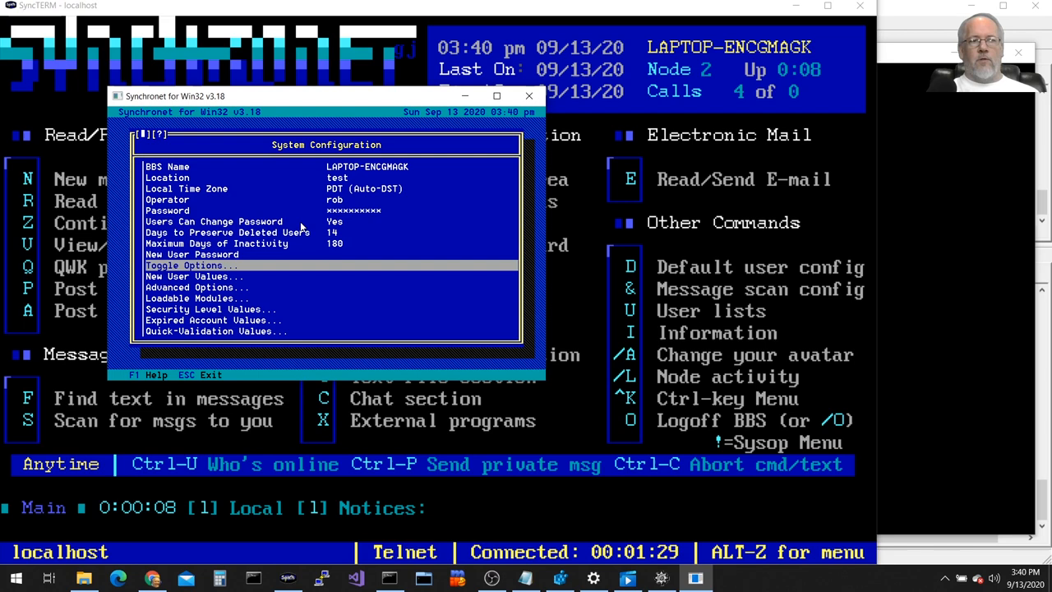
# Review the Loadable Modules list entries: List Msgs, Text Section and Xtrn Section.
pyautogui.click(190, 298)
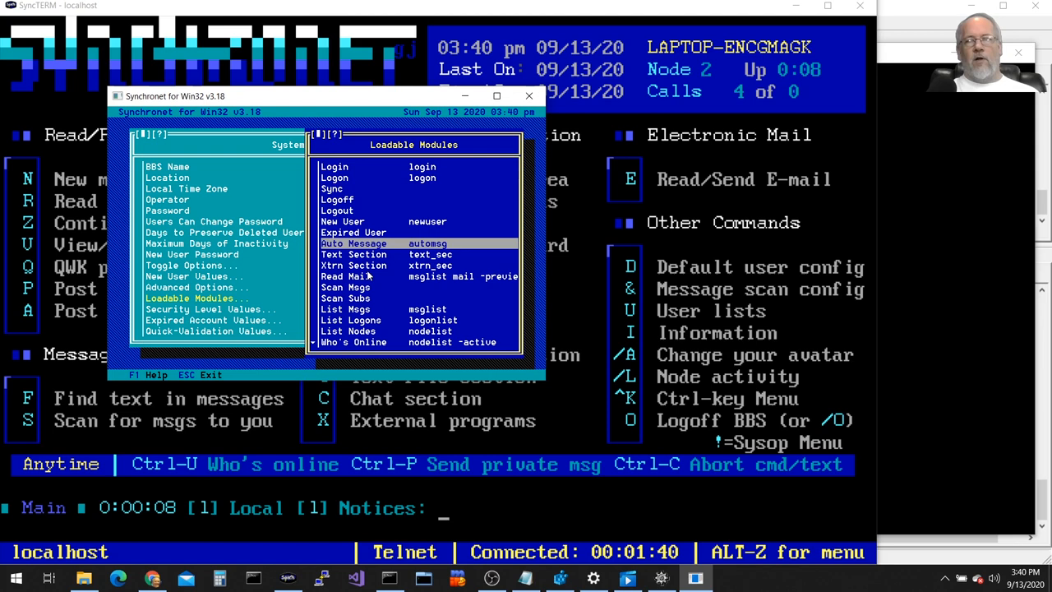
pyautogui.press('Down')
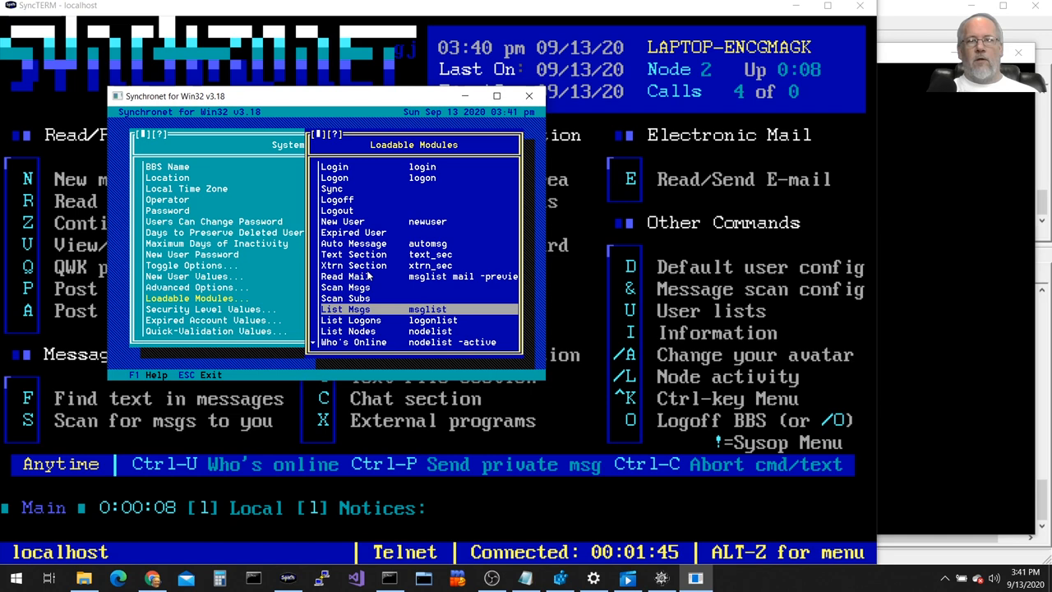
pyautogui.press('Up')
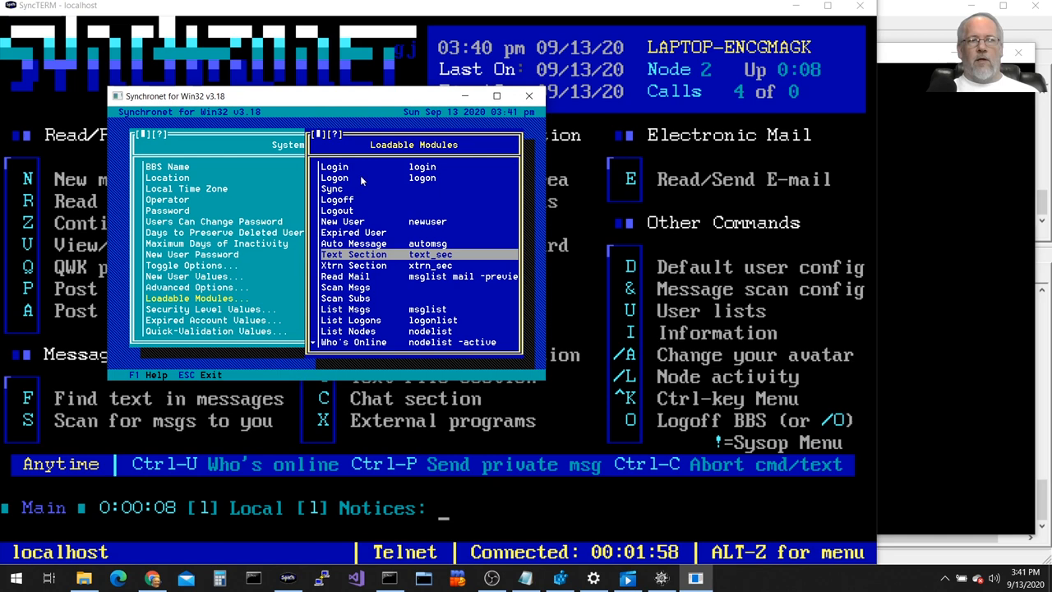
pyautogui.press('Down')
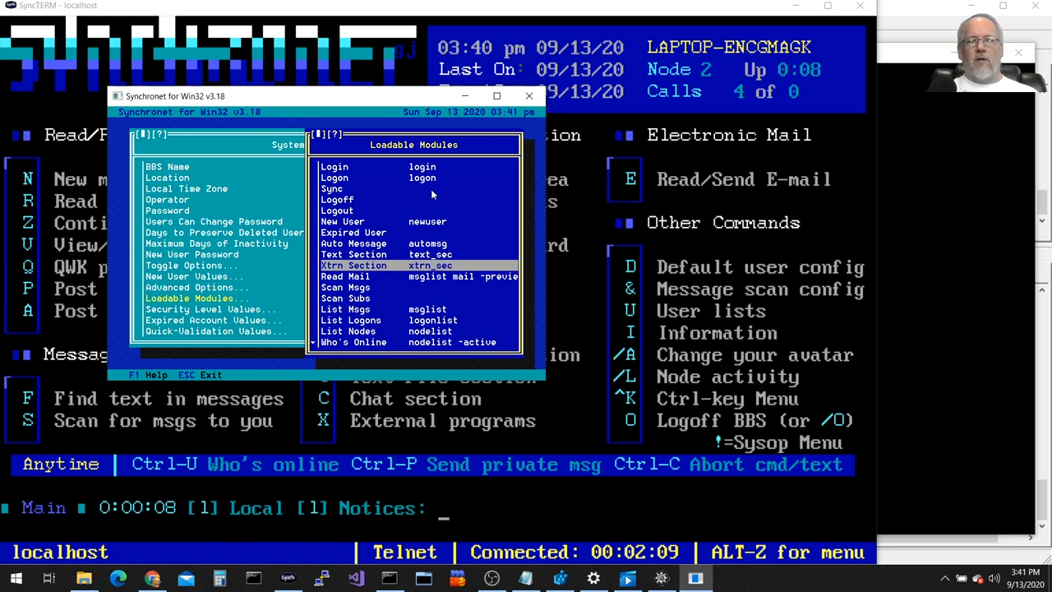
pyautogui.press('Down')
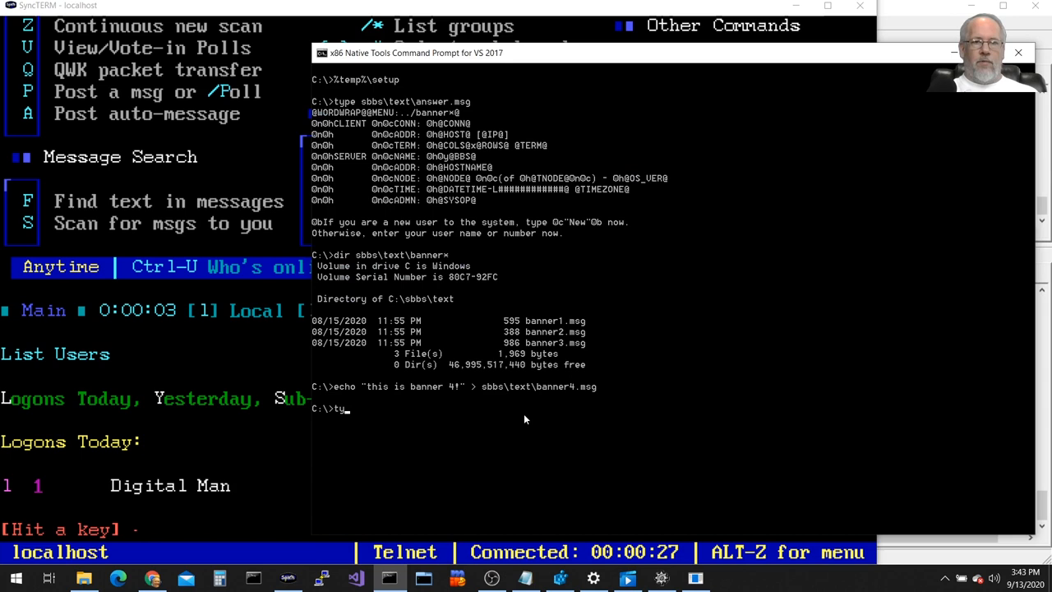
# Display sbbs\data\logon.jsonl to show each logon record in JSON form.
pyautogui.write('type sbbs\\data\\logon.jsonl')
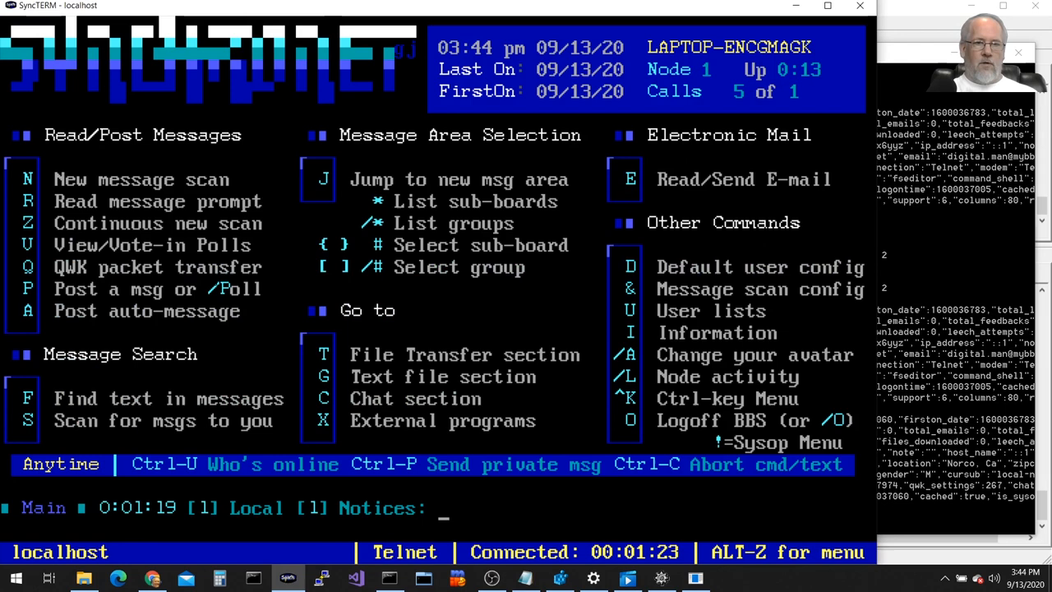
pyautogui.write('U')
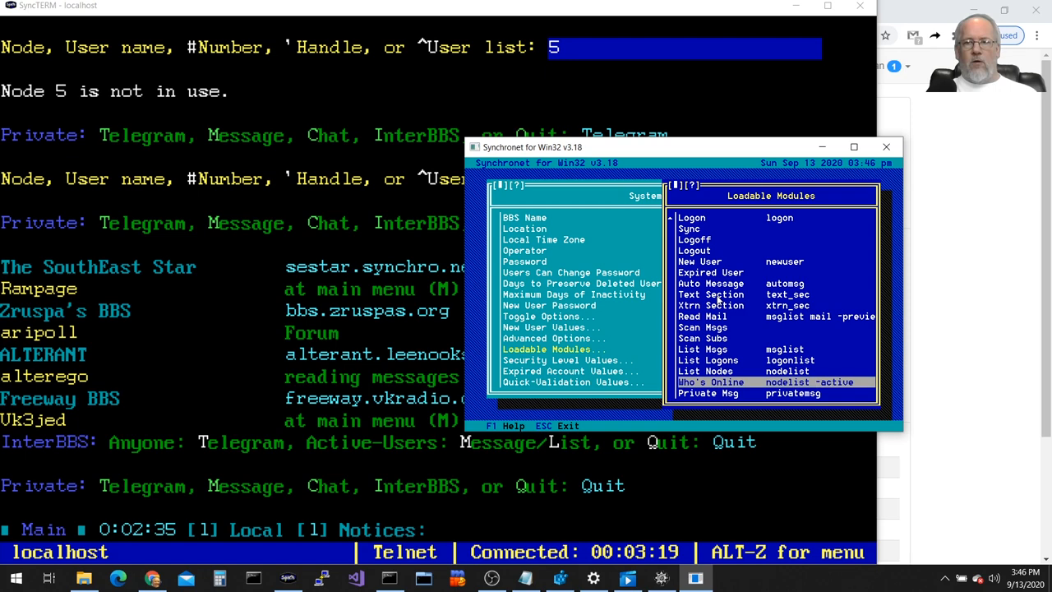
# List the InterBBS active users on other boards from the private-message prompt.
pyautogui.press('up')
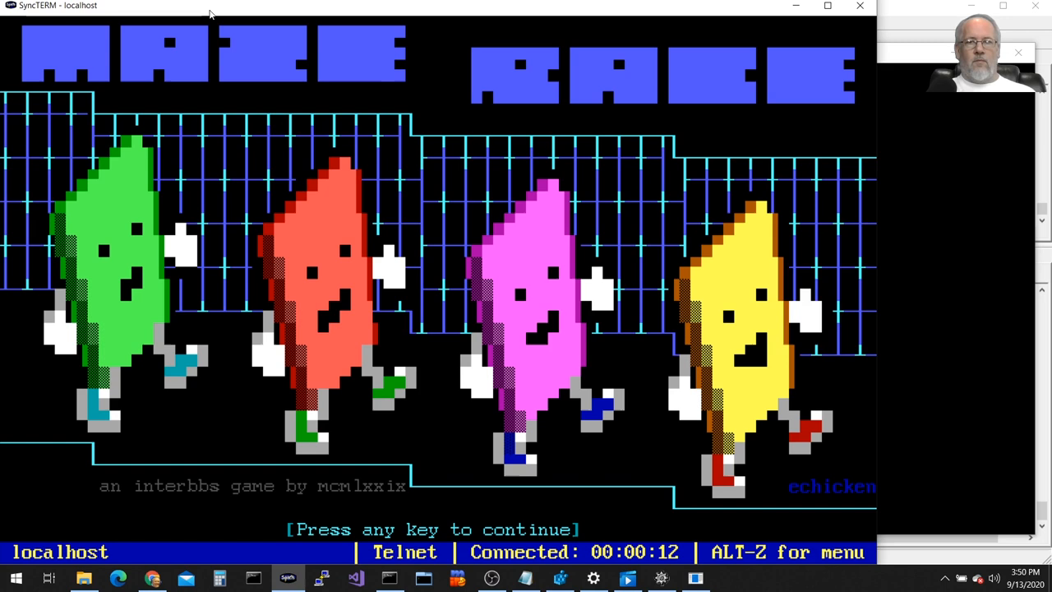
# Continue past the Maze Race title screen into the game.
pyautogui.press('enter')
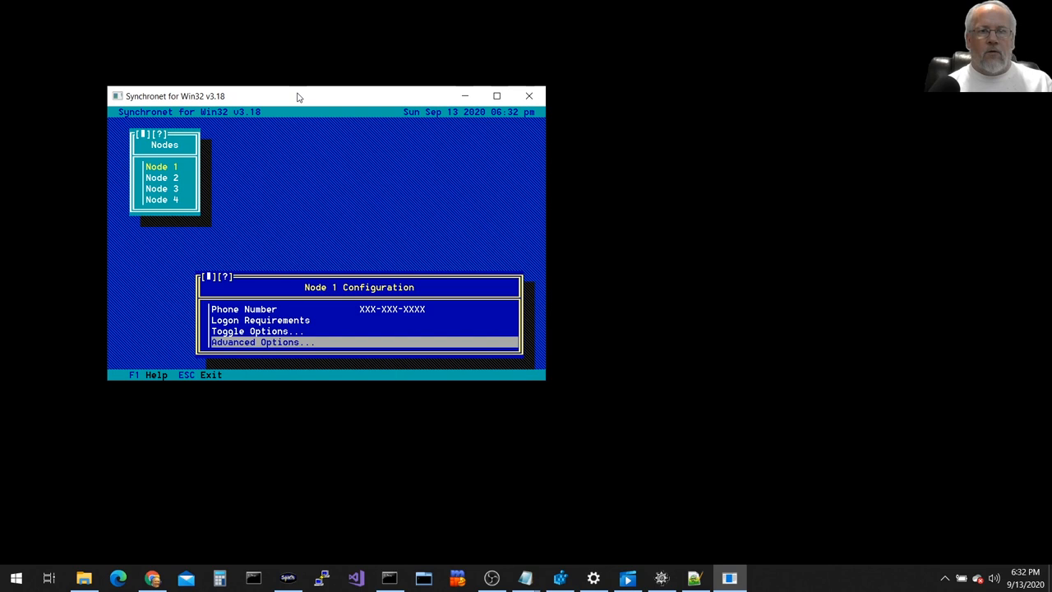
# Set Node 1's notification user to 1 and its notification error level to Error.
pyautogui.click(262, 342)
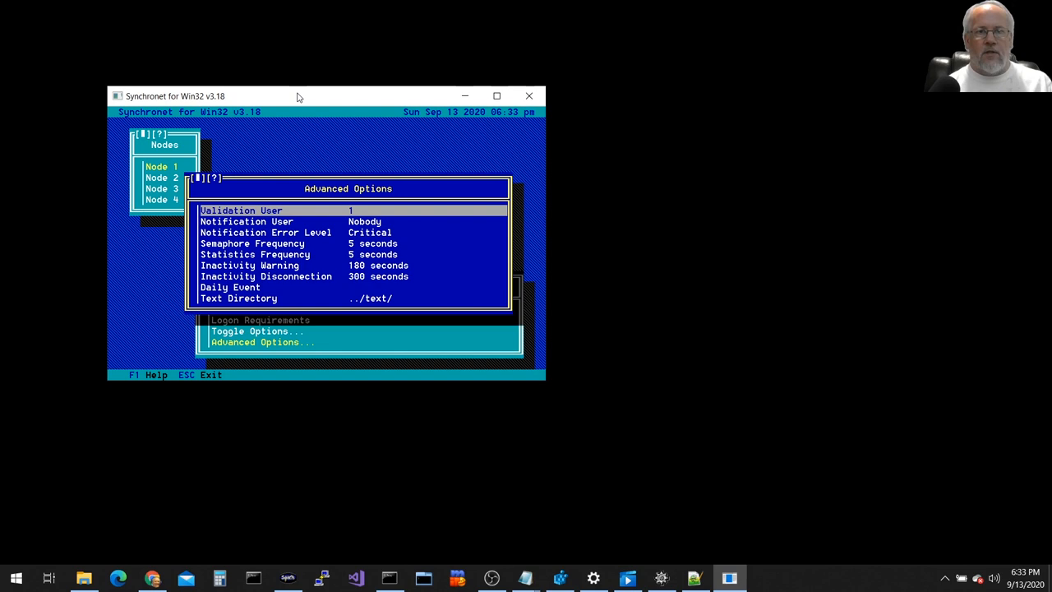
pyautogui.press('Down')
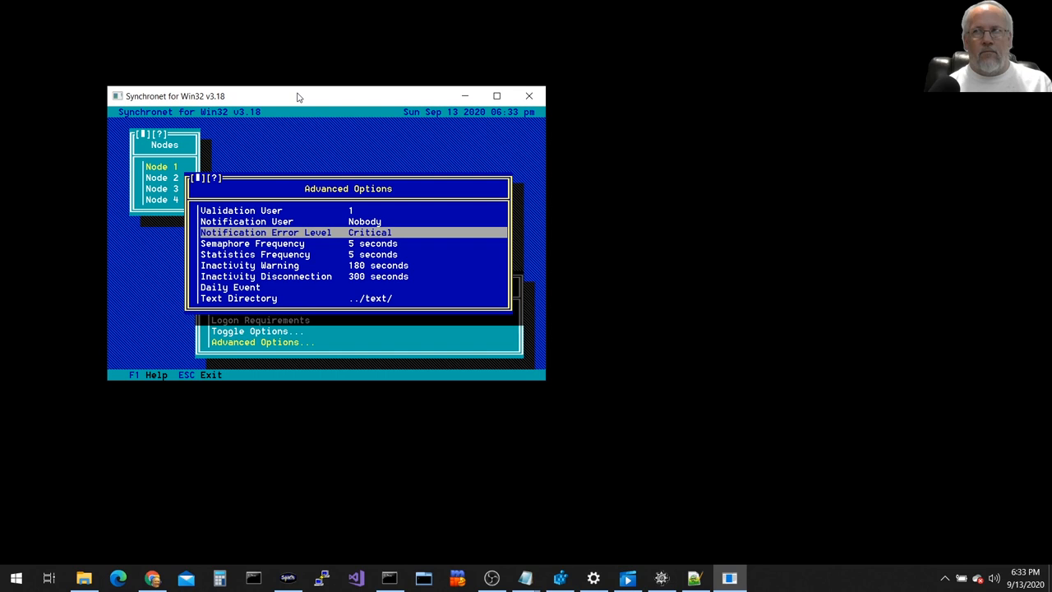
pyautogui.press('up')
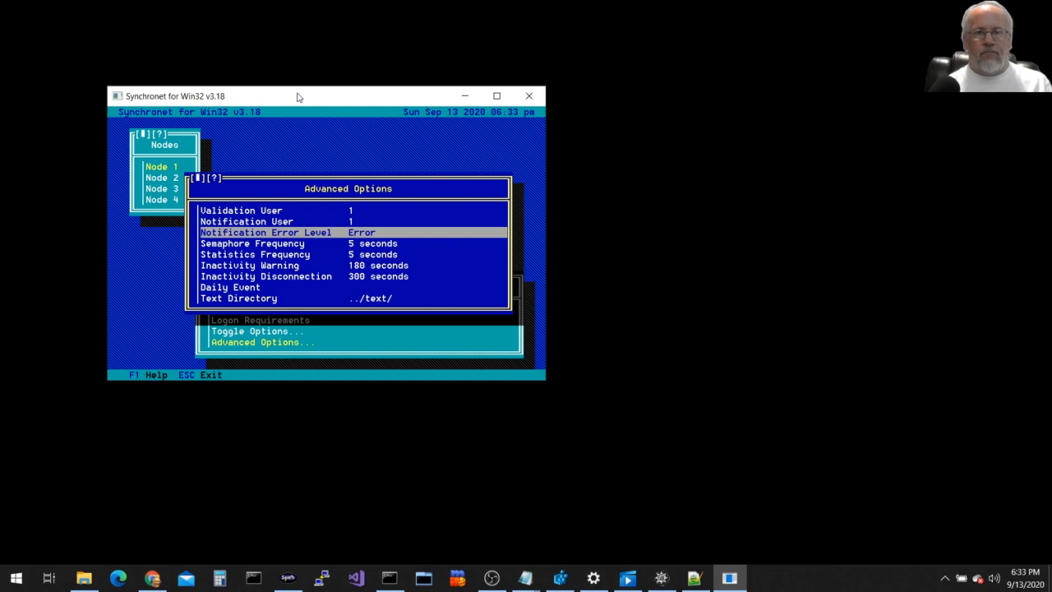
pyautogui.press('Escape')
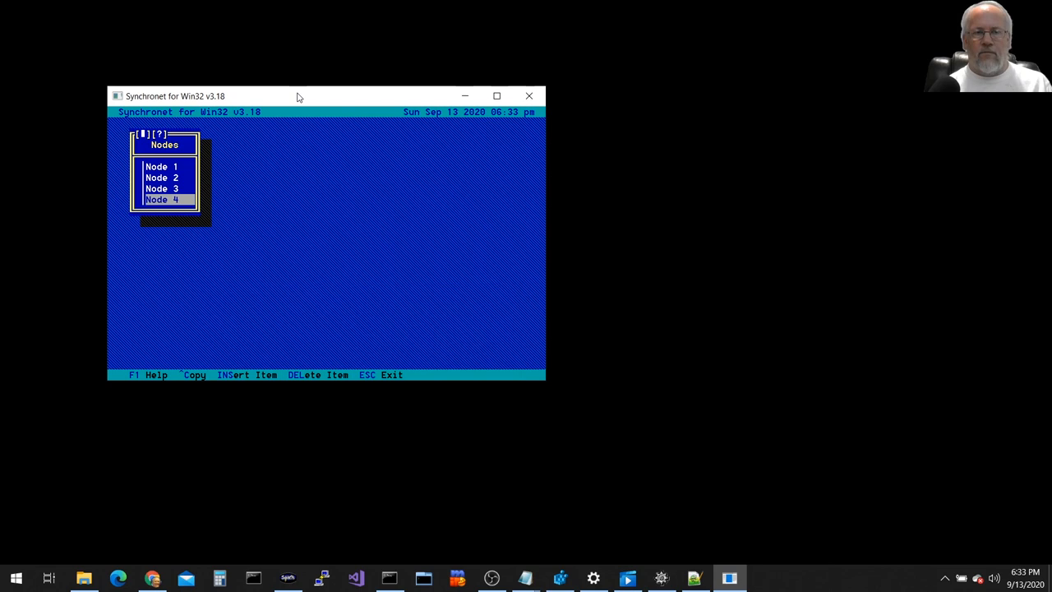
pyautogui.press('f1')
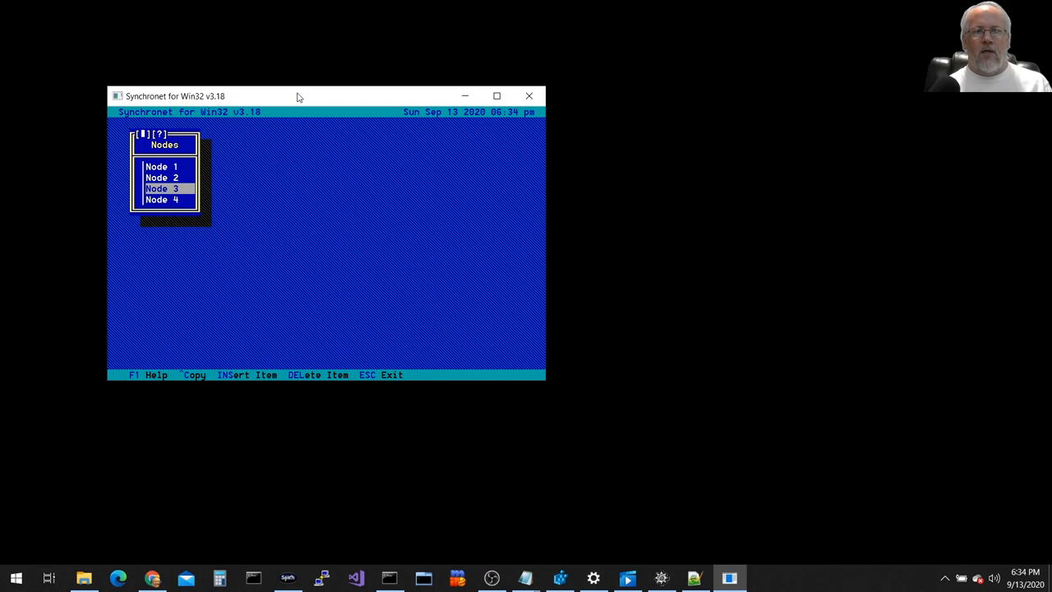
pyautogui.press('up')
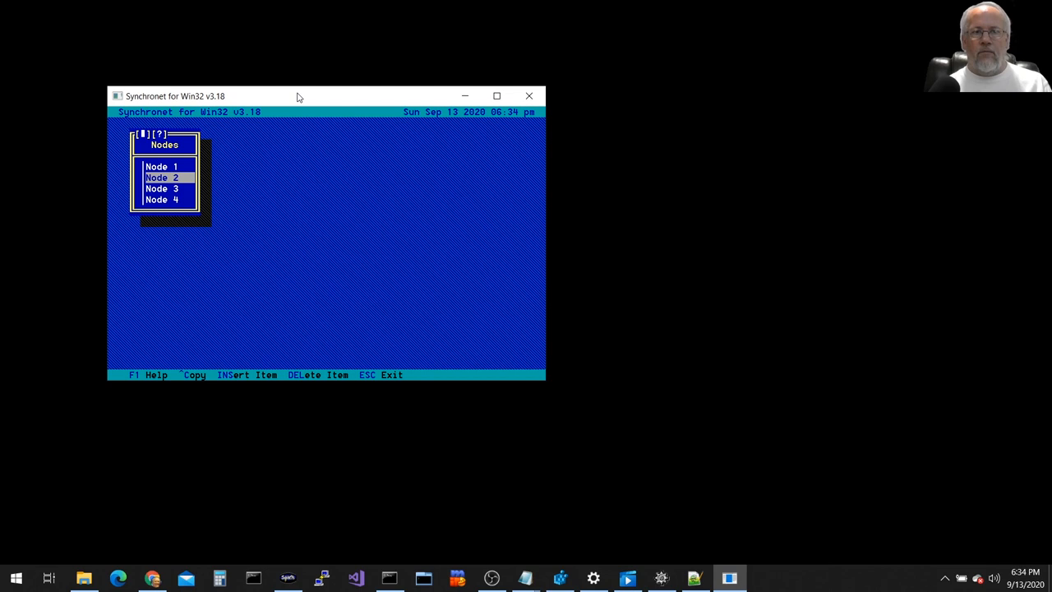
pyautogui.press('Up')
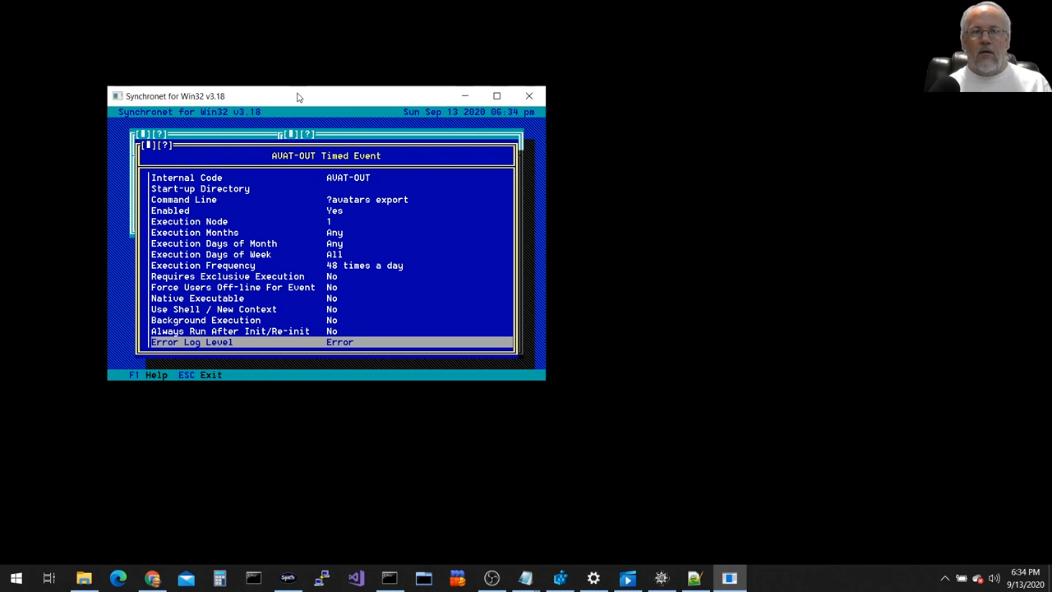
# Choose Critical as the AVAT-OUT event's error log level.
pyautogui.click(339, 341)
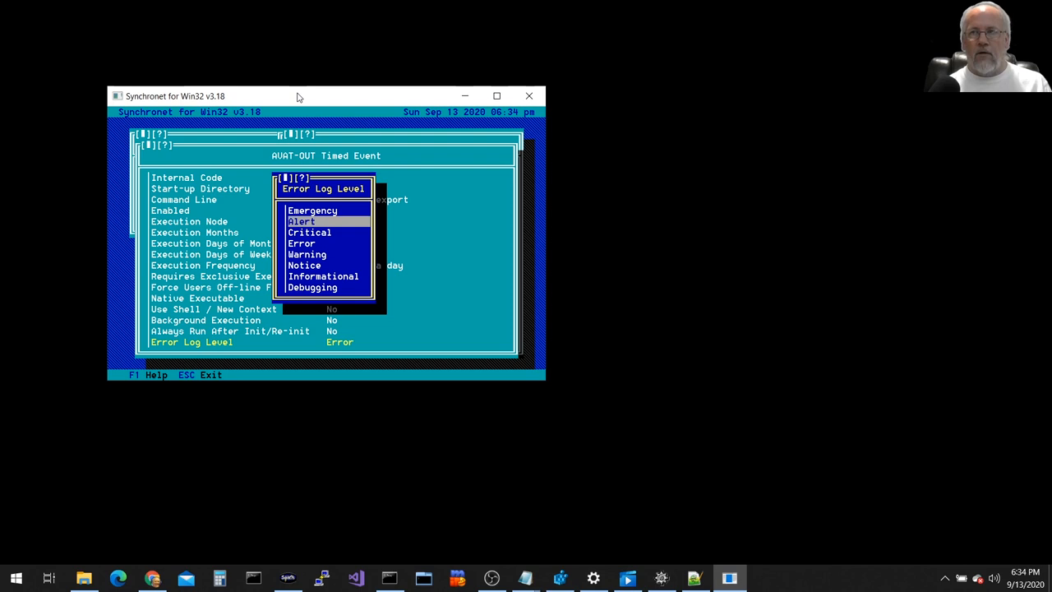
pyautogui.press('Down')
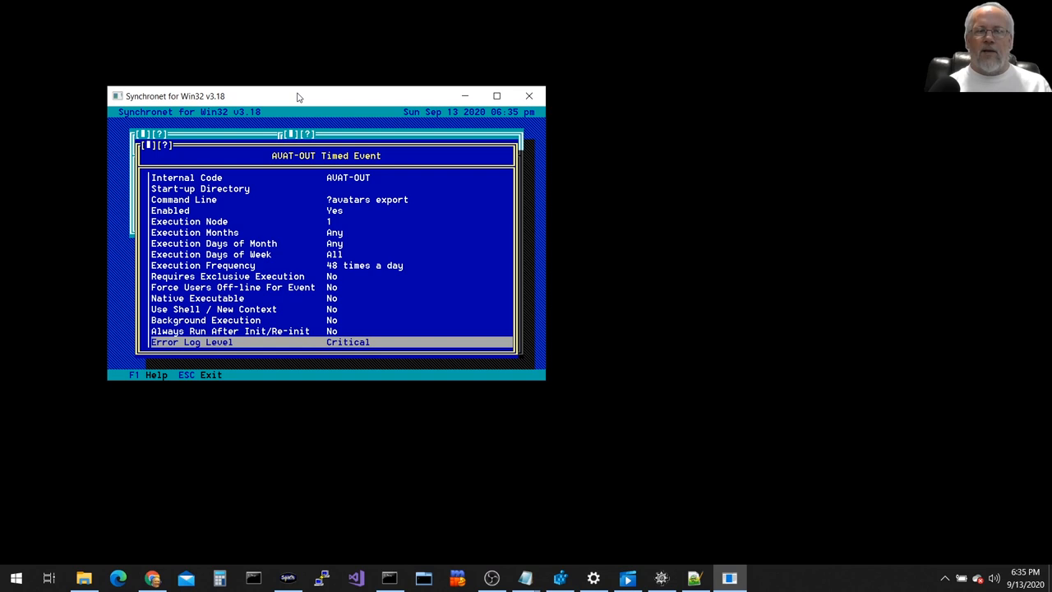
pyautogui.press('Escape')
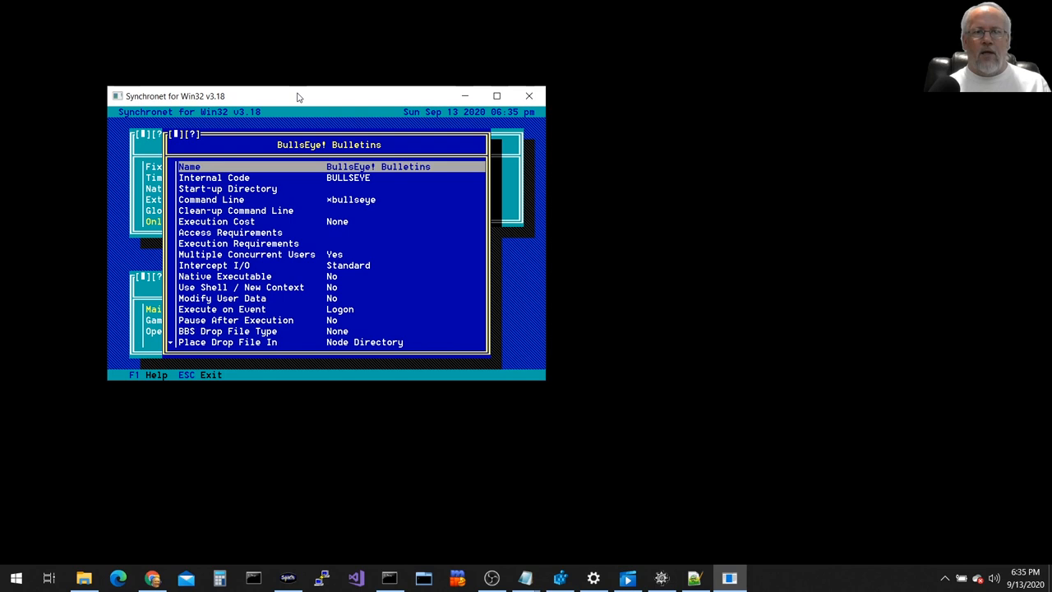
# Step through the BullsEye! Bulletins program settings, then leave back to the Configure menu.
pyautogui.press('down')
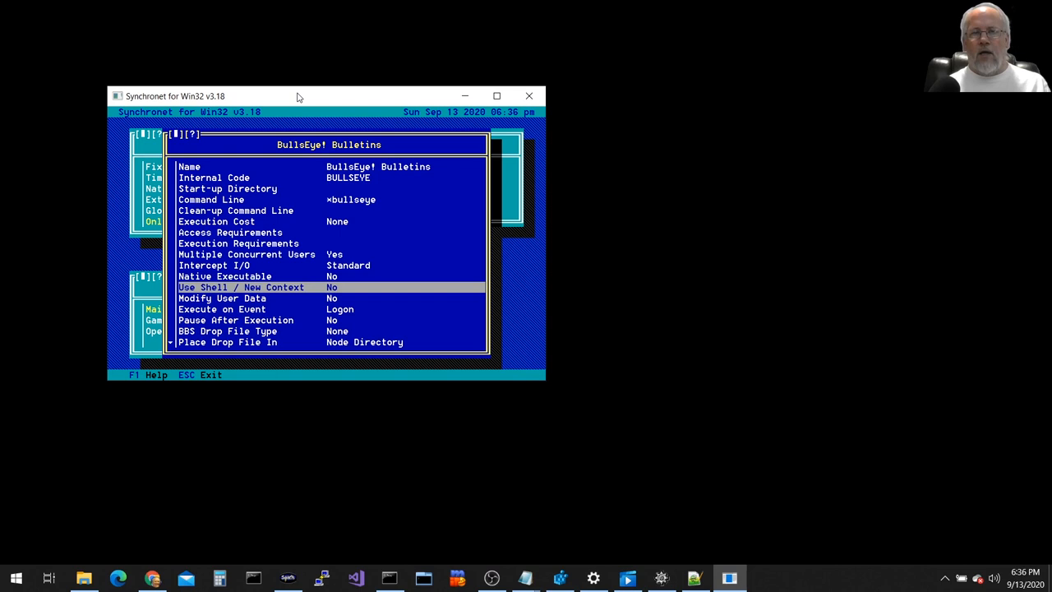
pyautogui.press('Escape')
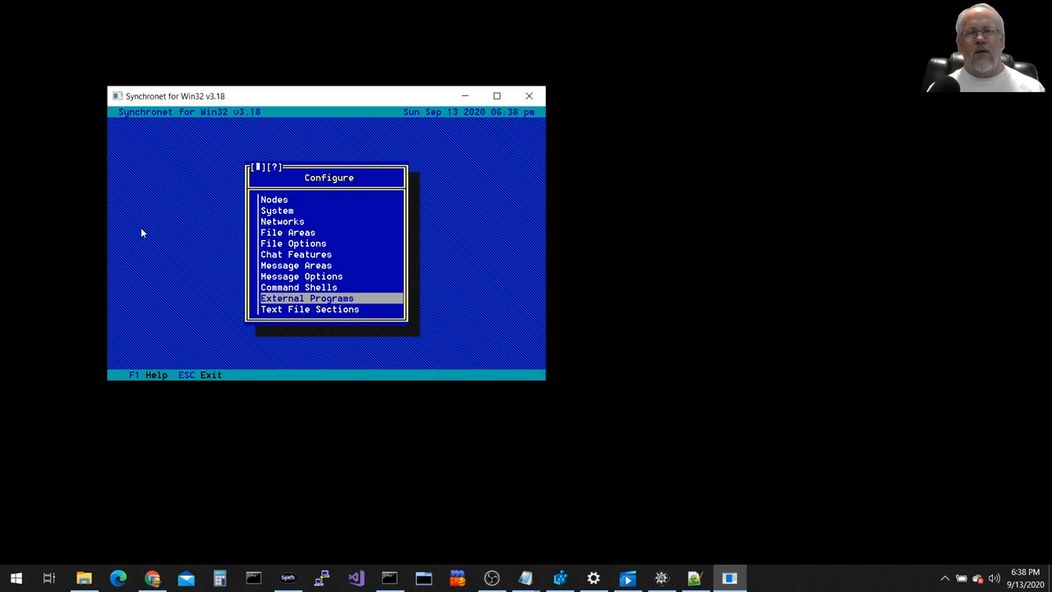
pyautogui.click(729, 577)
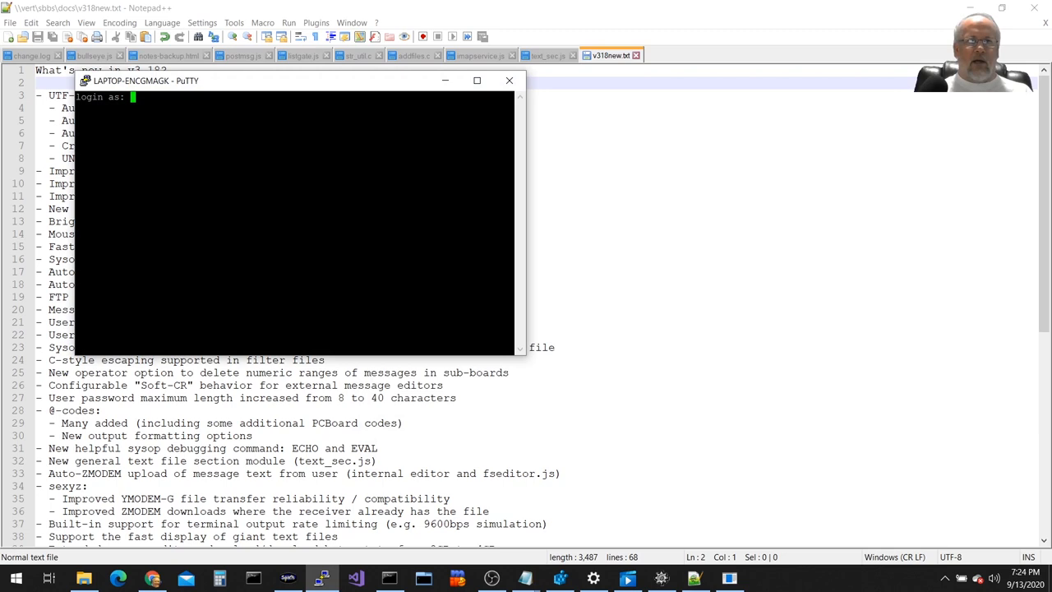
# Log in as 'digital man' and choose T to change Terminal Mode in user settings.
pyautogui.write('digital man')
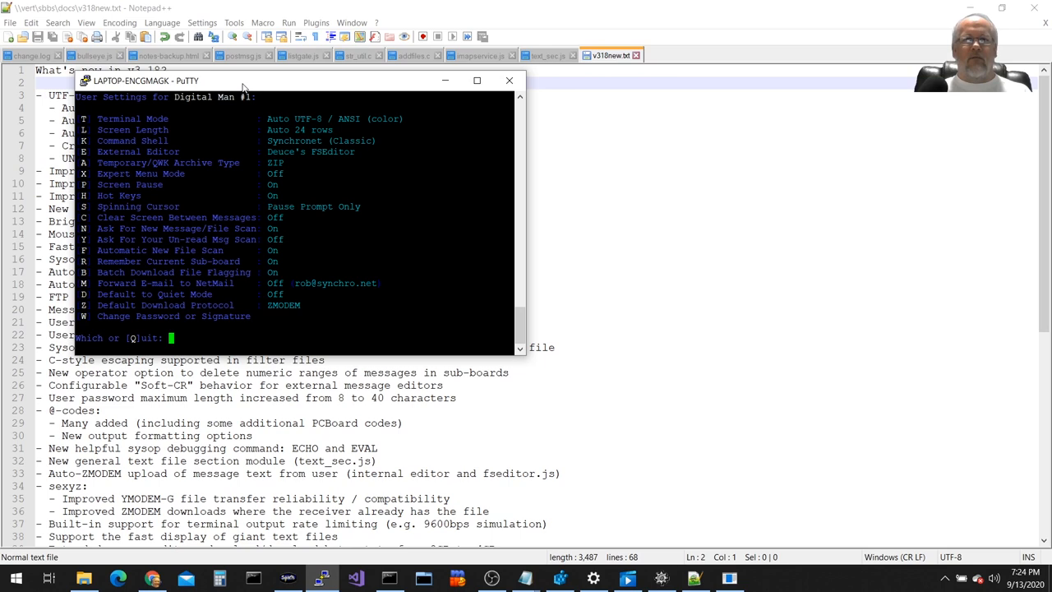
pyautogui.write('T')
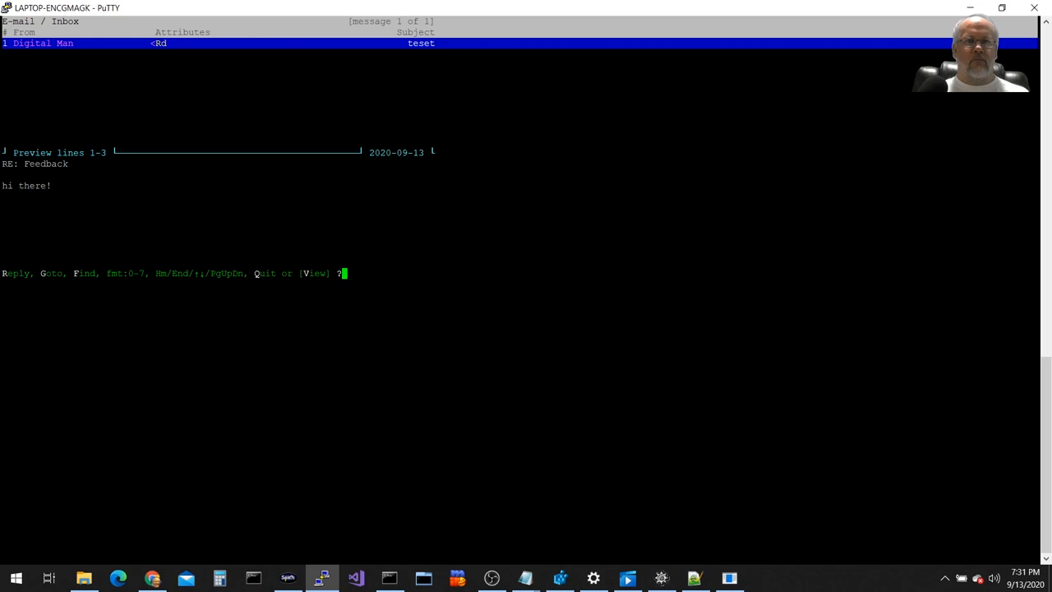
# Quit the e-mail inbox with Q, returning to the BBS main menu.
pyautogui.press('q')
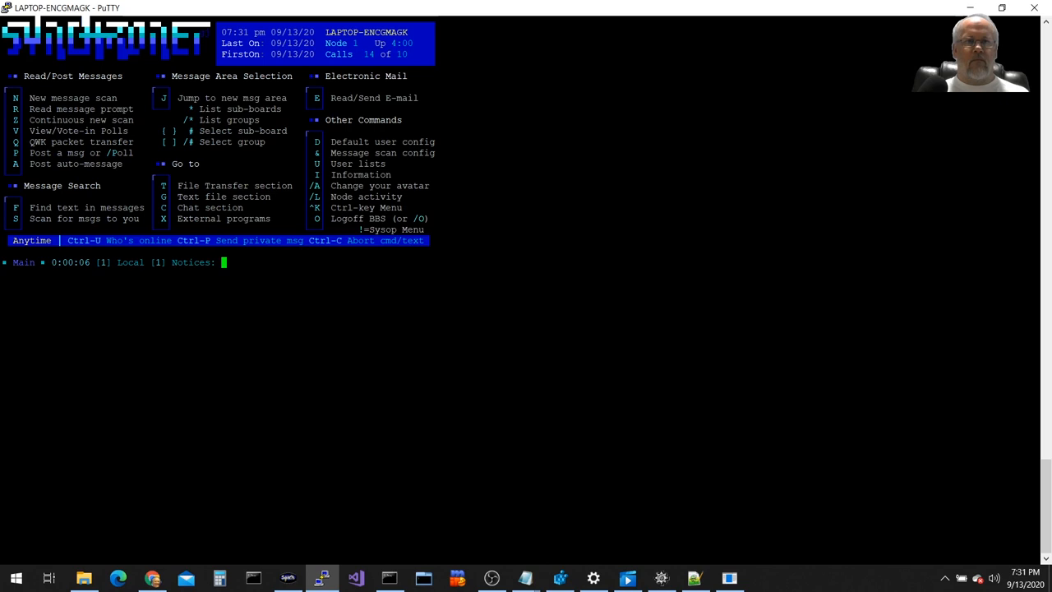
# Log off the BBS, leaving the session disconnected.
pyautogui.press('E')
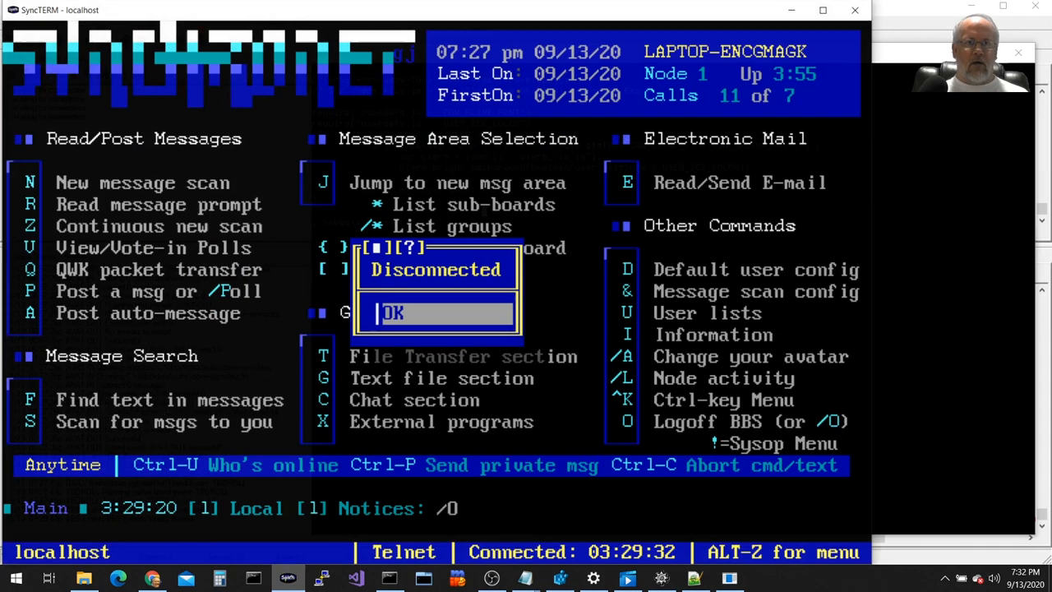
# Acknowledge the Disconnected notice, reconnect to localhost and log in as user number 1.
pyautogui.click(435, 312)
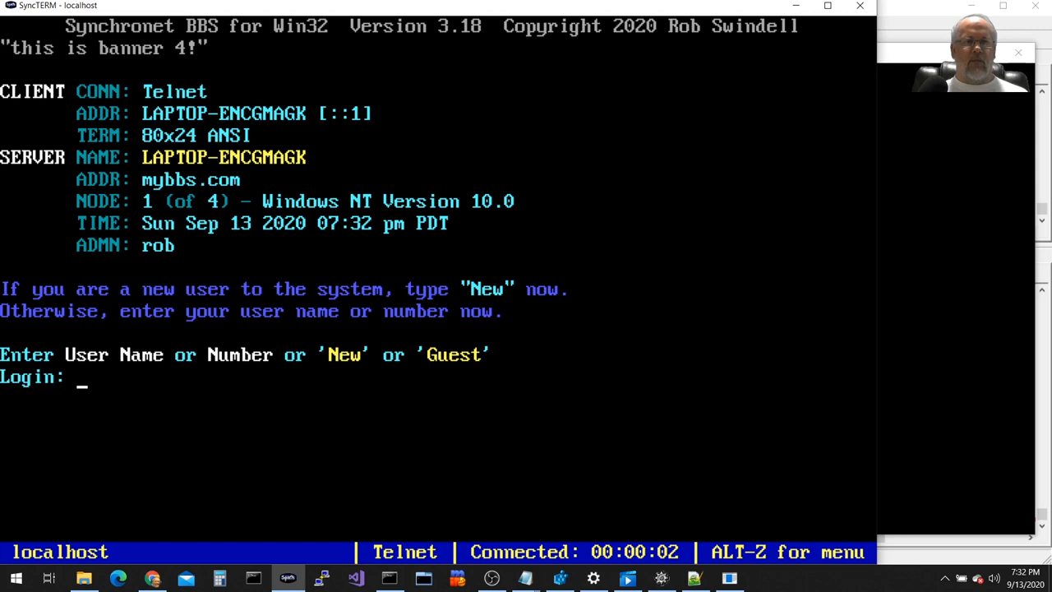
pyautogui.write('1')
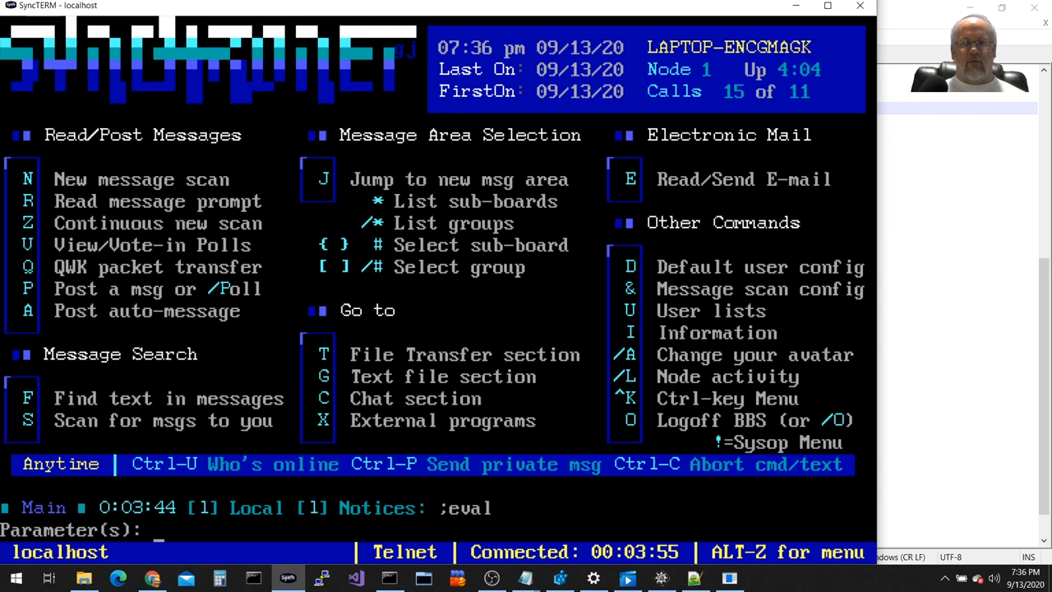
# Evaluate the system.name property at the ;eval Parameter(s) prompt.
pyautogui.write('system.na')
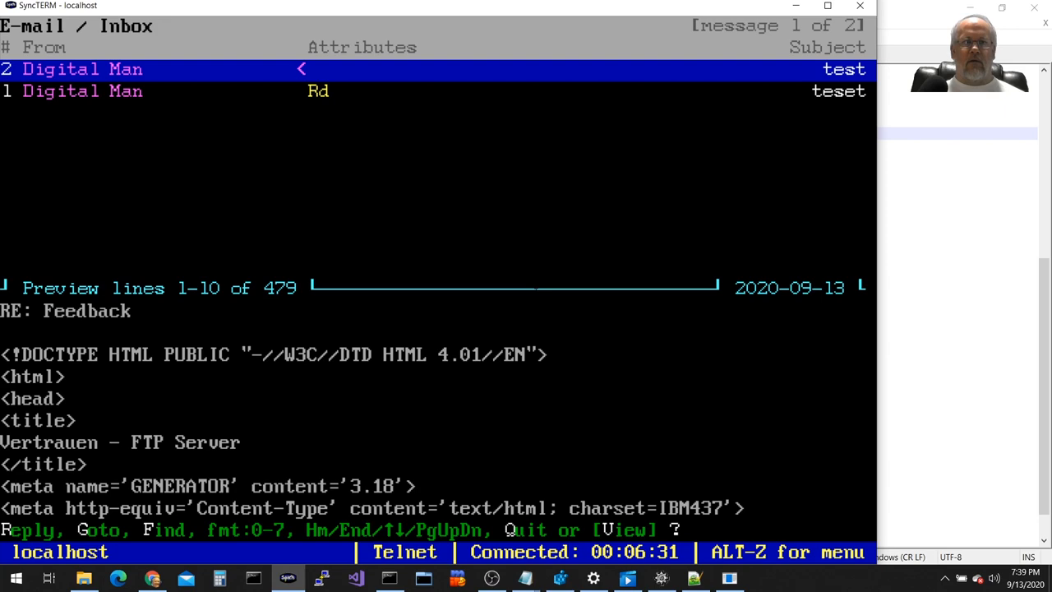
# View the new 'test' e-mail whose body is the FTP server's HTML page.
pyautogui.press('q')
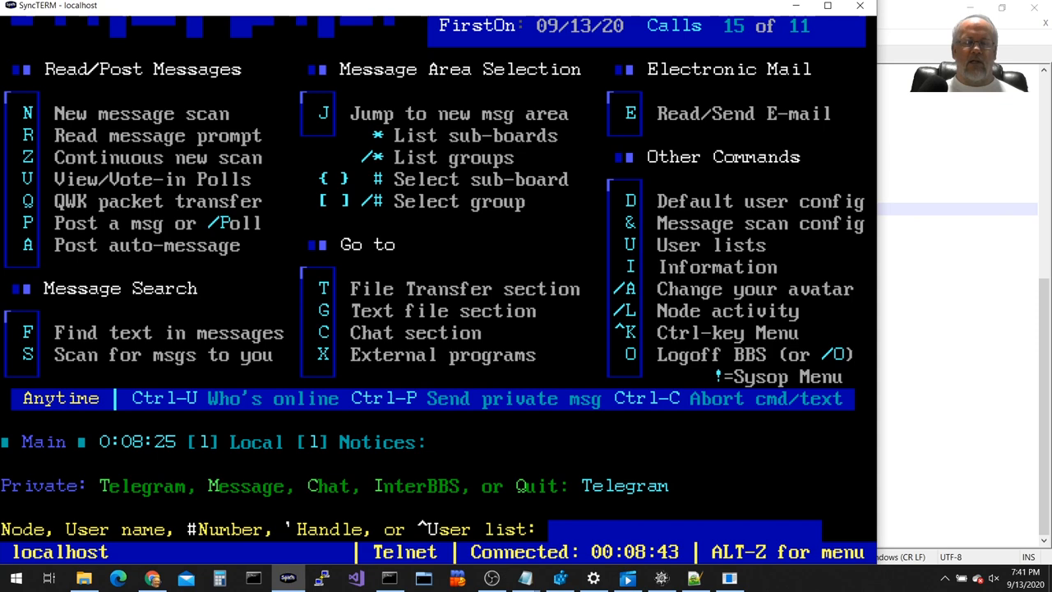
# Switch from the telegram recipient prompt over to the command prompt window.
pyautogui.click(253, 578)
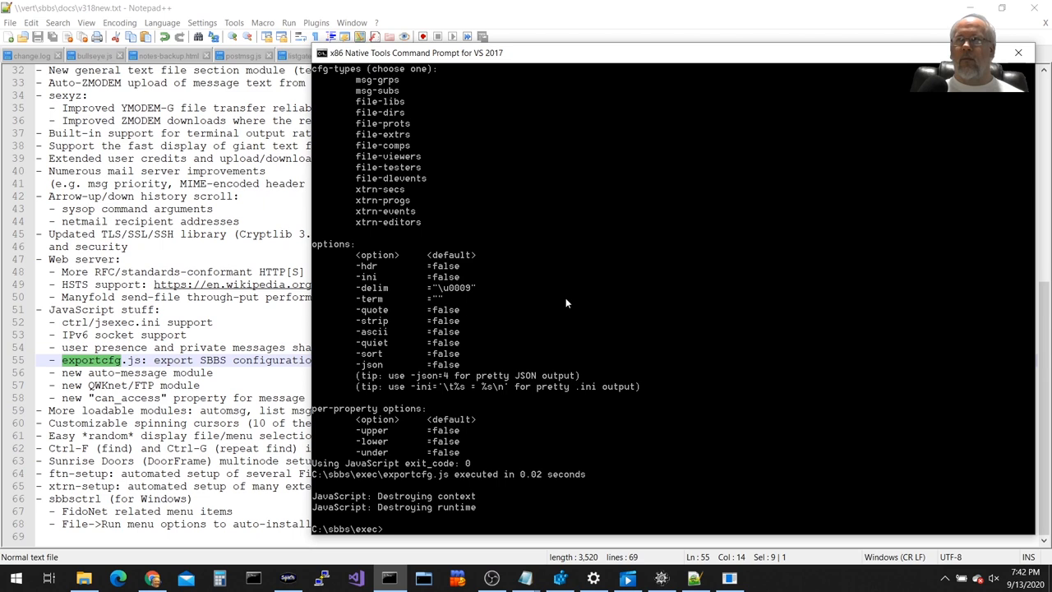
pyautogui.moveTo(401, 304)
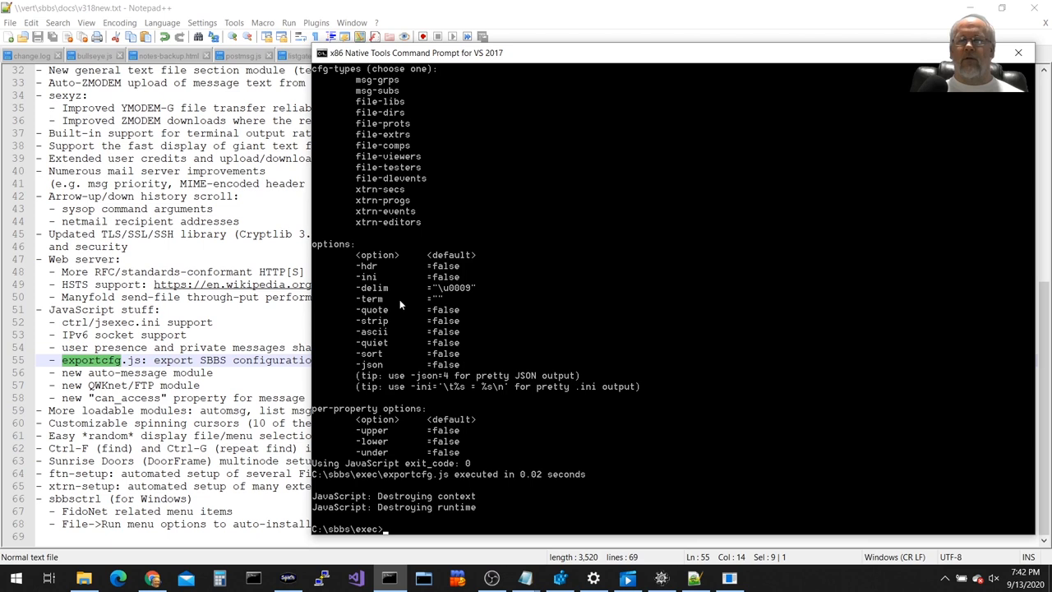
pyautogui.moveTo(392, 378)
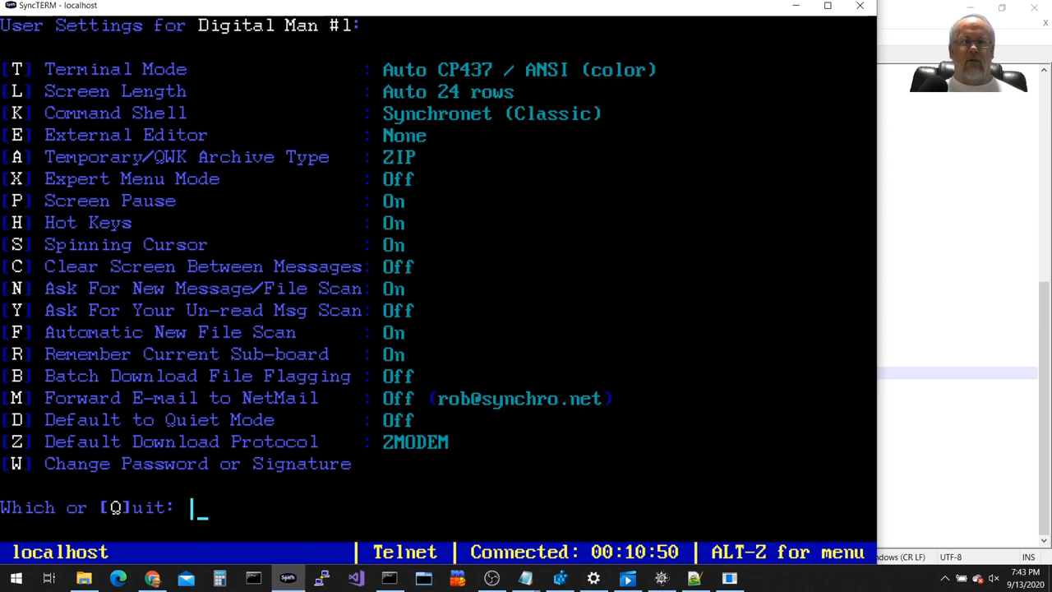
# Quit User Settings with Q back to the main menu and enter 1.
pyautogui.press('q')
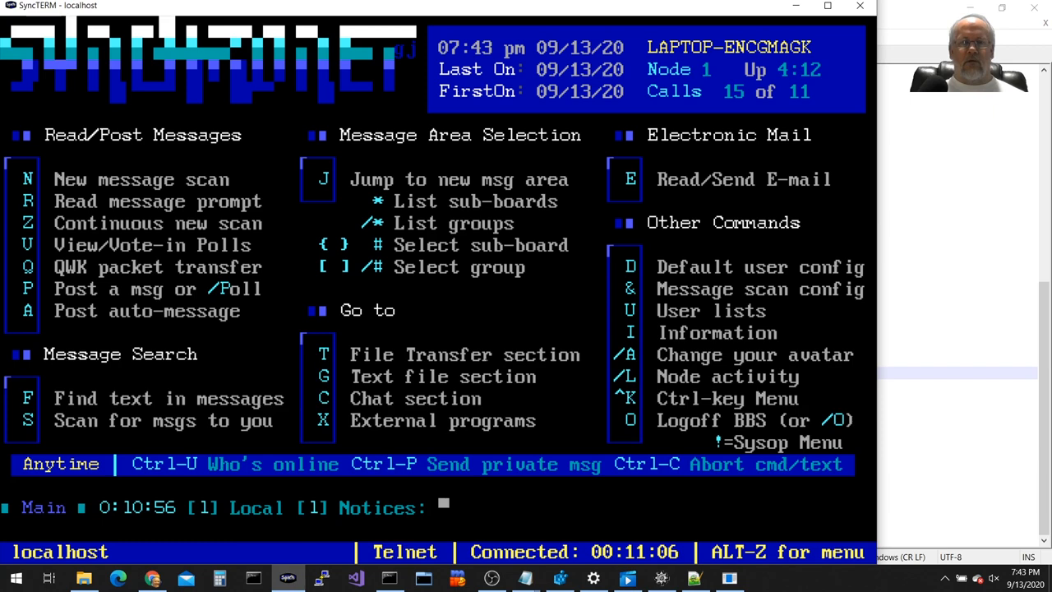
pyautogui.write('1')
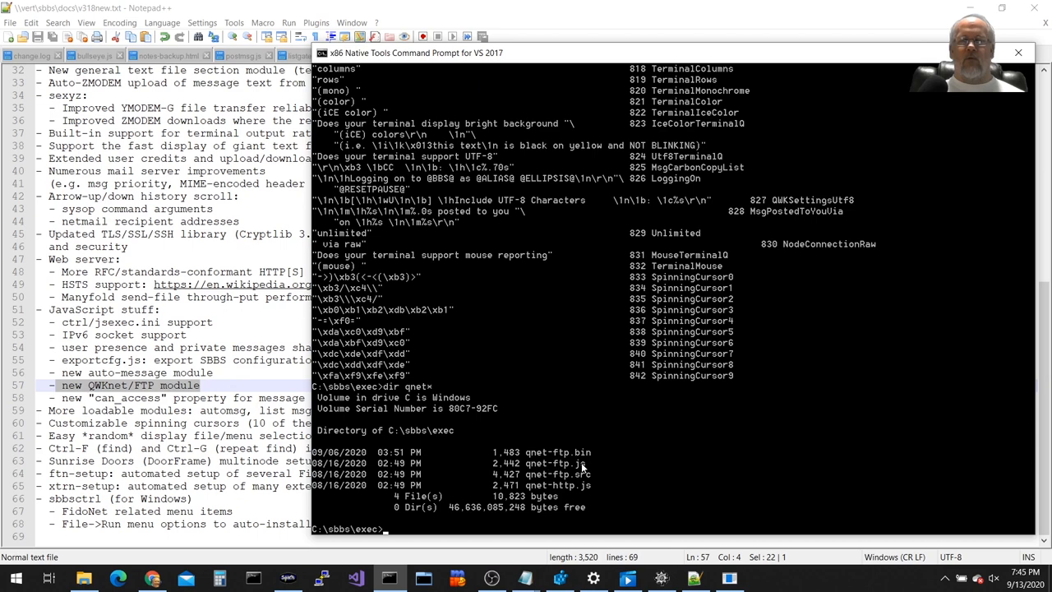
pyautogui.moveTo(572, 480)
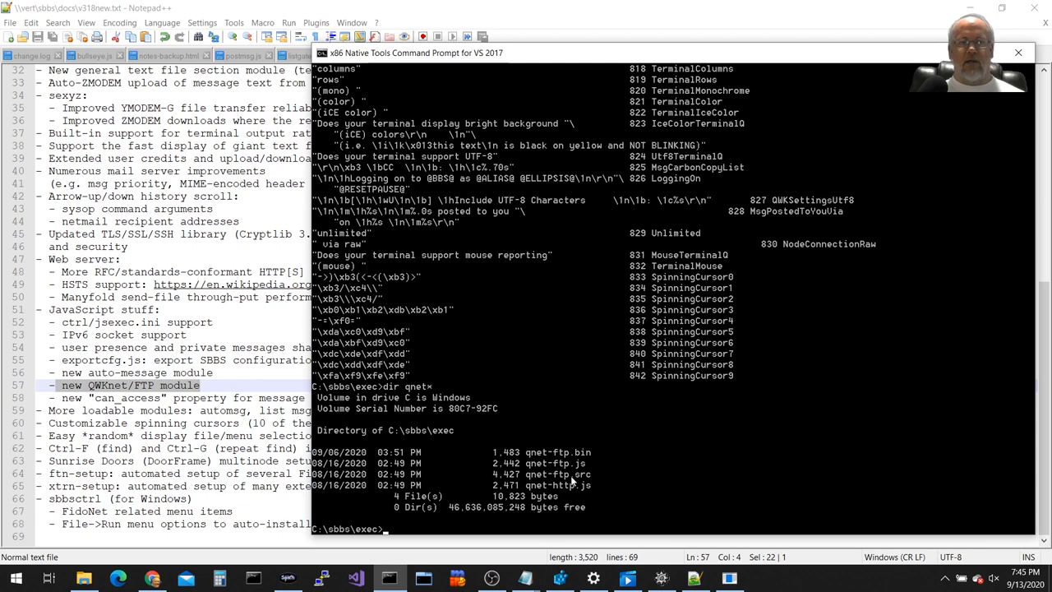
pyautogui.moveTo(544, 467)
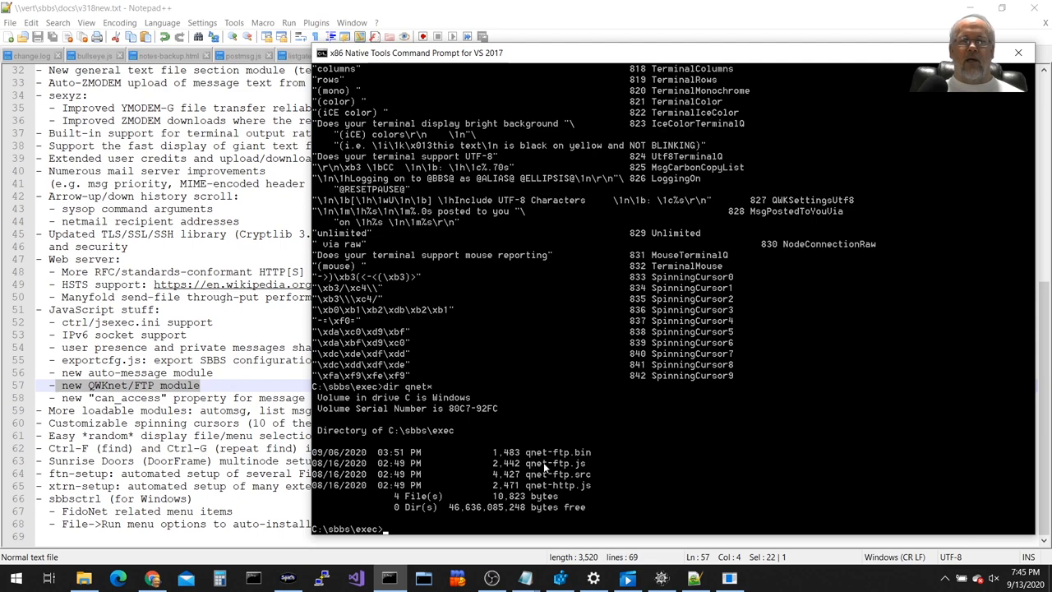
# Bring SCFG's Main File Library directory list into focus.
pyautogui.click(610, 55)
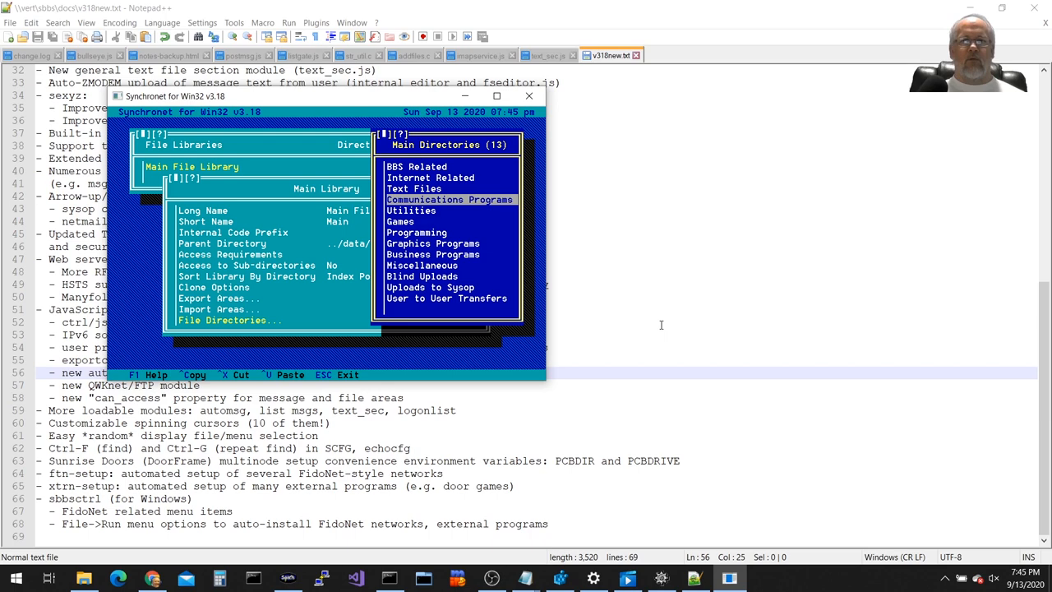
# Jump to the Programming entry in the Main Directories list.
pyautogui.press('Down')
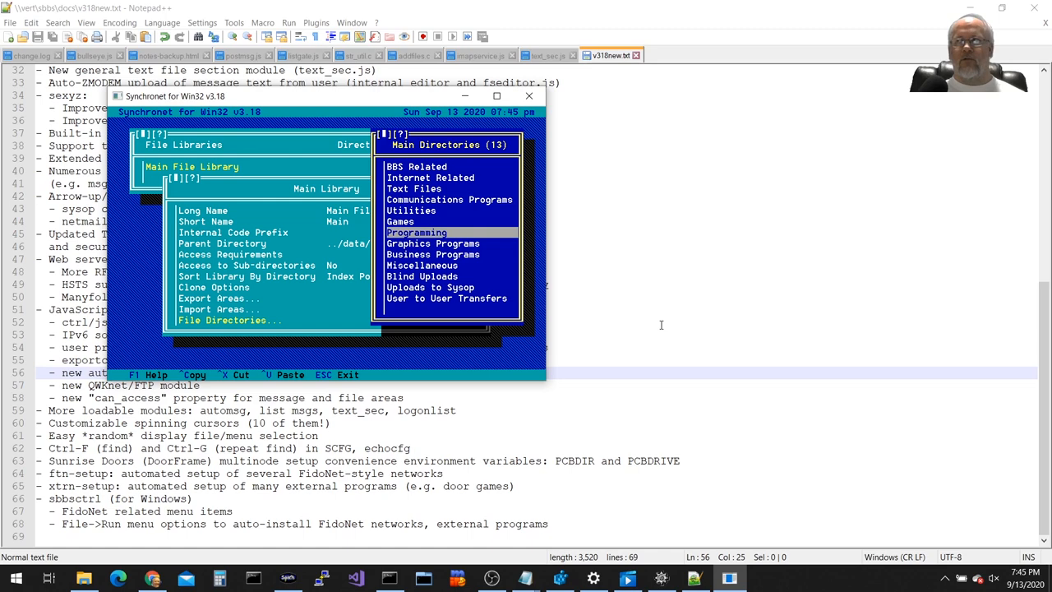